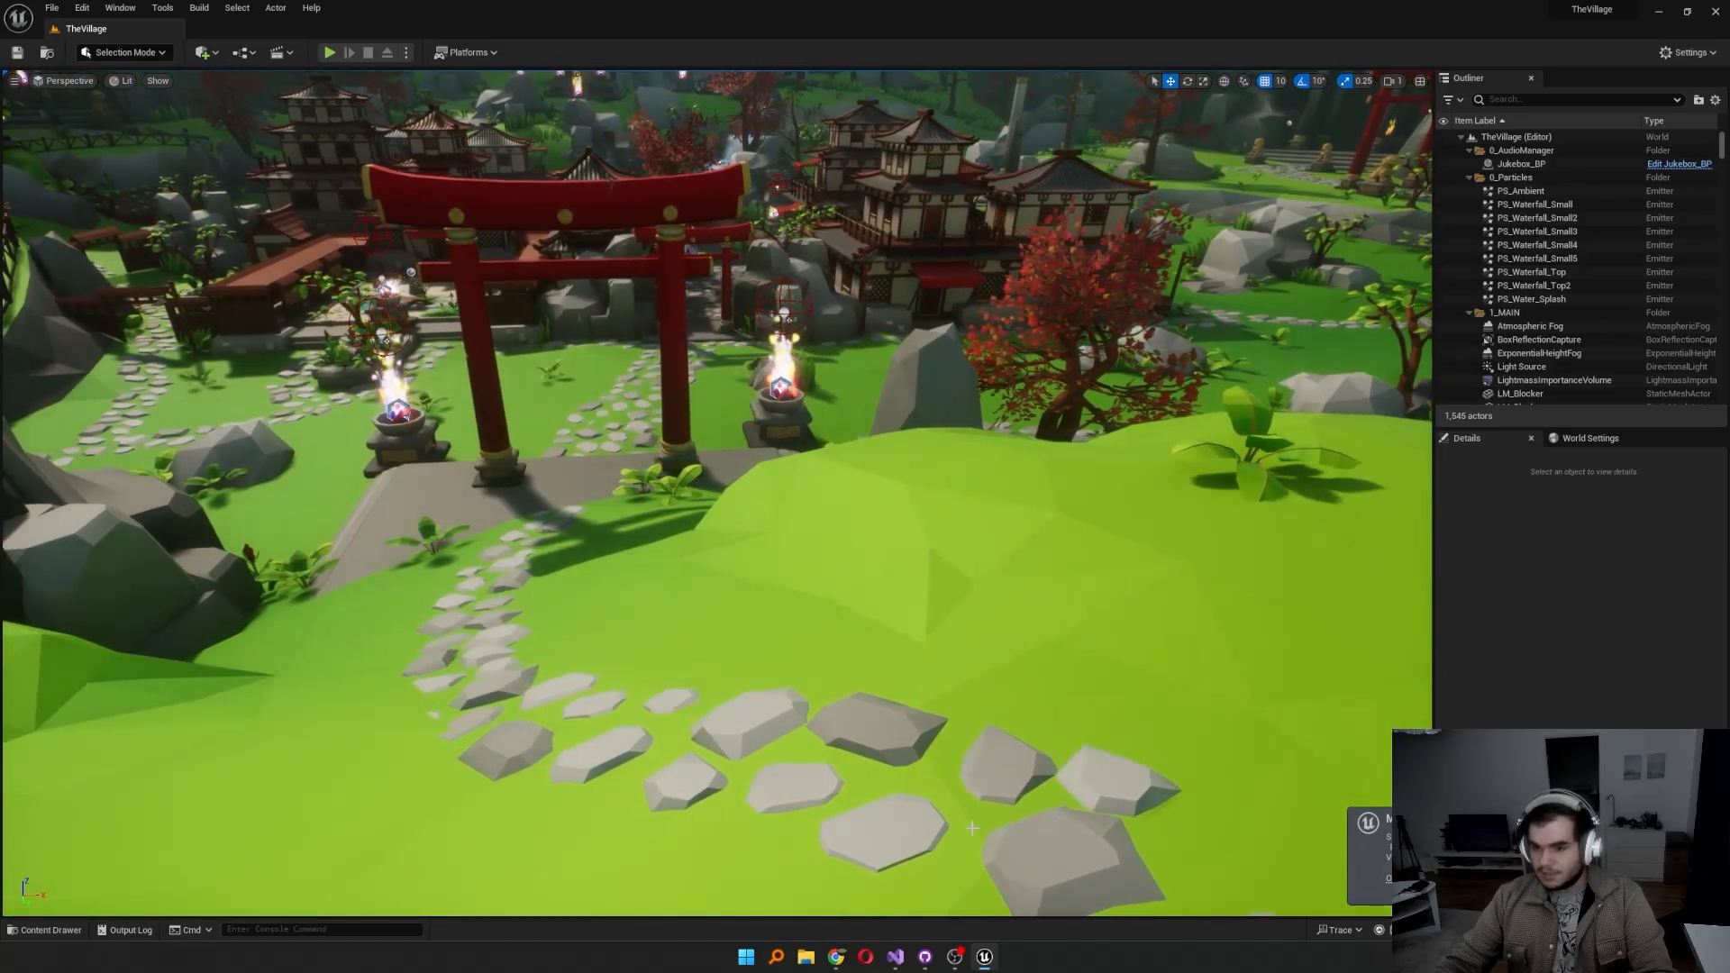
{"action": "mouse_move", "coordinate": [896, 958]}
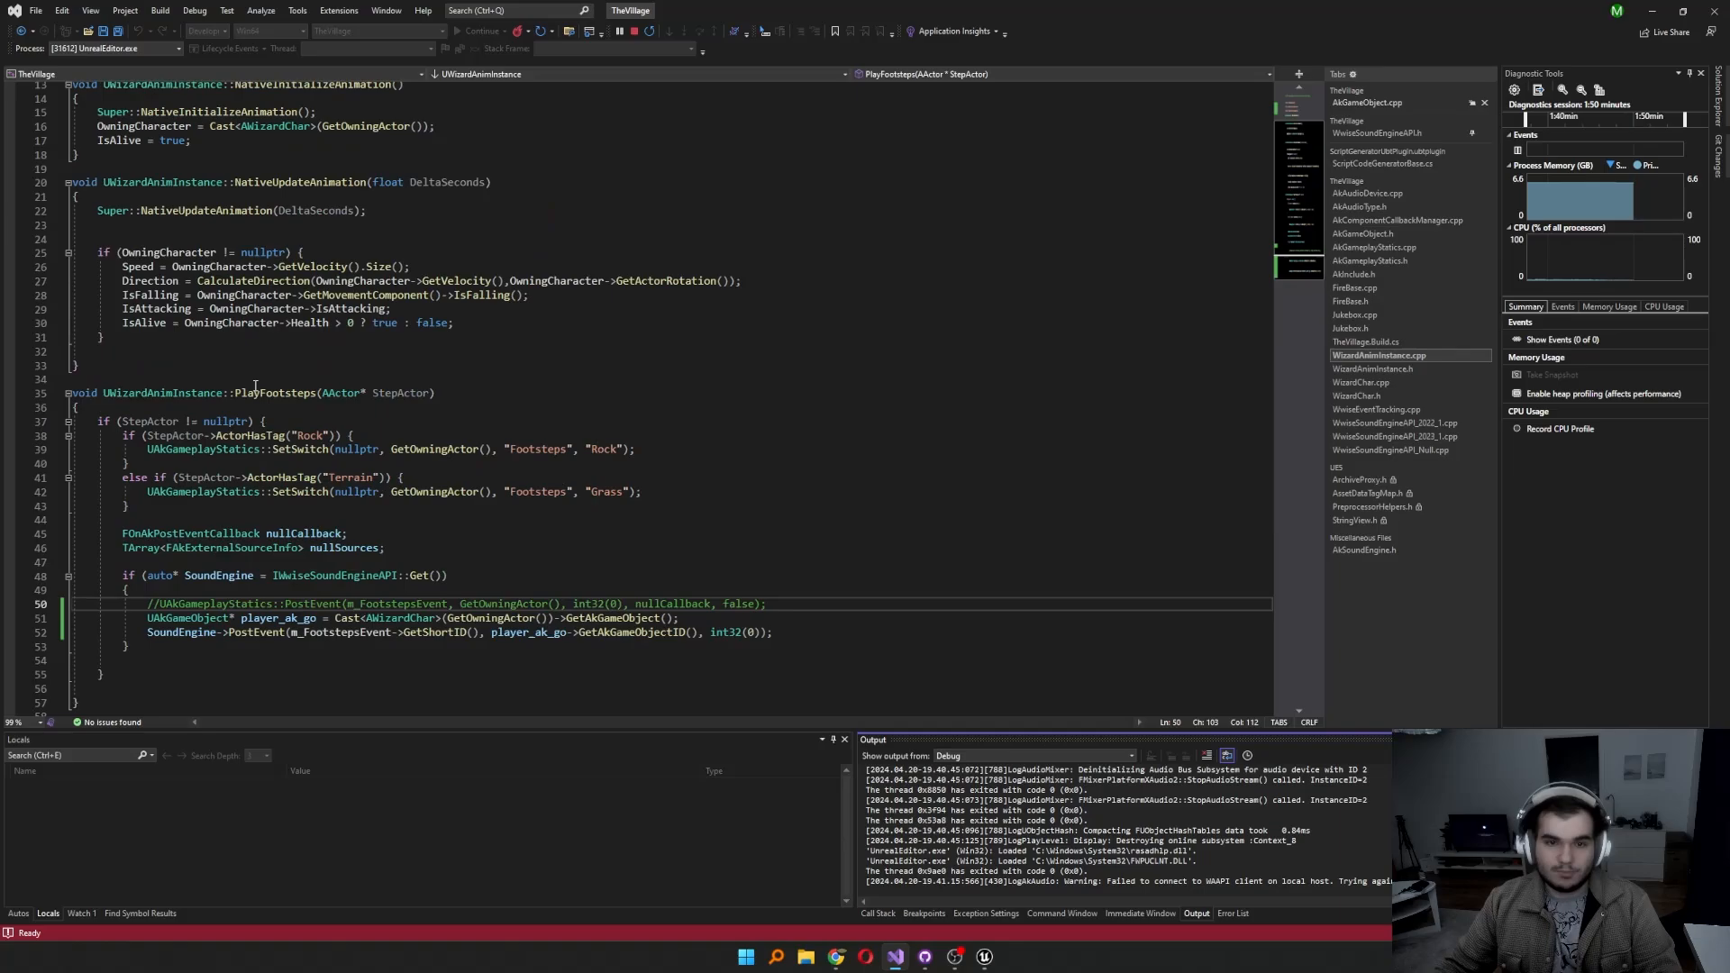
Step: Review the UAkGameplayStatics class declaration before returning to the footsteps PostEvent code
{"action": "double_click", "coordinate": [213, 604]}
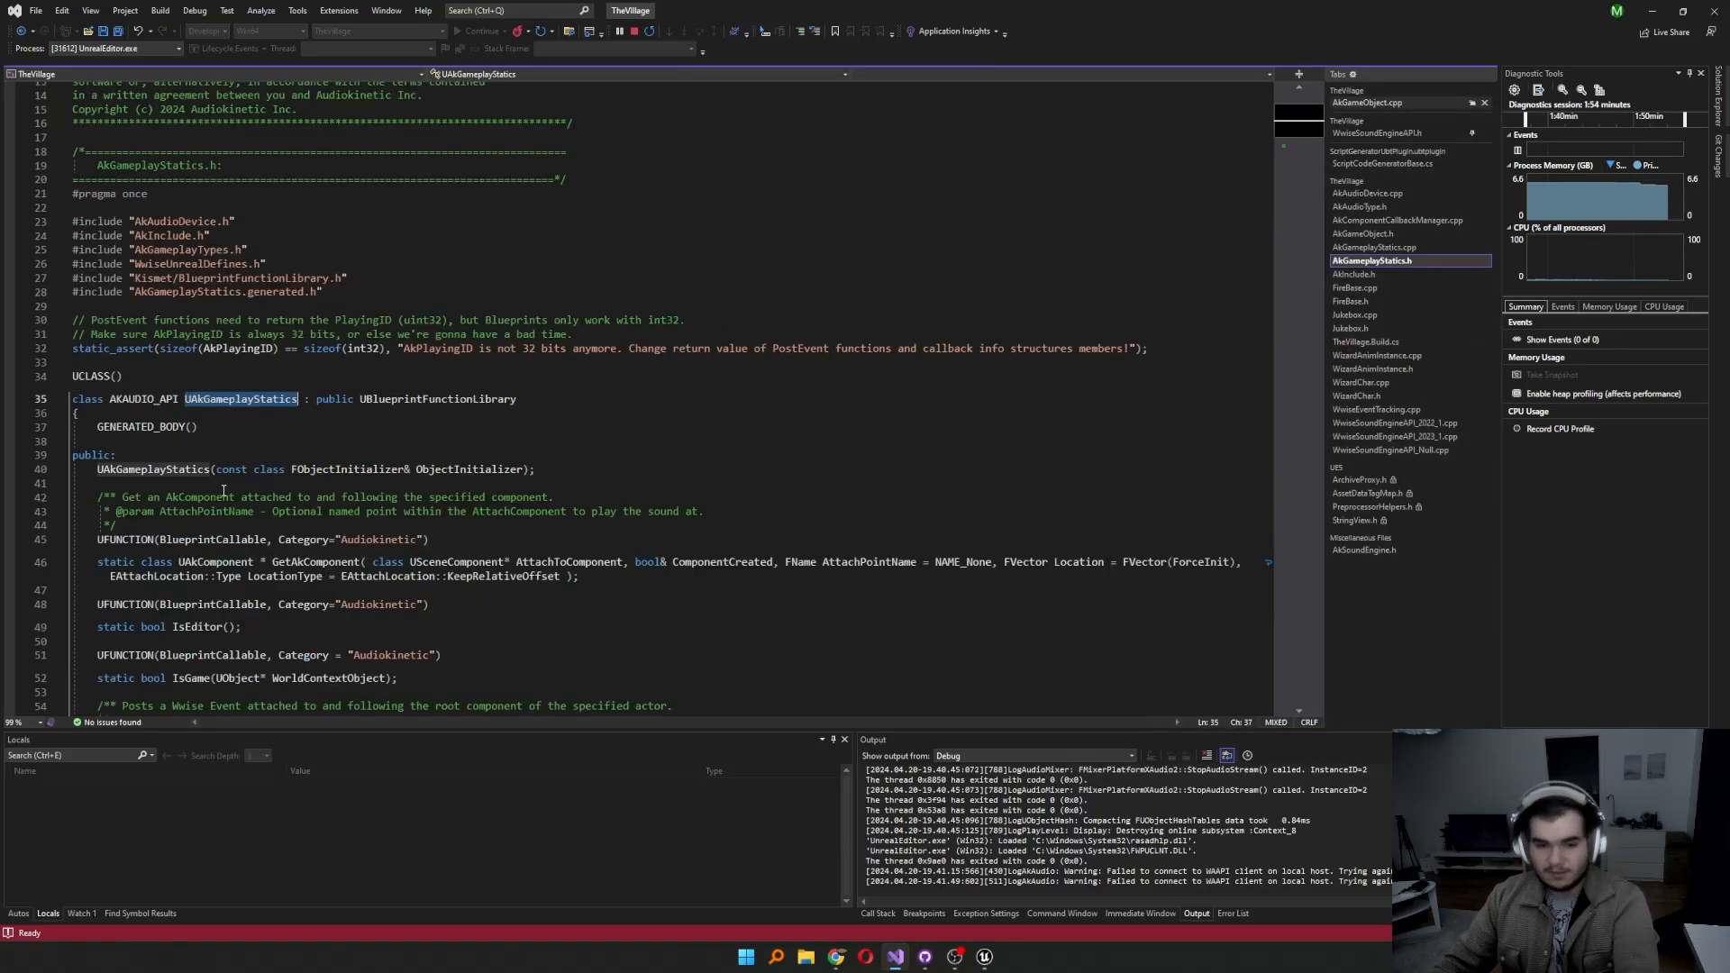
{"action": "scroll", "scroll_direction": "down", "scroll_amount": 3}
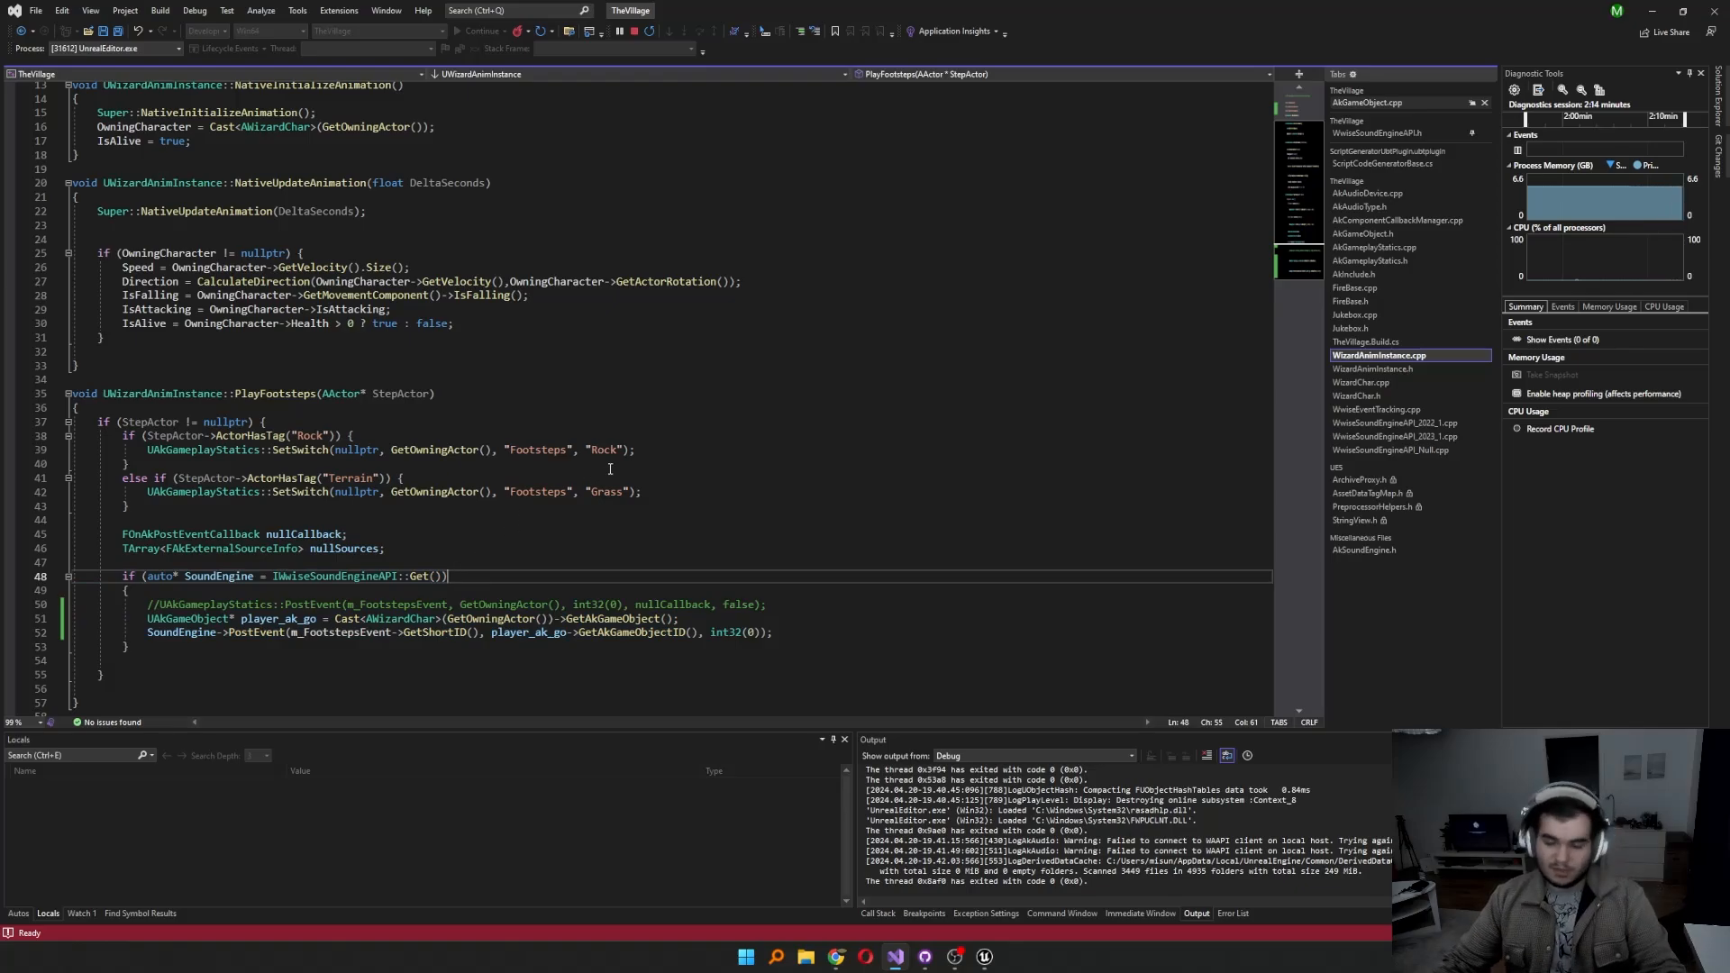
{"action": "mouse_move", "coordinate": [733, 443]}
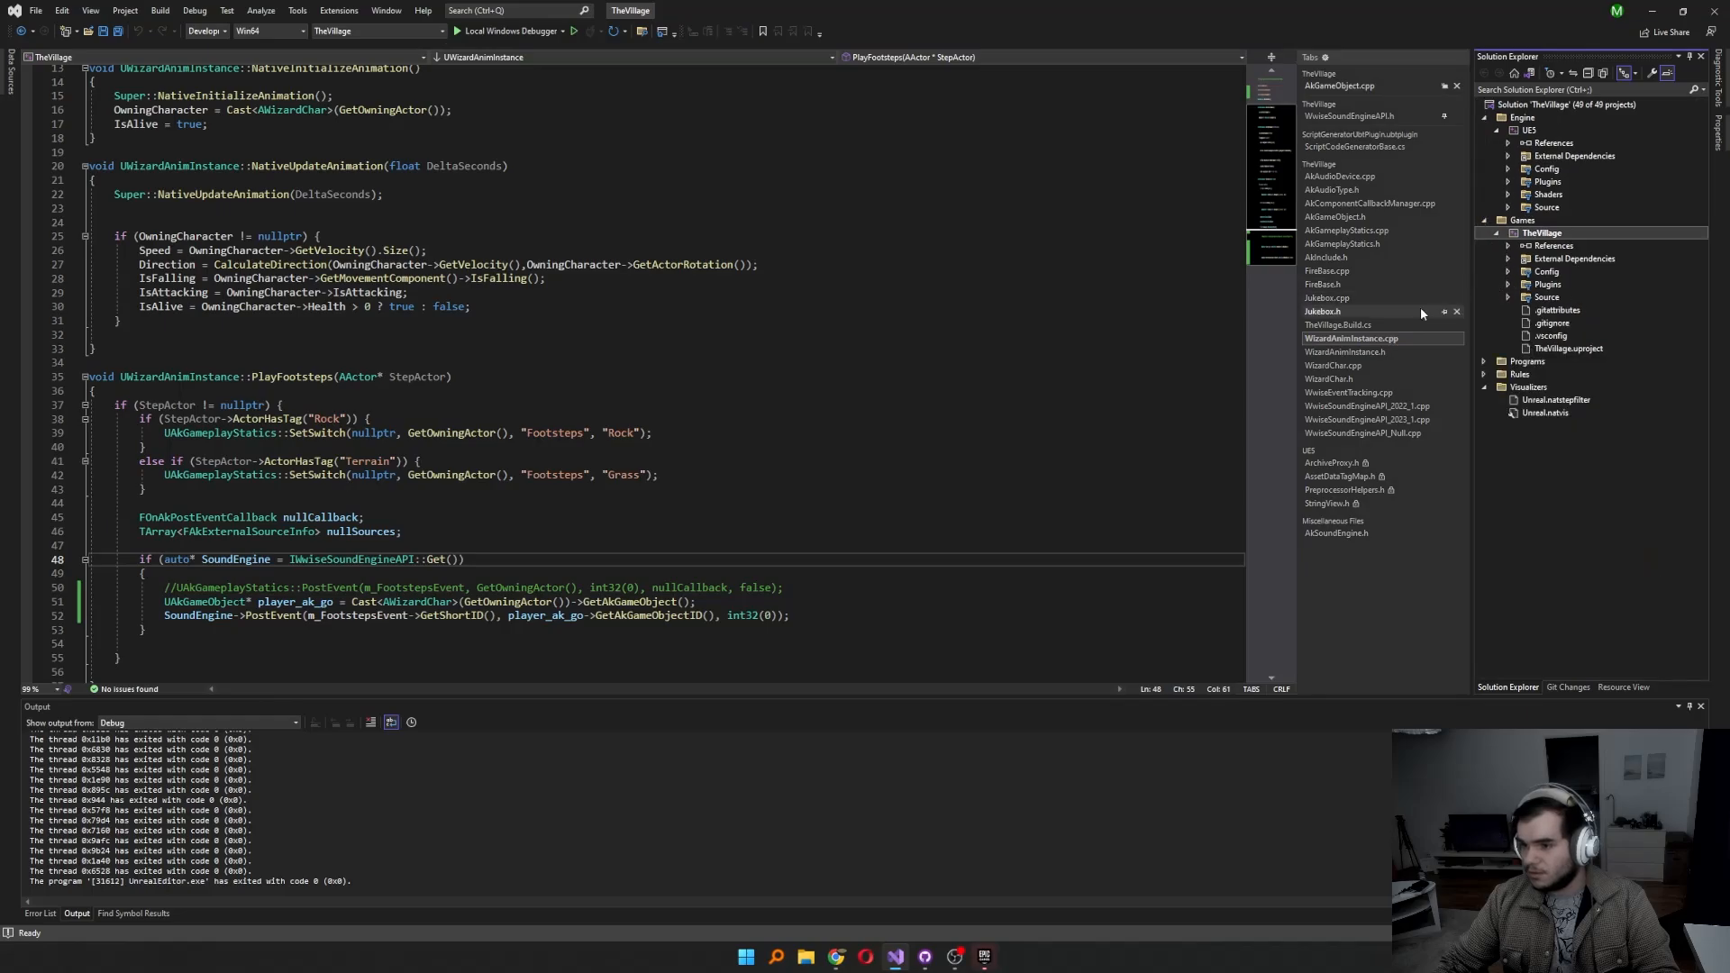
Step: Check the WwiseSoundEngine module dependency in TheVillage.Build.cs, then show WizardChar.cpp's StopSpellCasting code
{"action": "left_click", "coordinate": [1339, 325]}
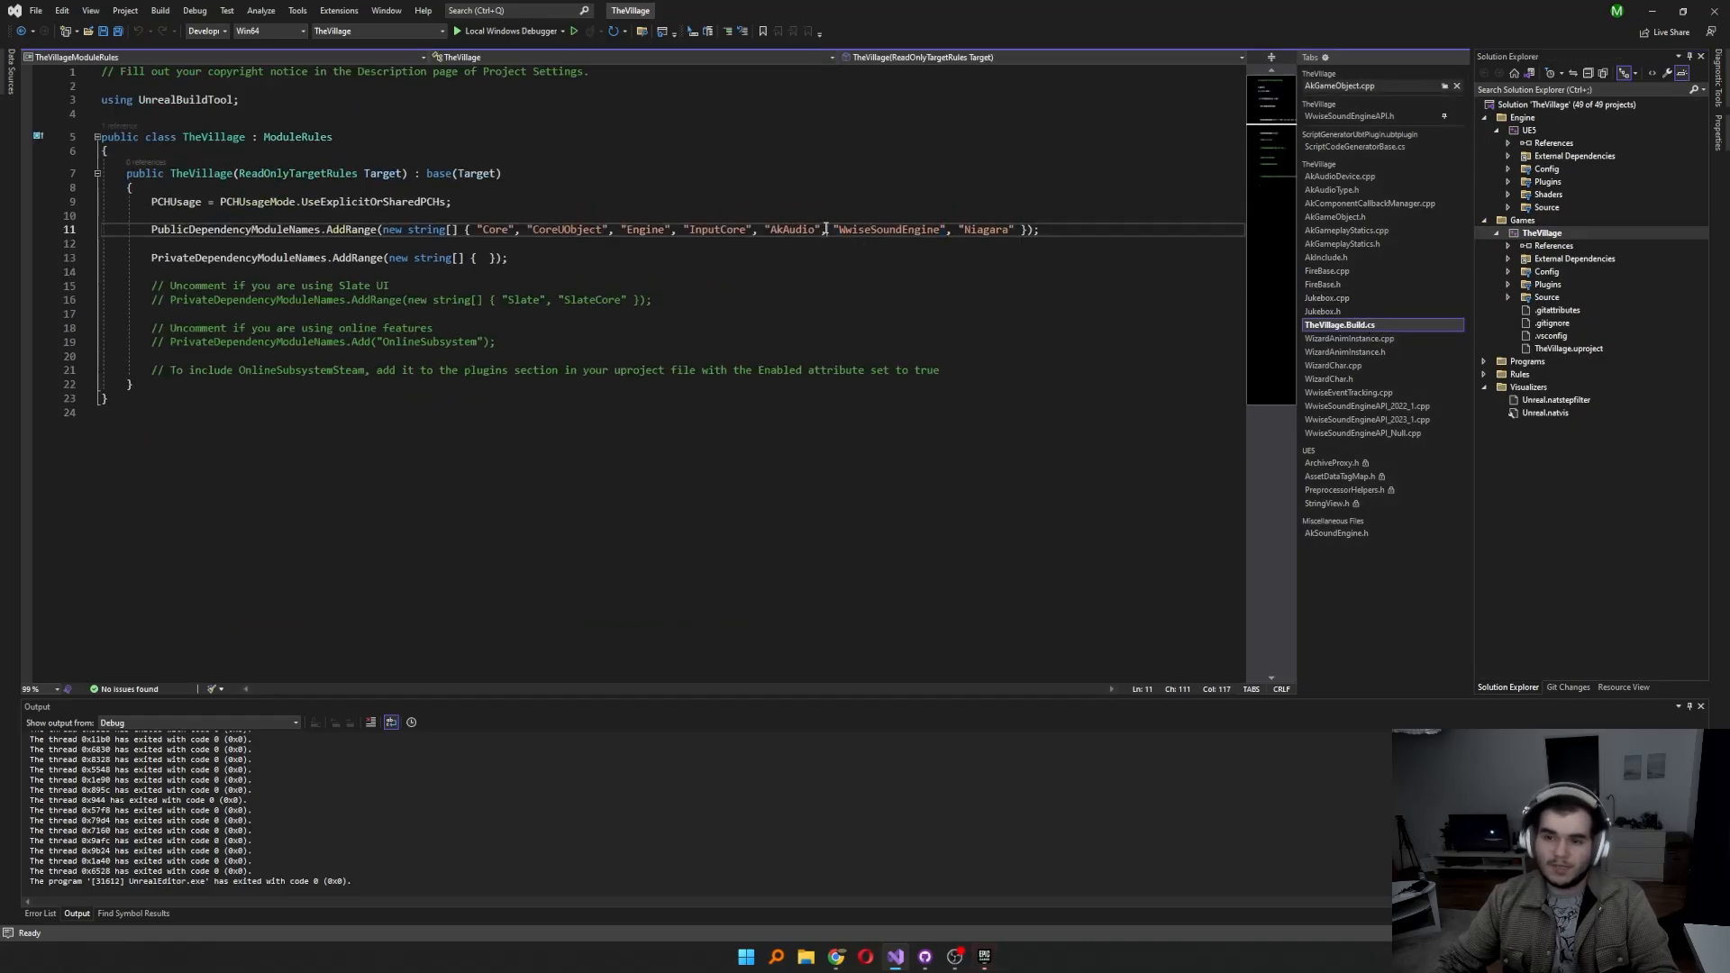
{"action": "double_click", "coordinate": [792, 229]}
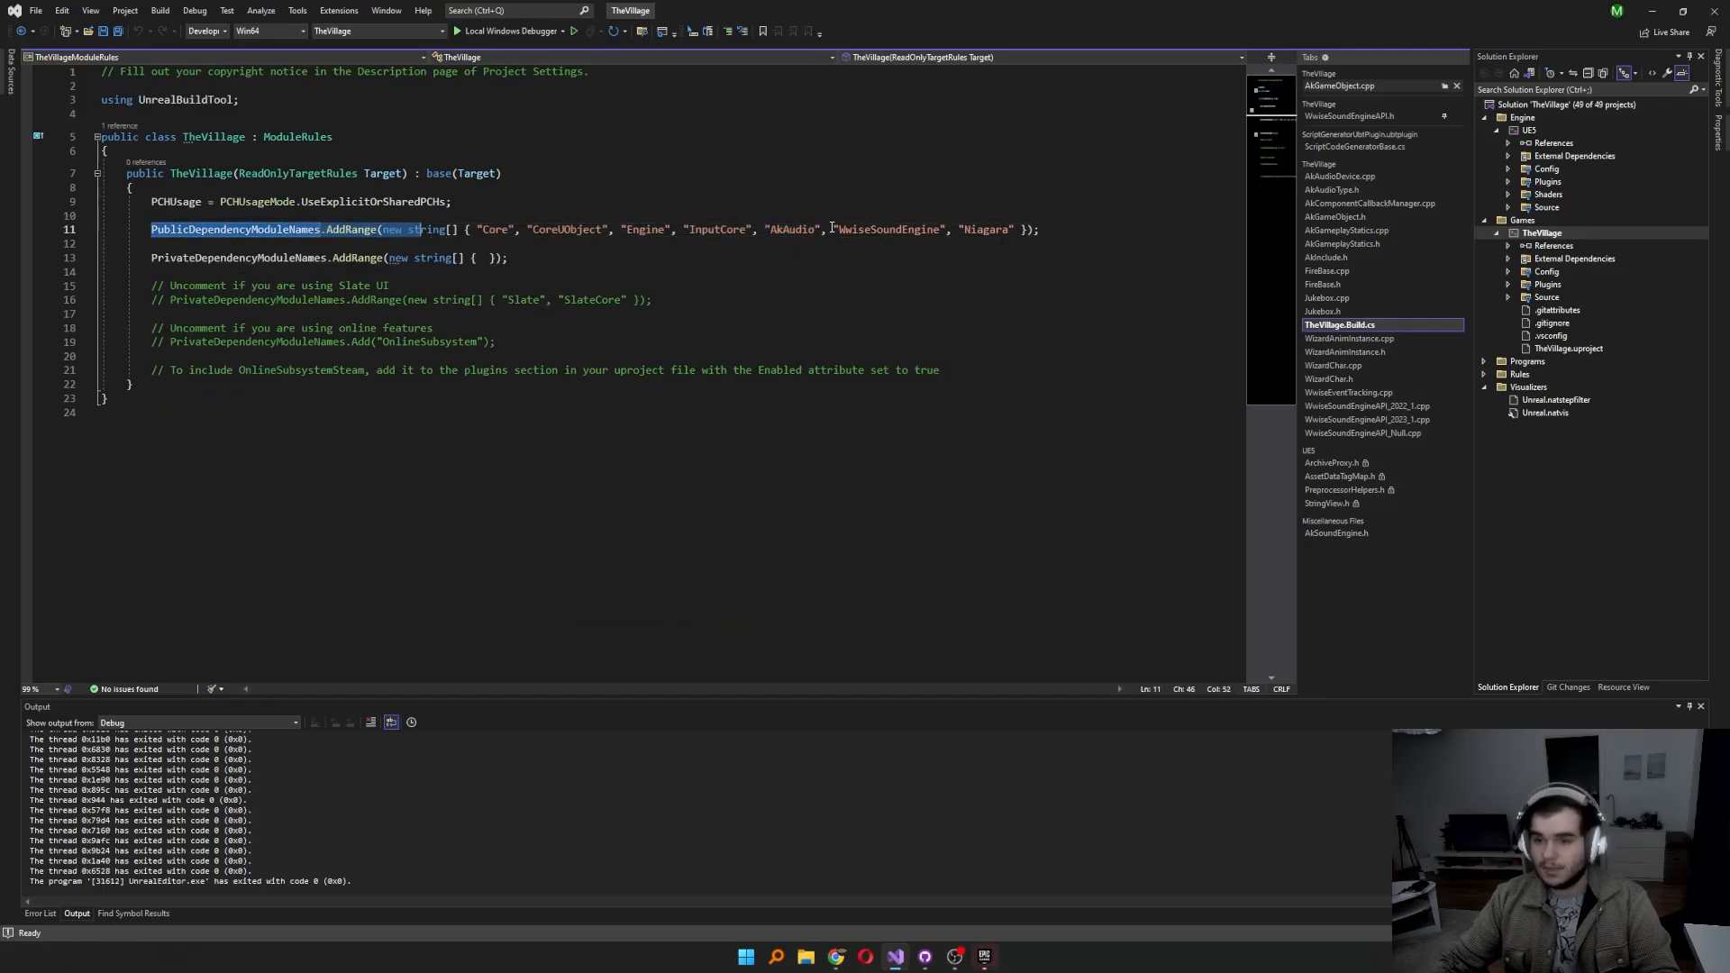
{"action": "double_click", "coordinate": [888, 228]}
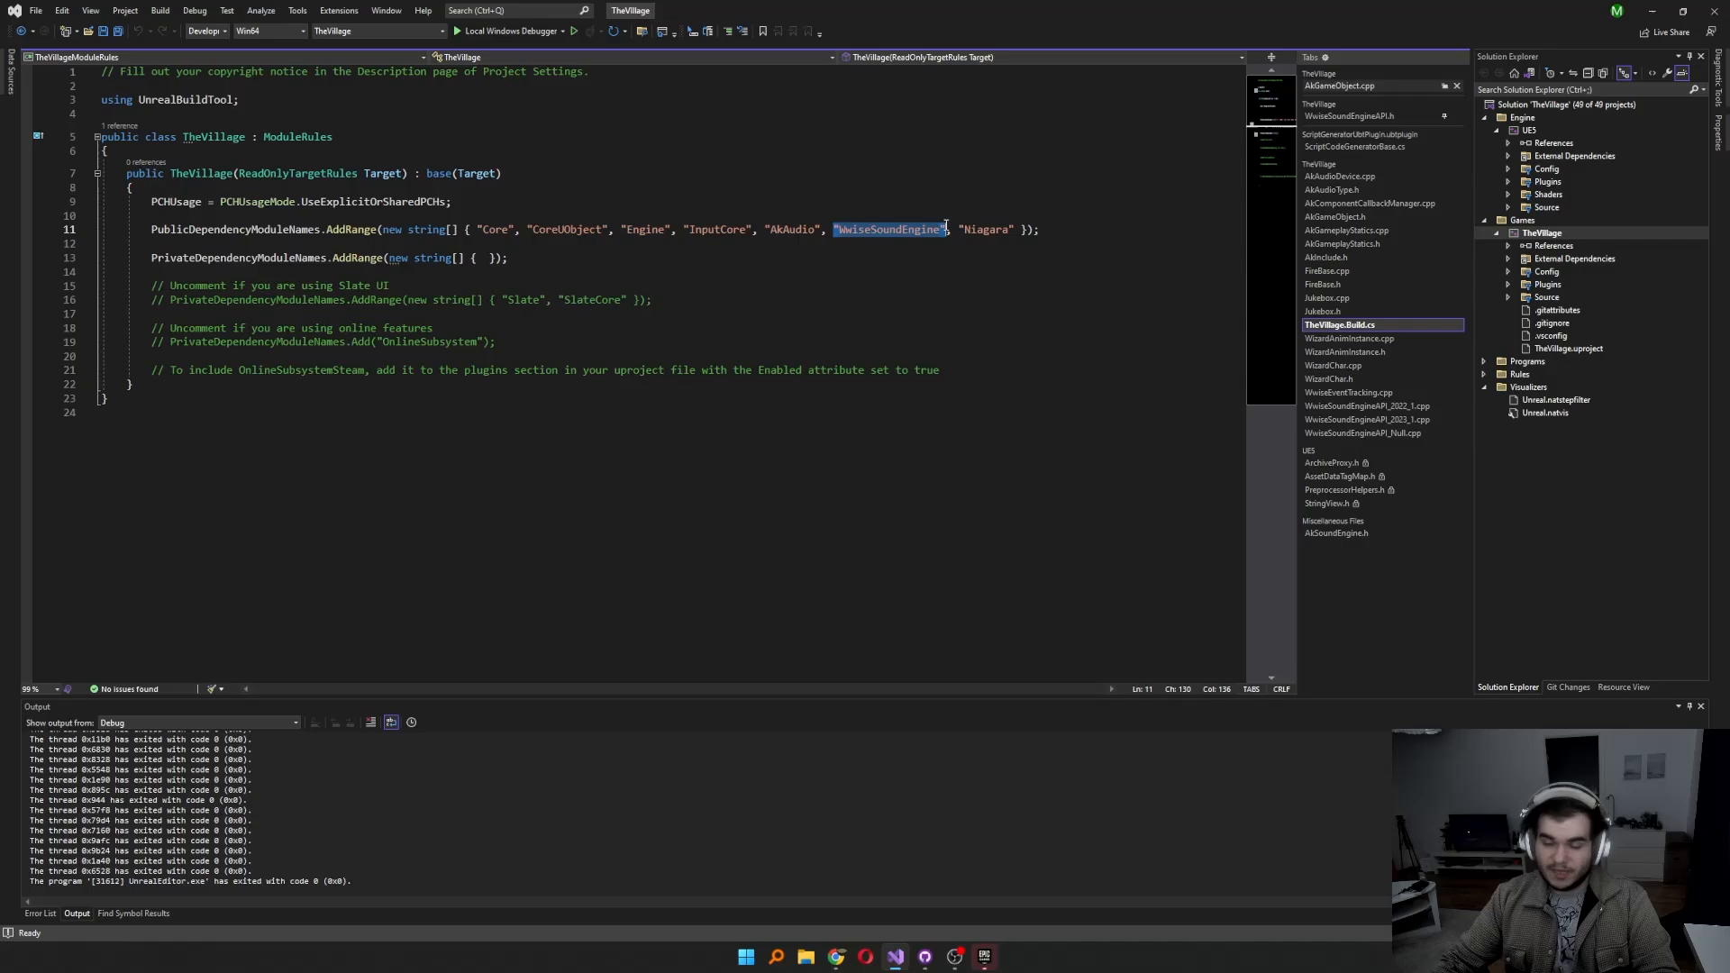
{"action": "mouse_move", "coordinate": [946, 229]}
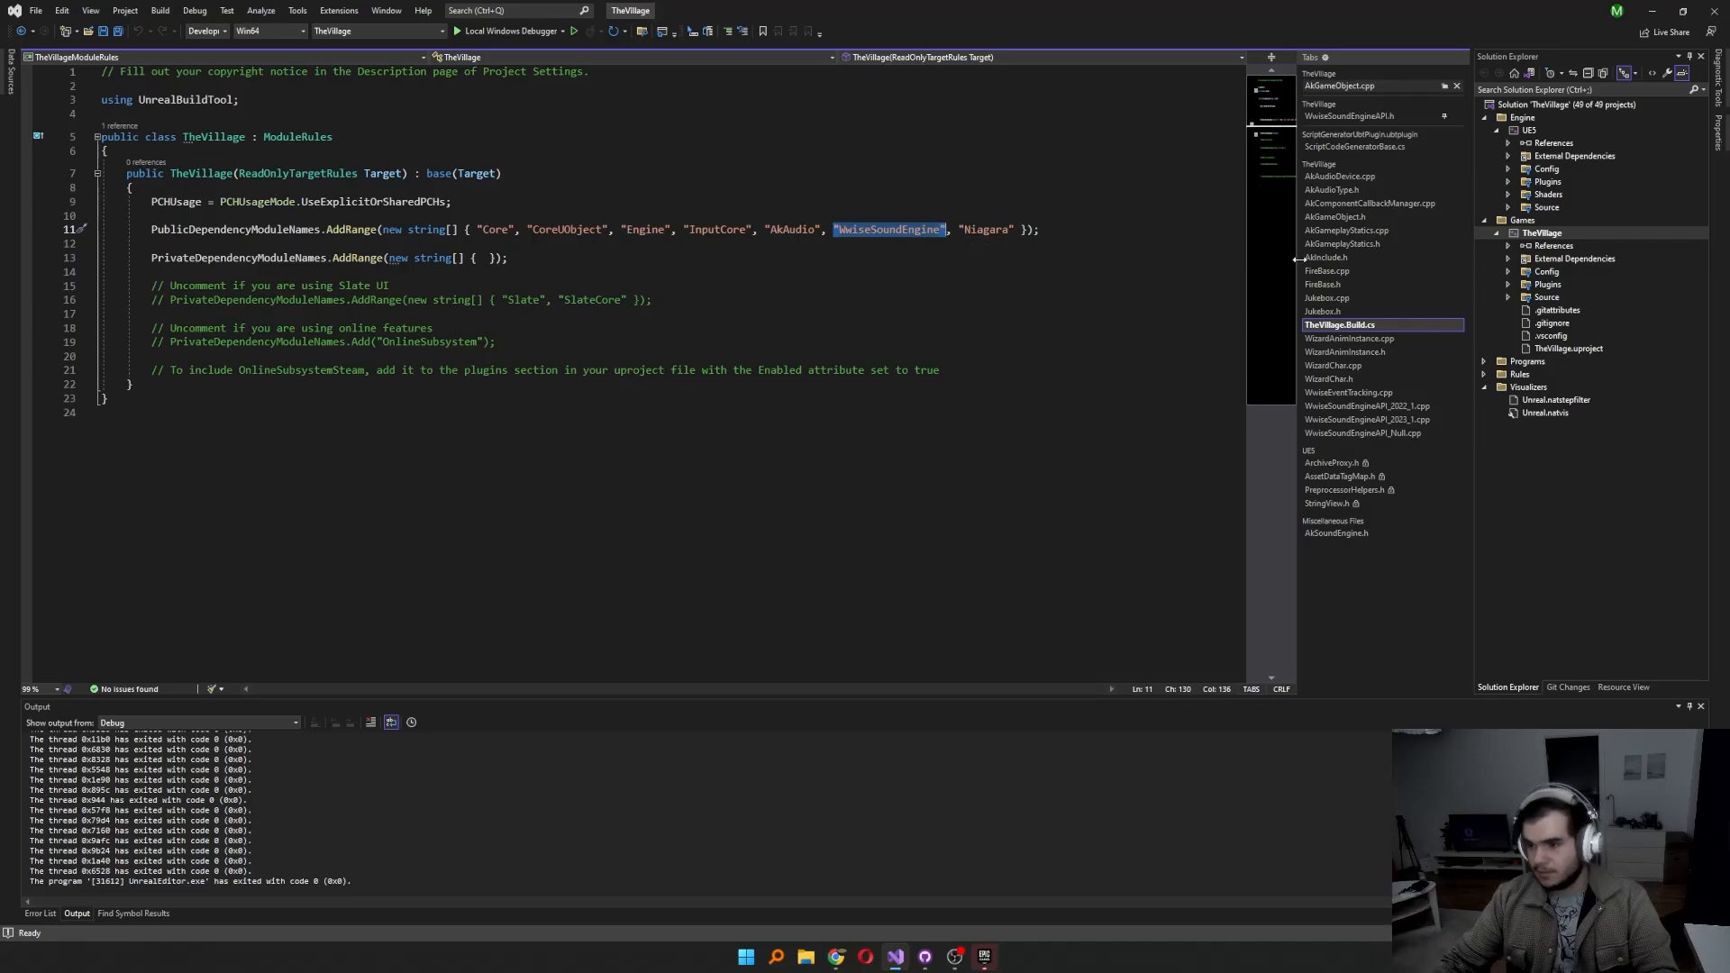
{"action": "left_click", "coordinate": [1332, 378]}
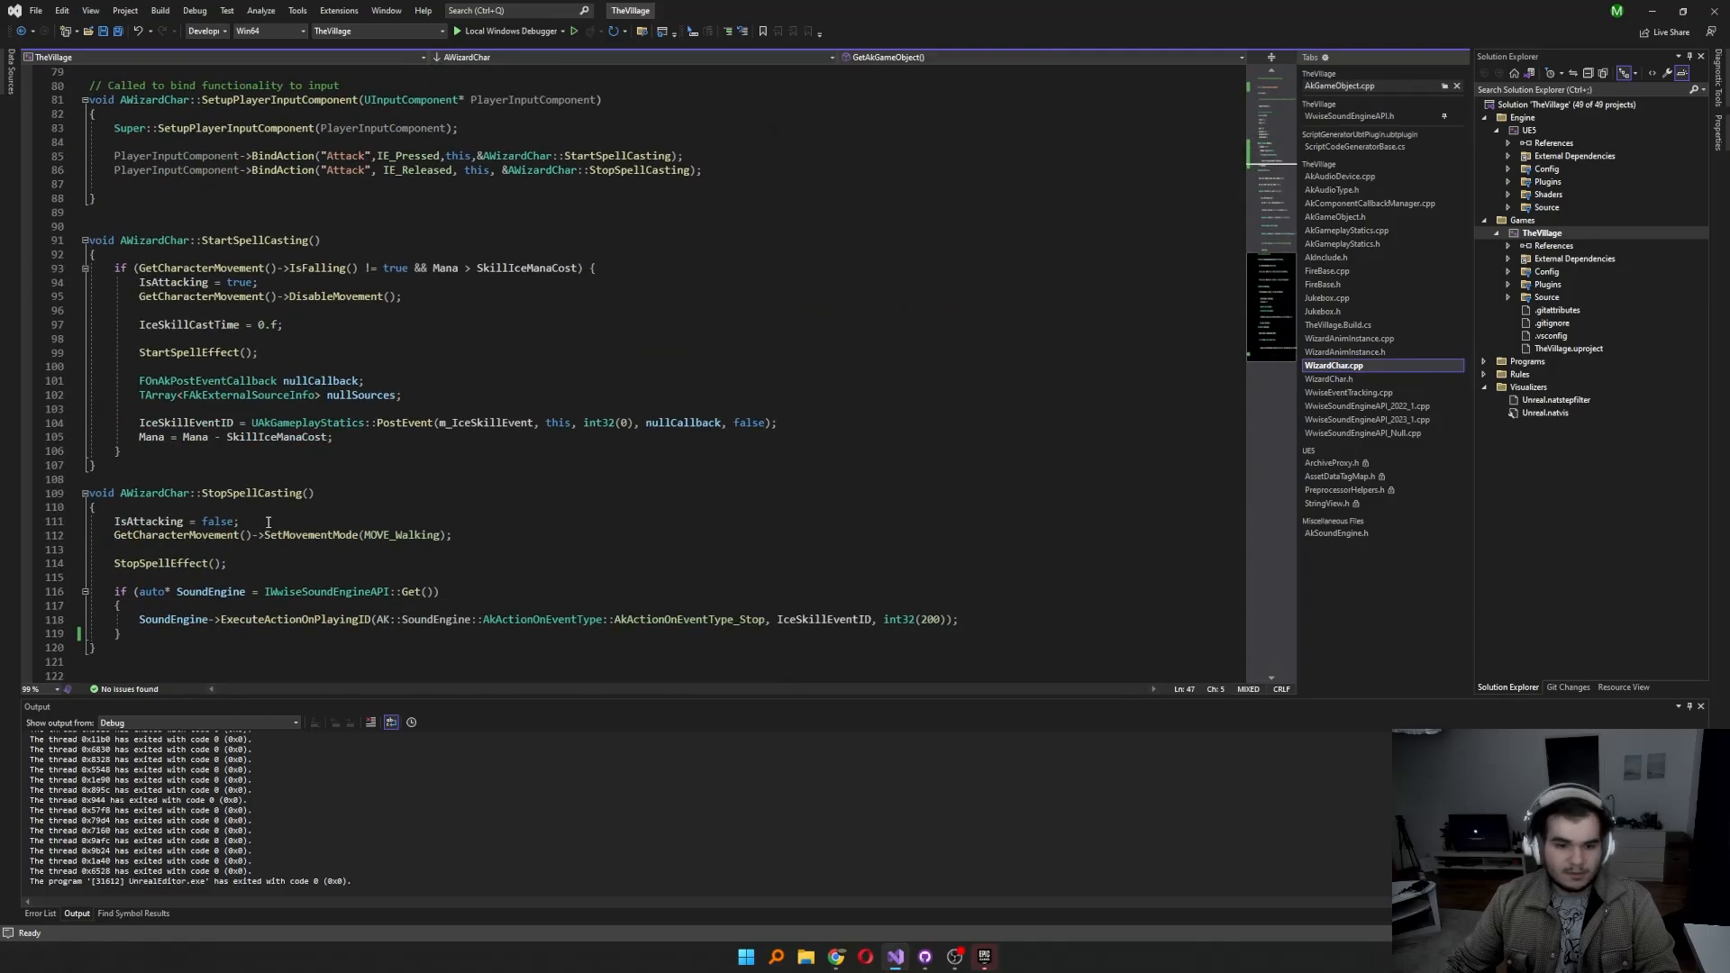
Step: Inspect the IWwiseSoundEngineAPI header, searching it for 'executed'
{"action": "double_click", "coordinate": [210, 548]}
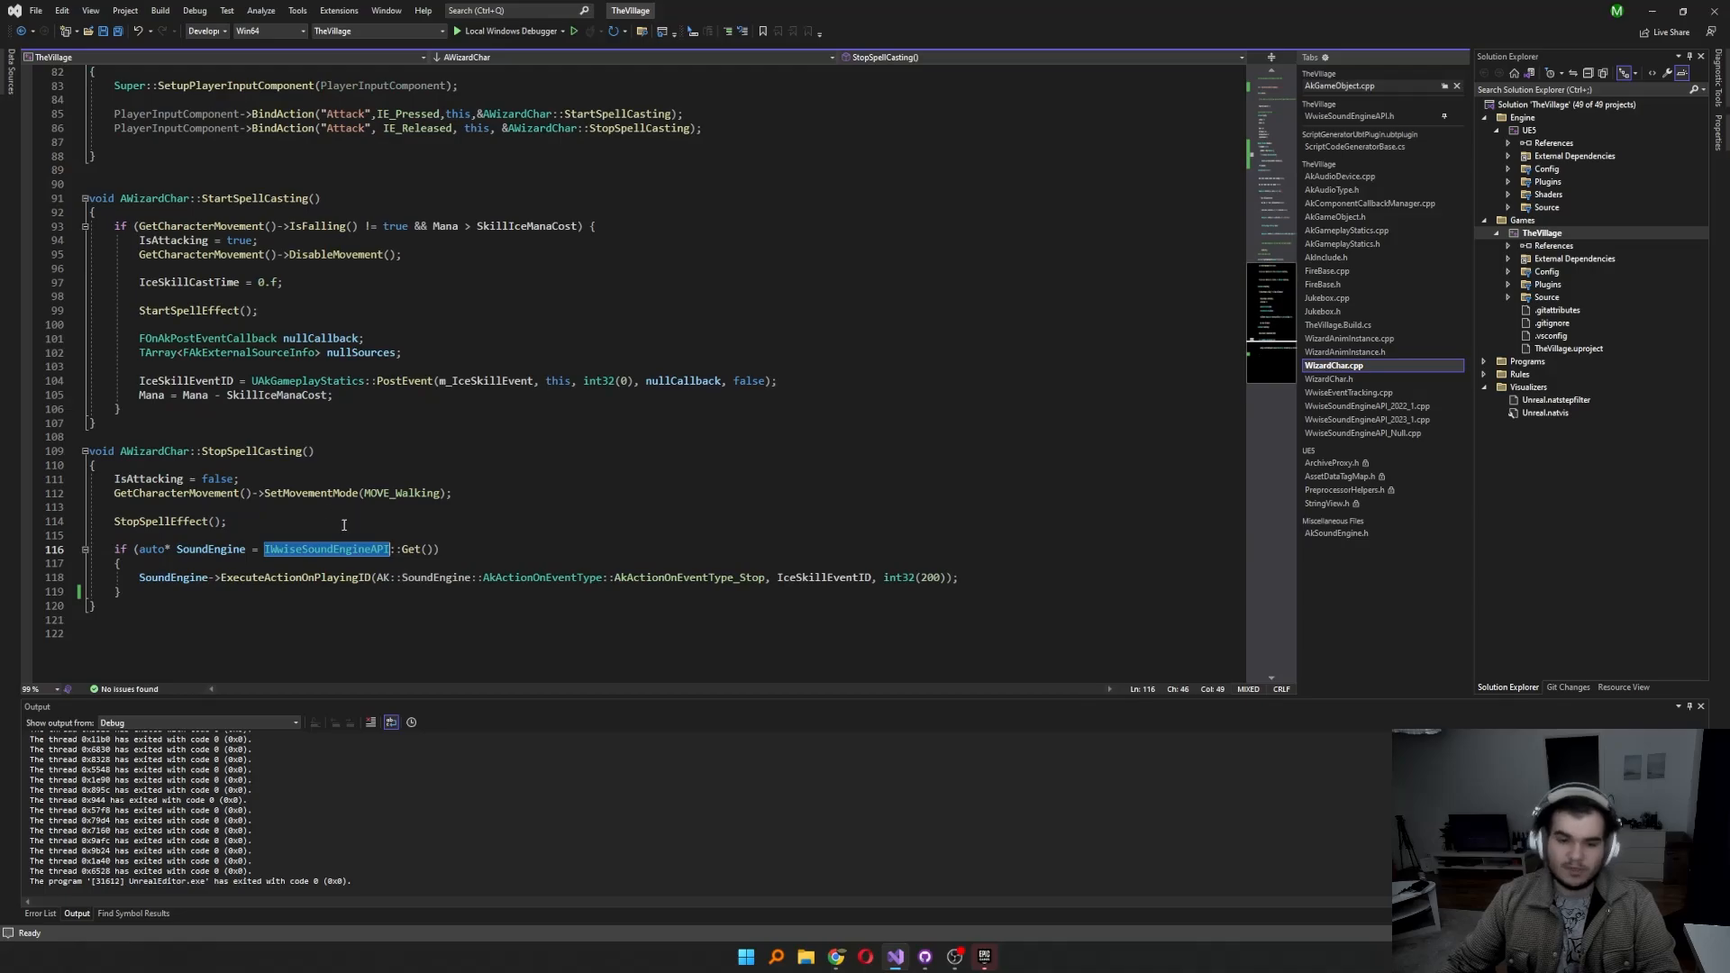
{"action": "mouse_move", "coordinate": [325, 548]}
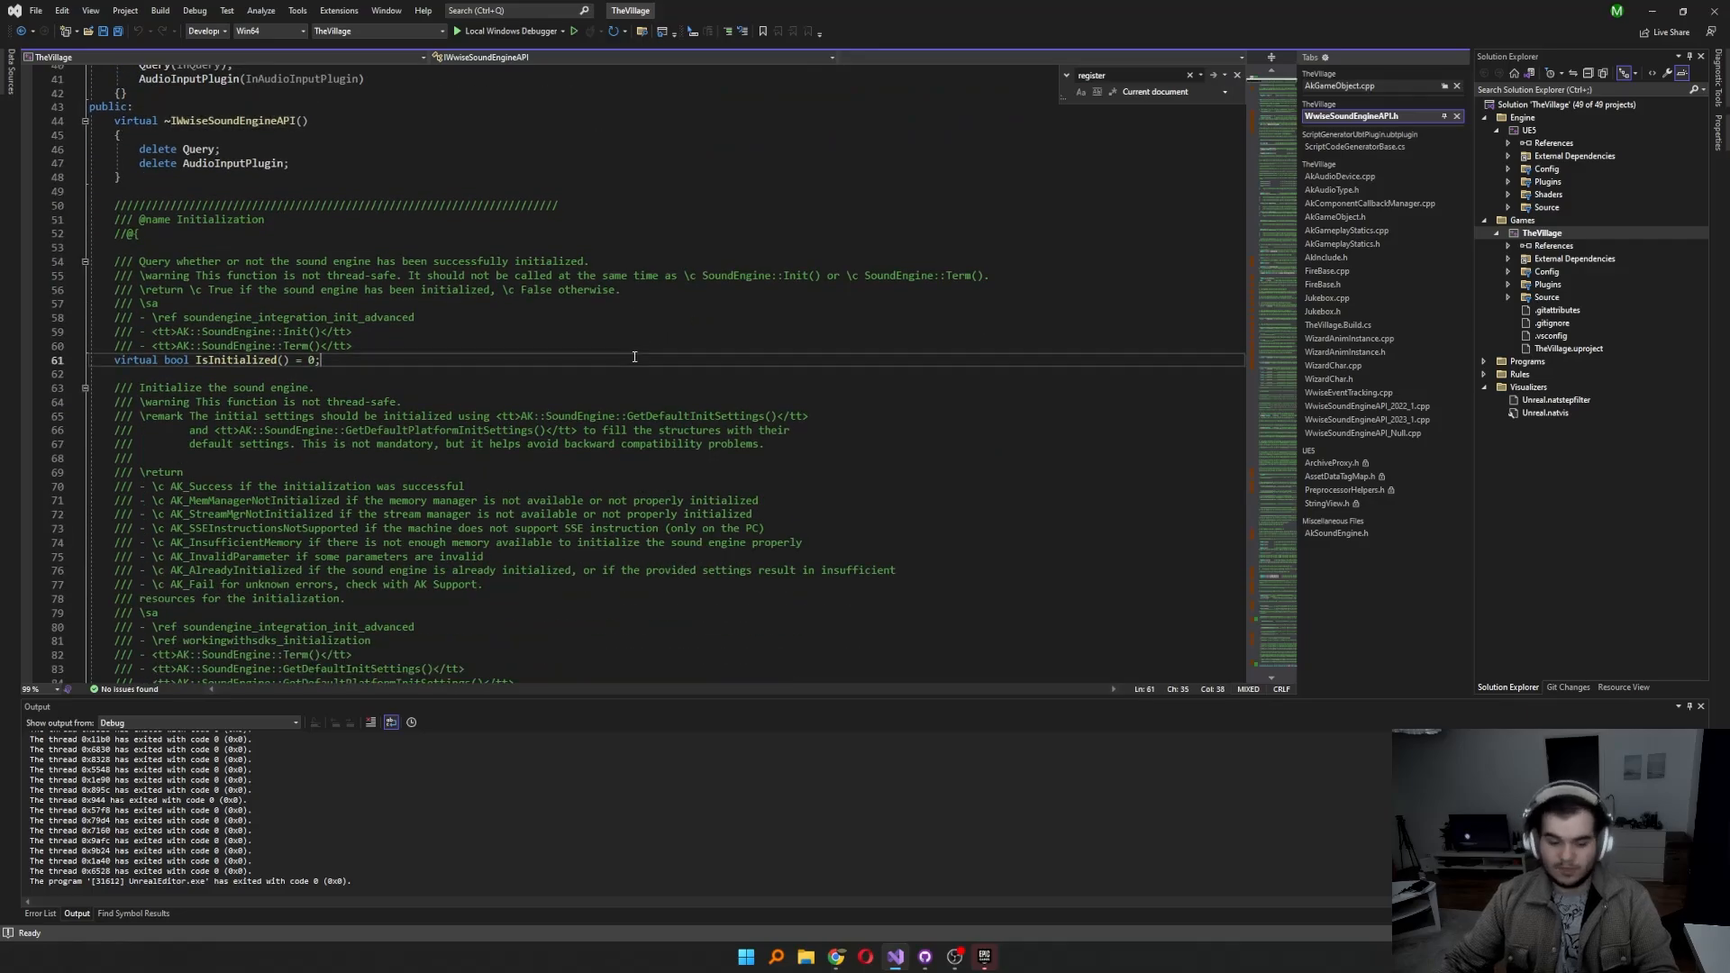
{"action": "type", "text": "executed"}
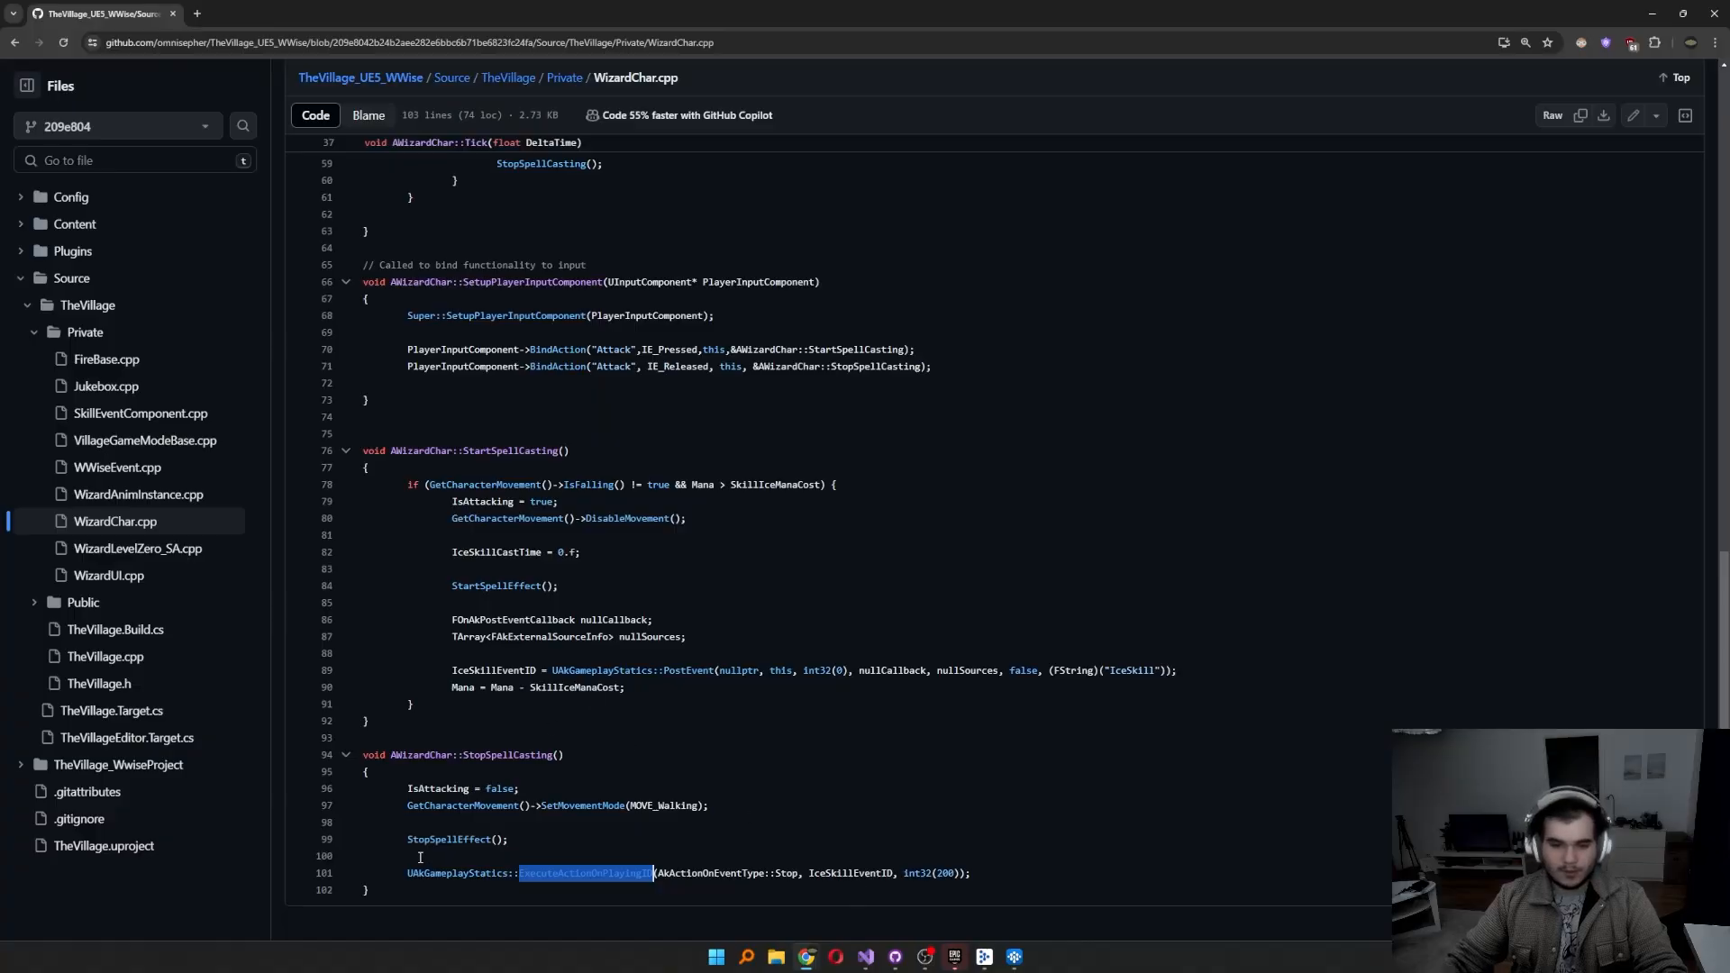
Step: Mark the old UAkGameplayStatics::ExecuteActionOnPlayingID call in WizardChar.cpp on GitHub
{"action": "left_click_drag", "start_coordinate": [369, 753], "coordinate": [972, 889]}
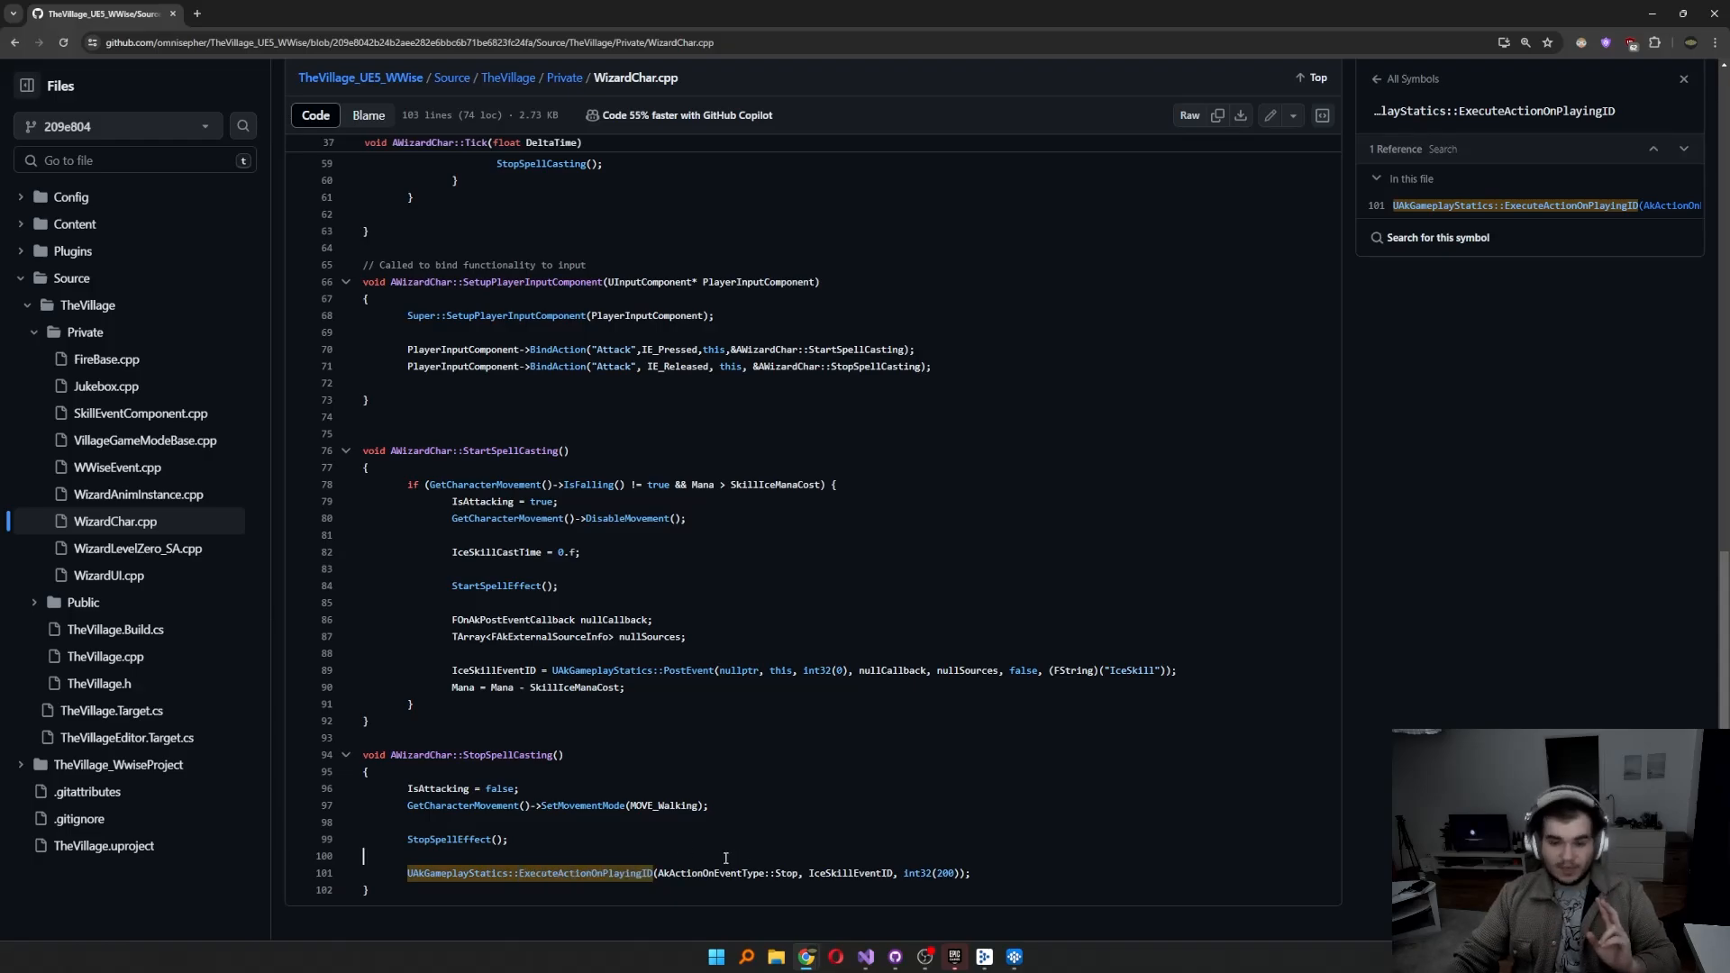
{"action": "double_click", "coordinate": [606, 670]}
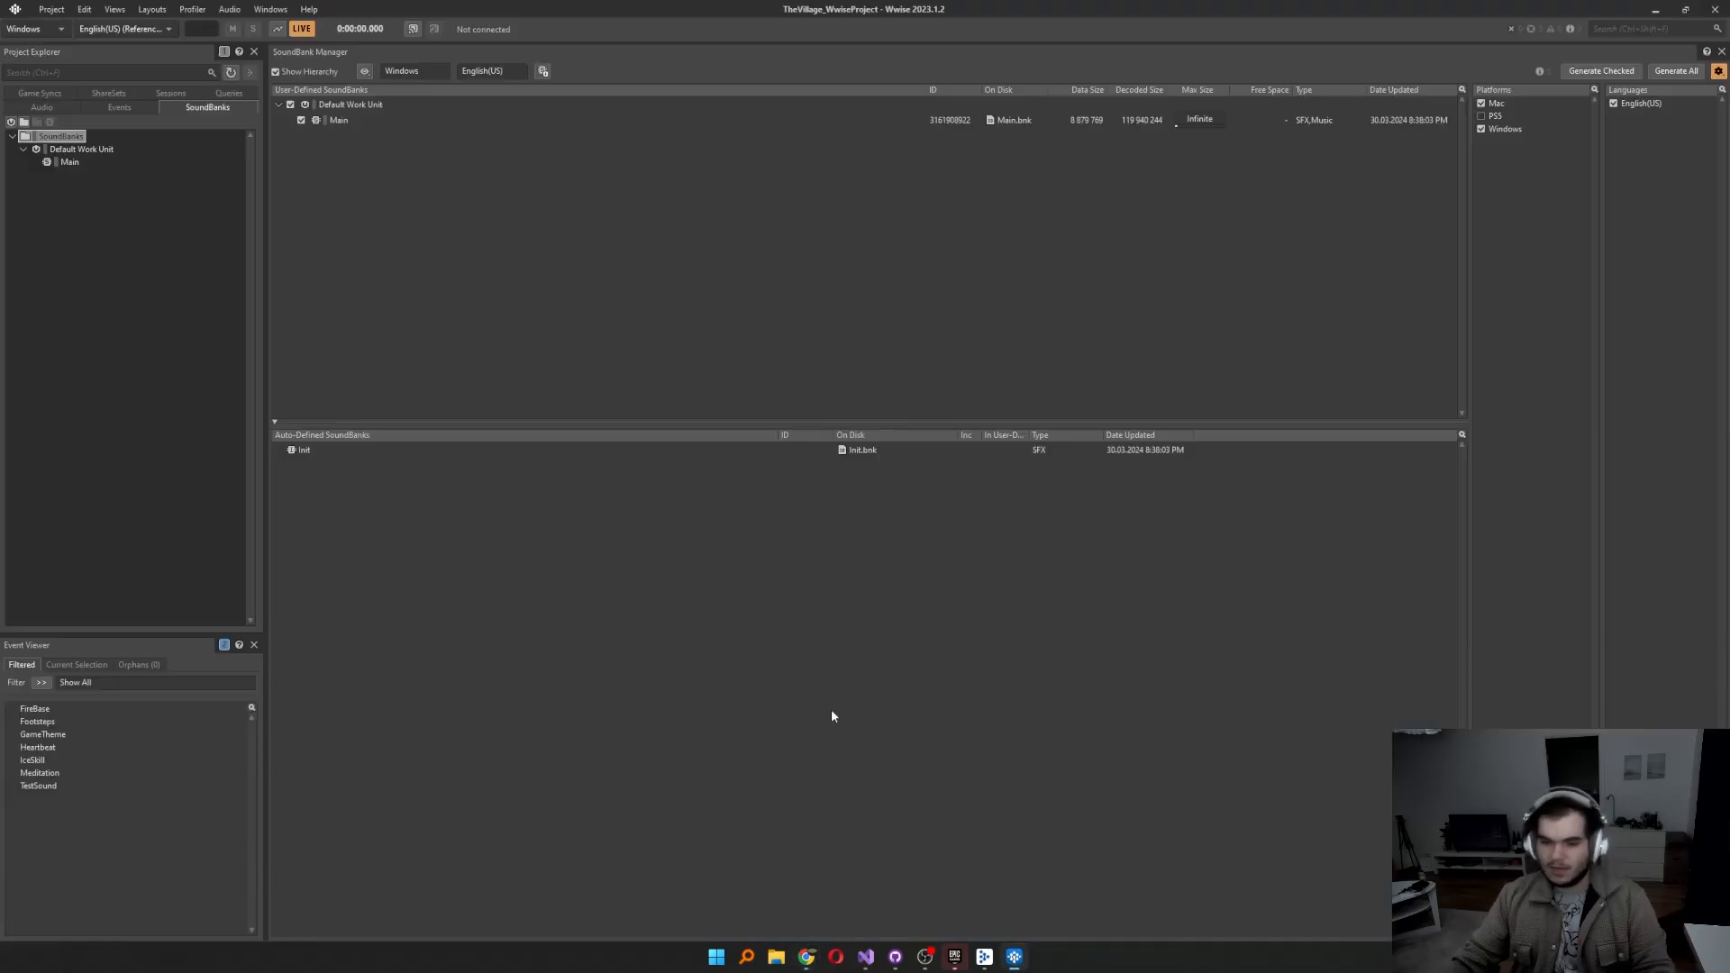
Step: Create a new event alongside FireBase in the Events Default Work Unit
{"action": "left_click", "coordinate": [119, 106]}
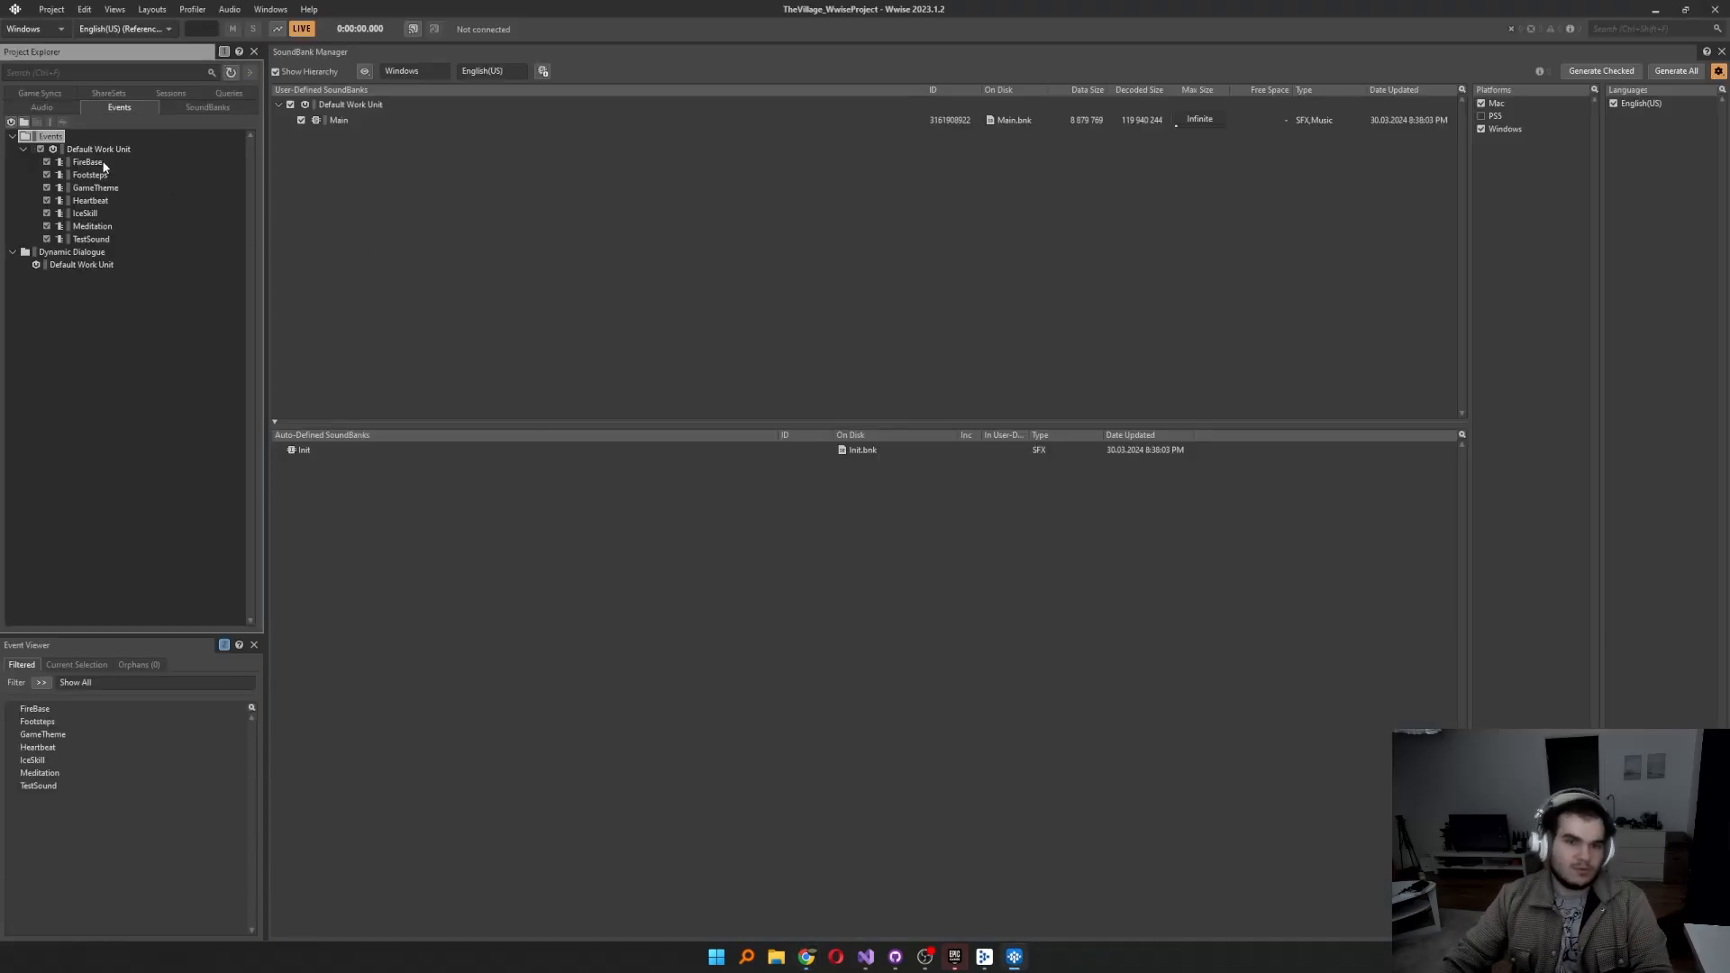
{"action": "left_click", "coordinate": [87, 162]}
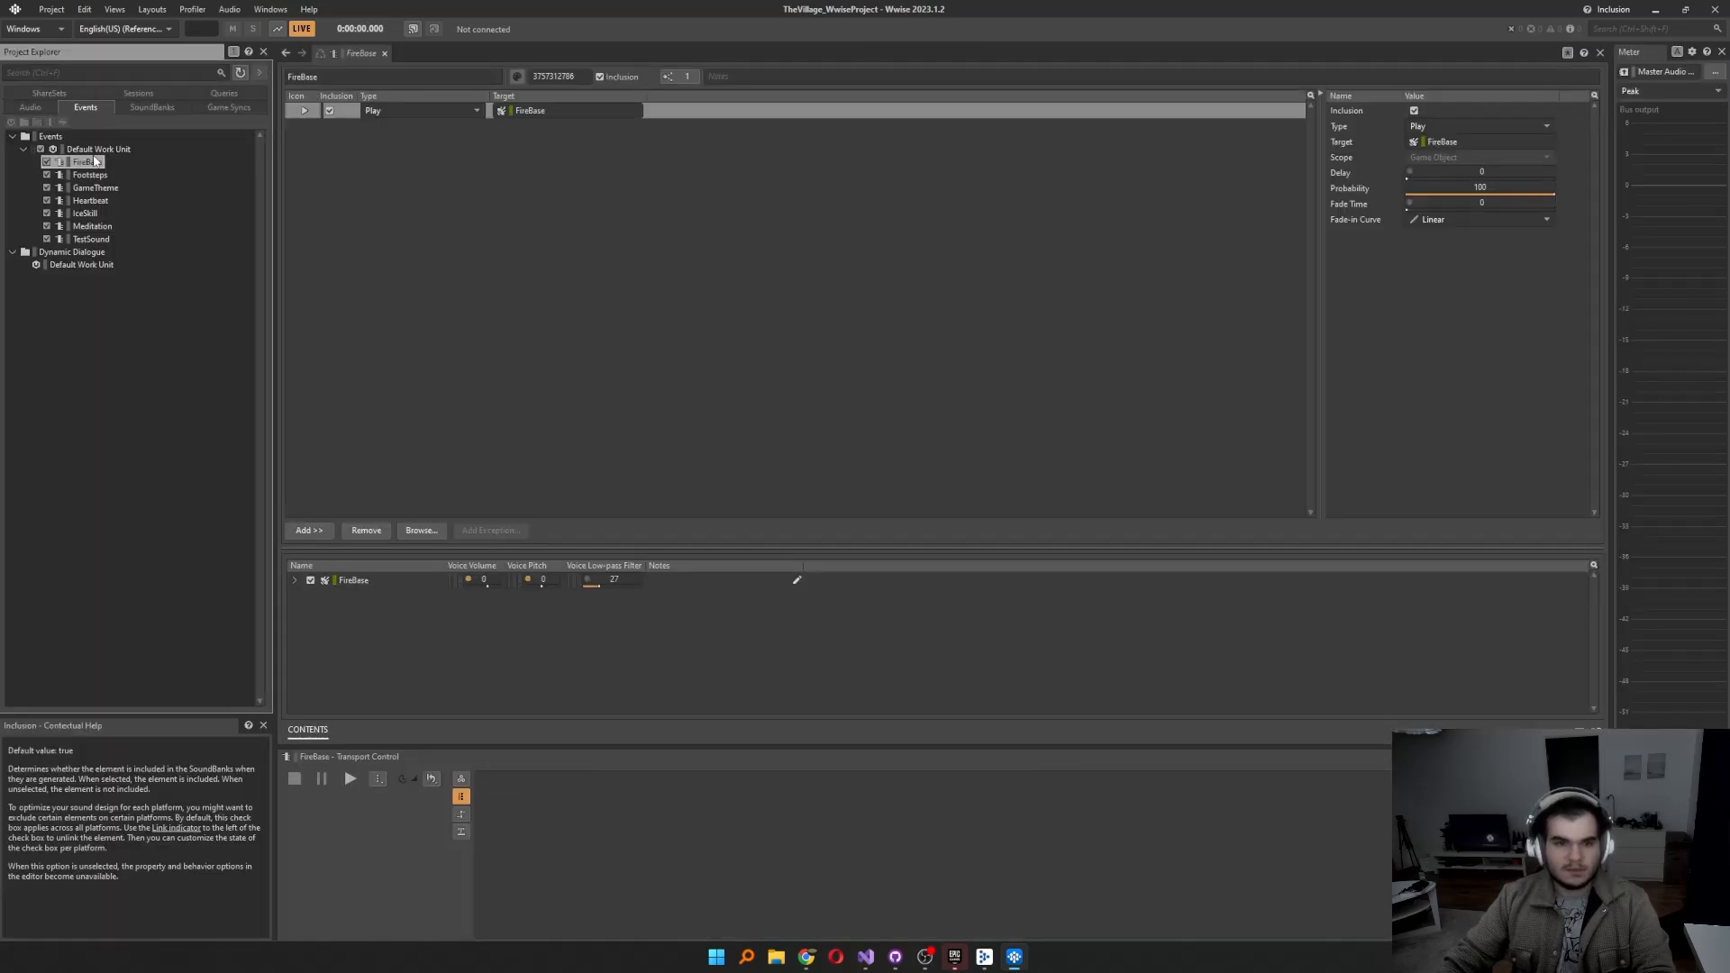
{"action": "mouse_move", "coordinate": [280, 144]}
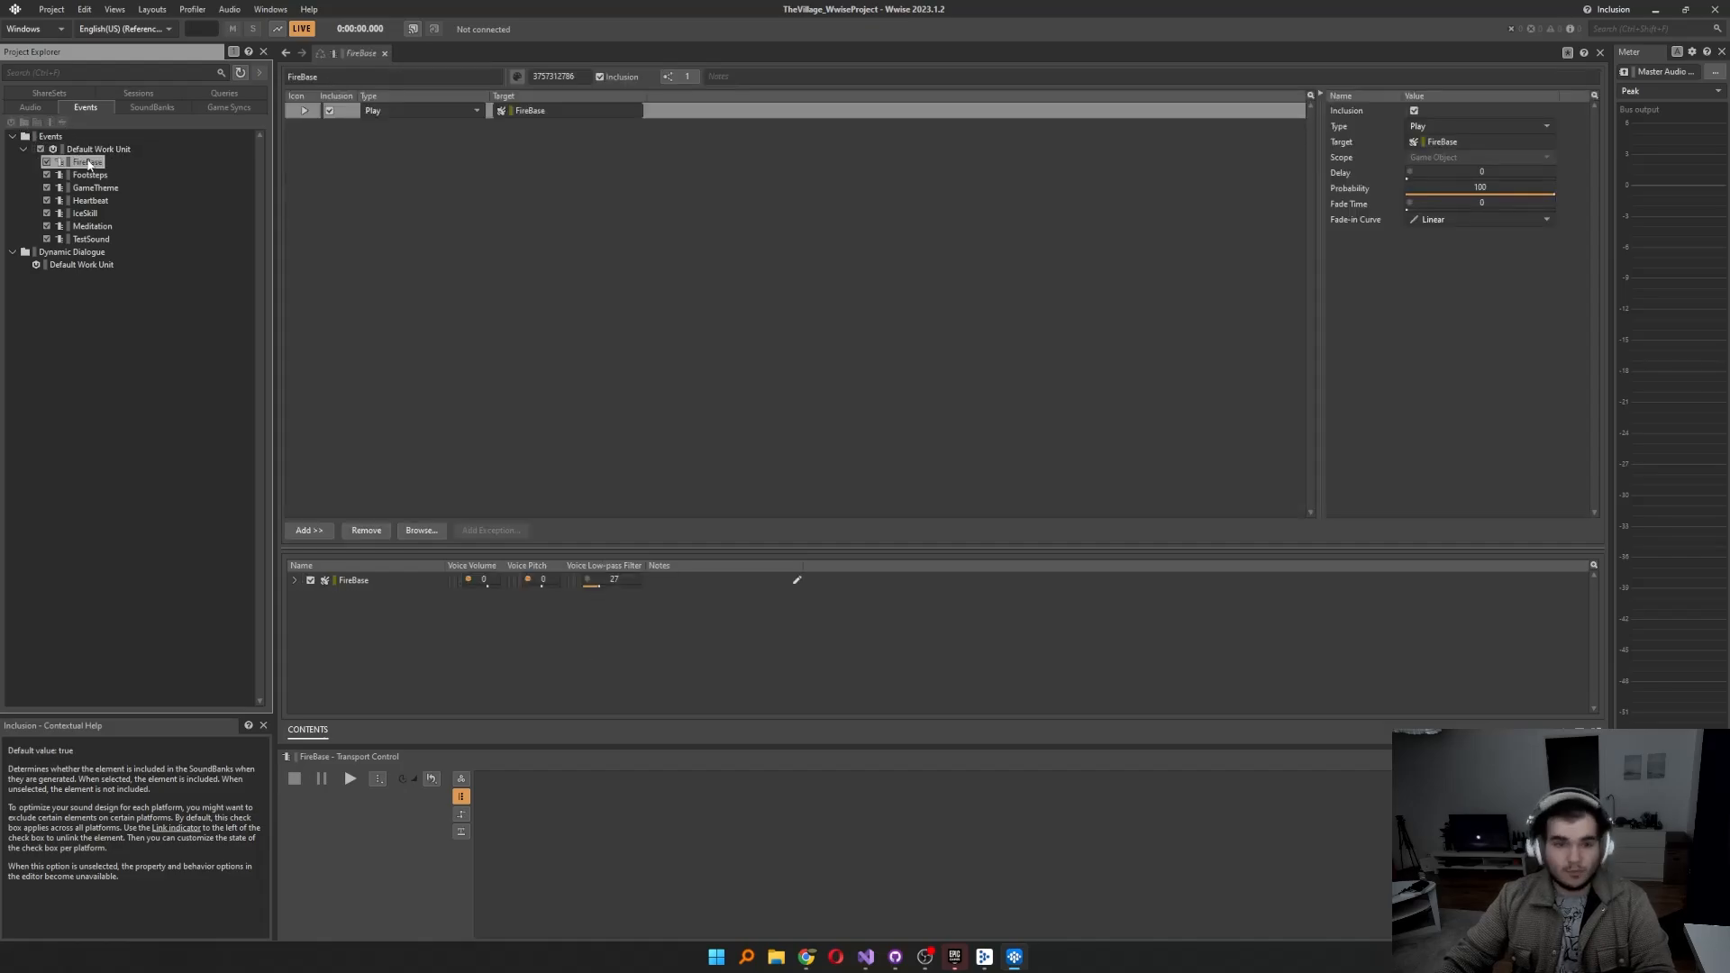
{"action": "left_click", "coordinate": [97, 150]}
{"action": "type", "text": "FireBase_Sto"}
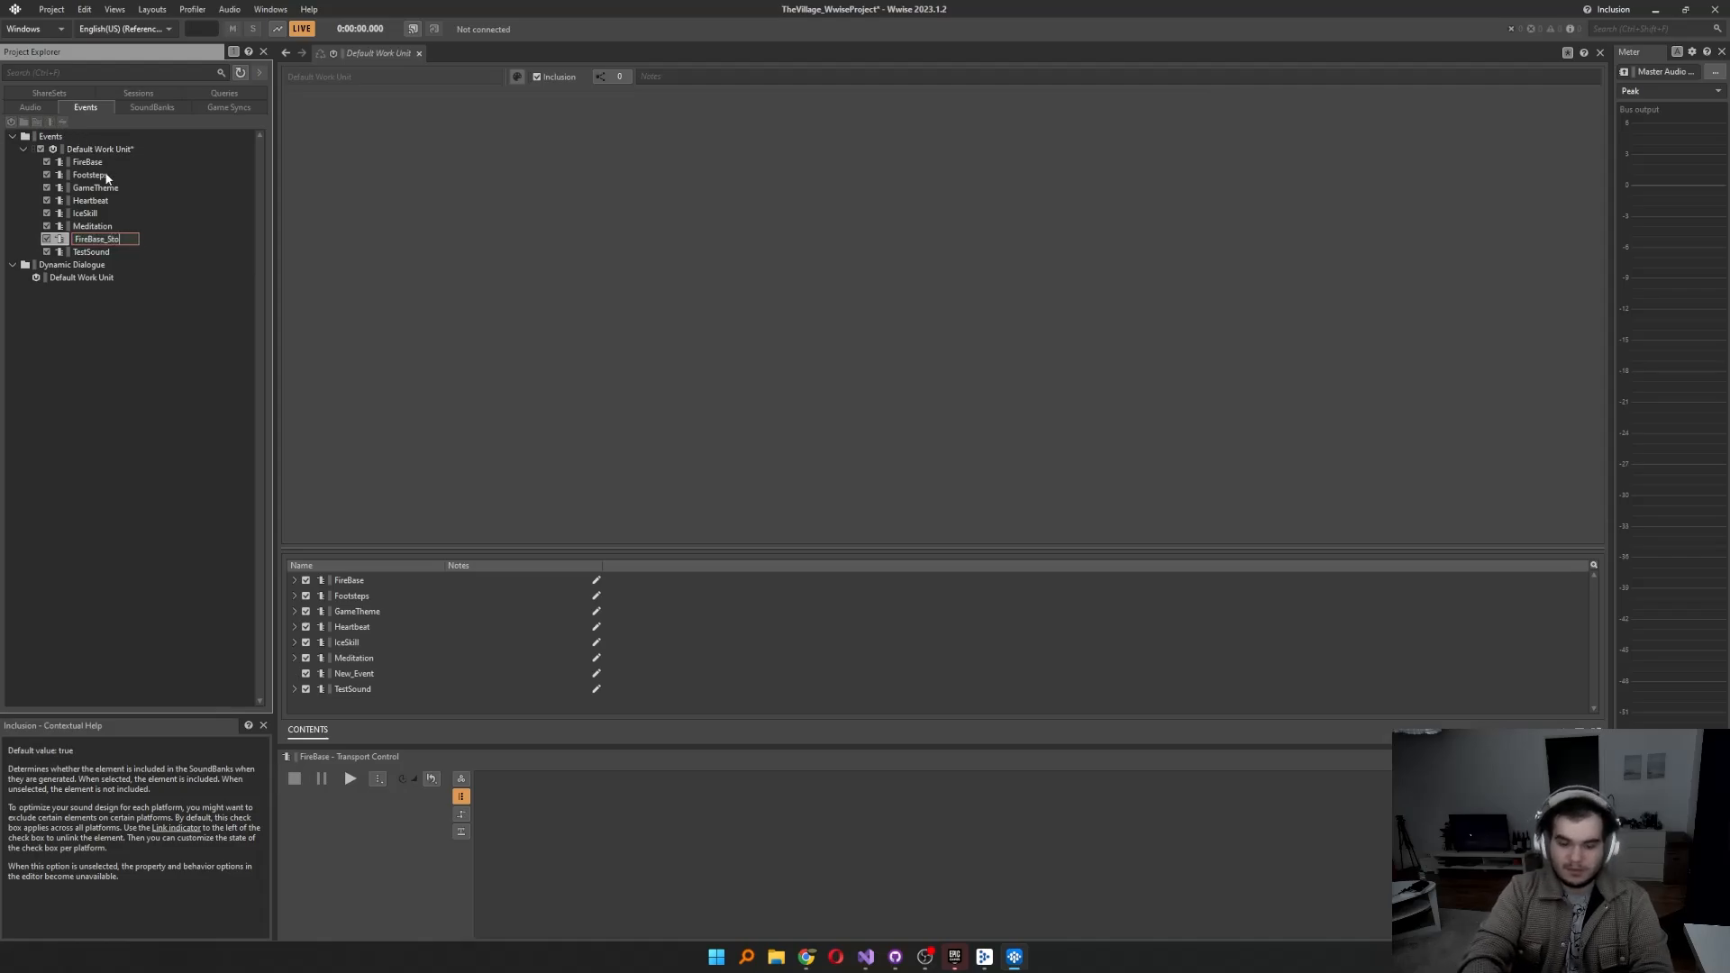
Step: Confirm the FireBase_Stop event name and find the FireBase sound via the 'firebas' search
{"action": "left_click", "coordinate": [87, 161]}
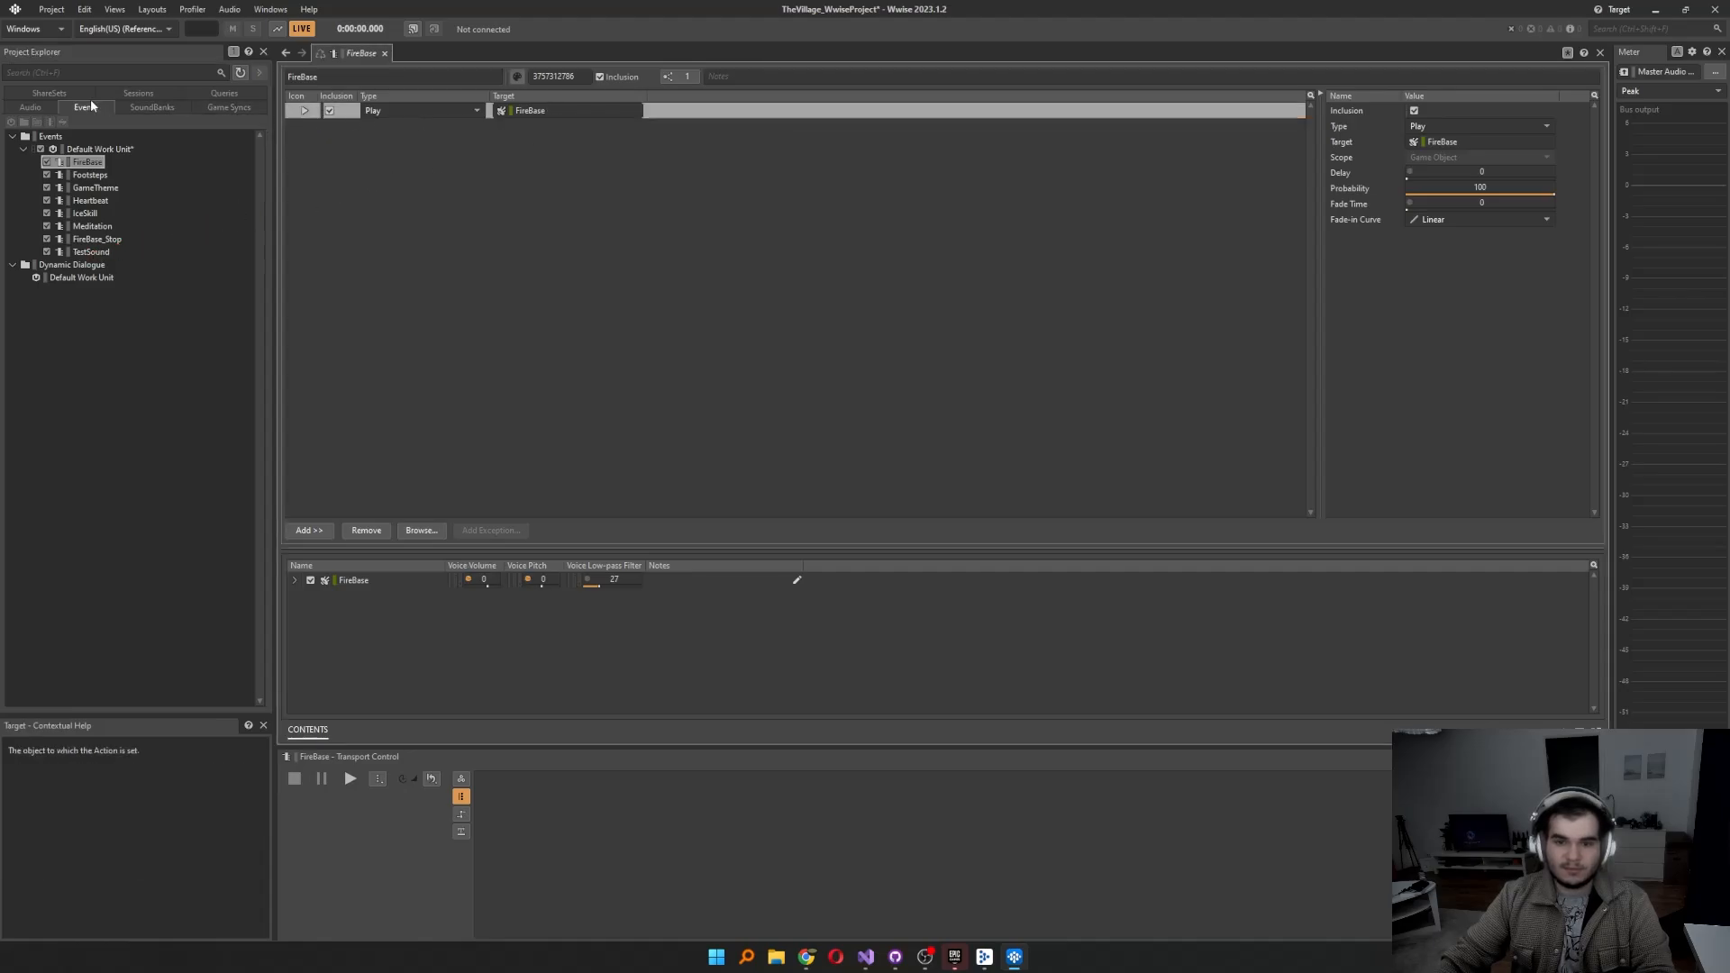
{"action": "left_click", "coordinate": [92, 252]}
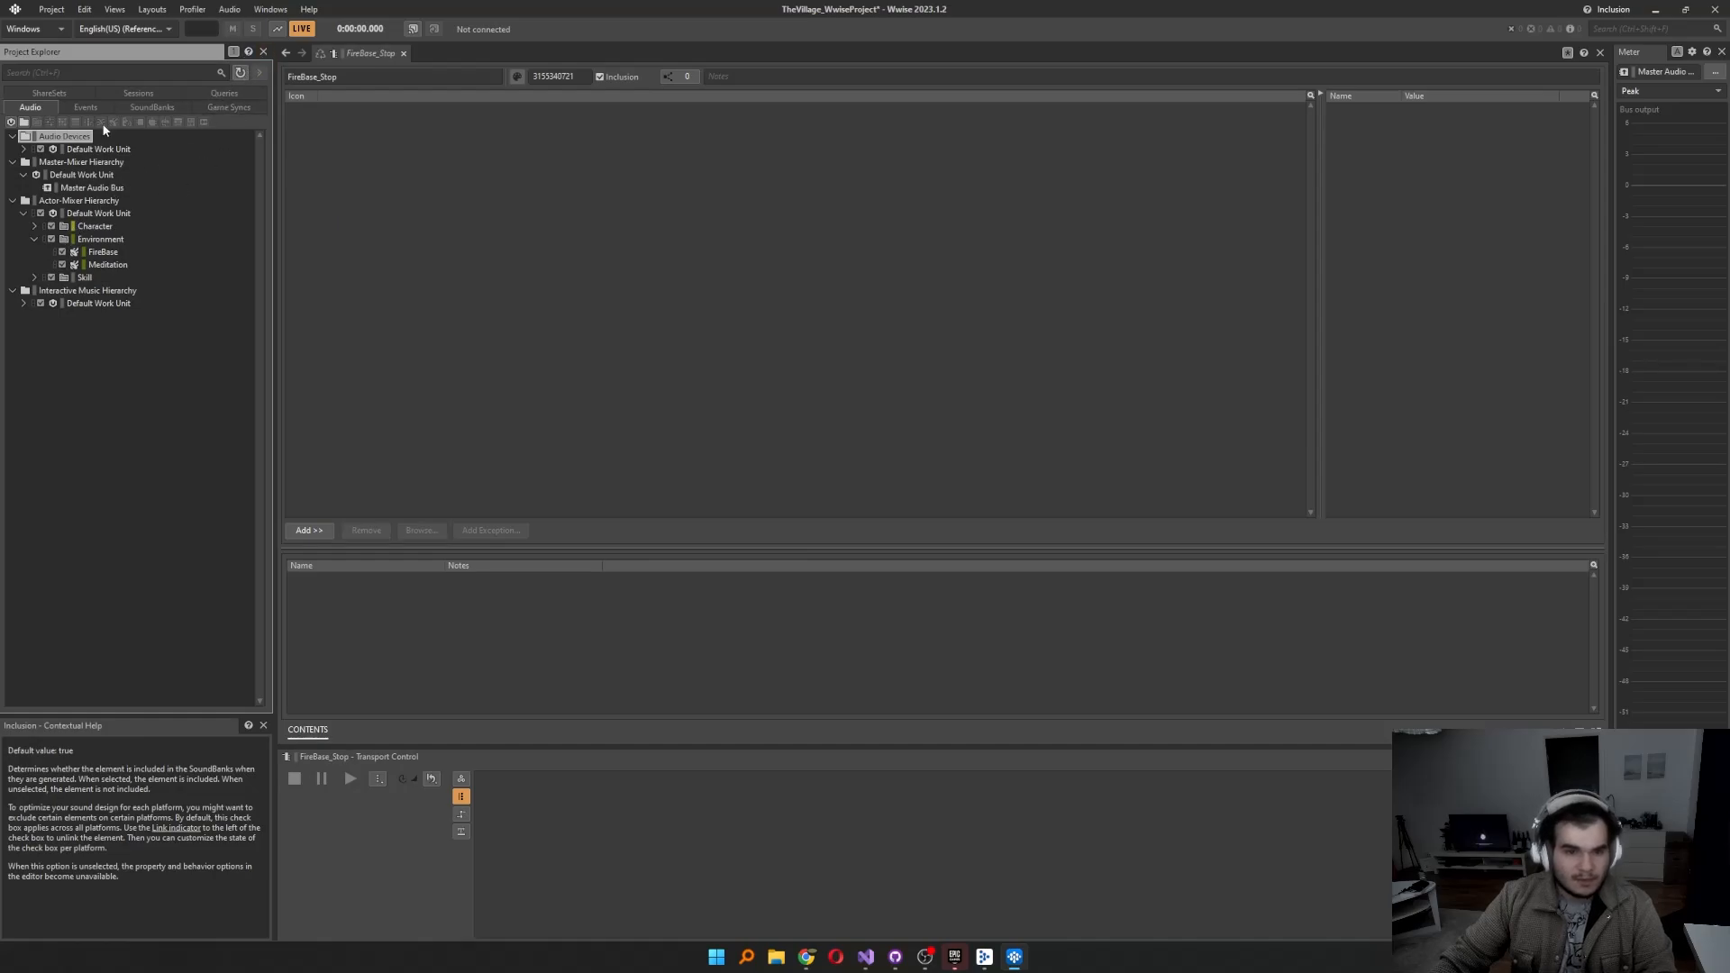
{"action": "type", "text": "firebas"}
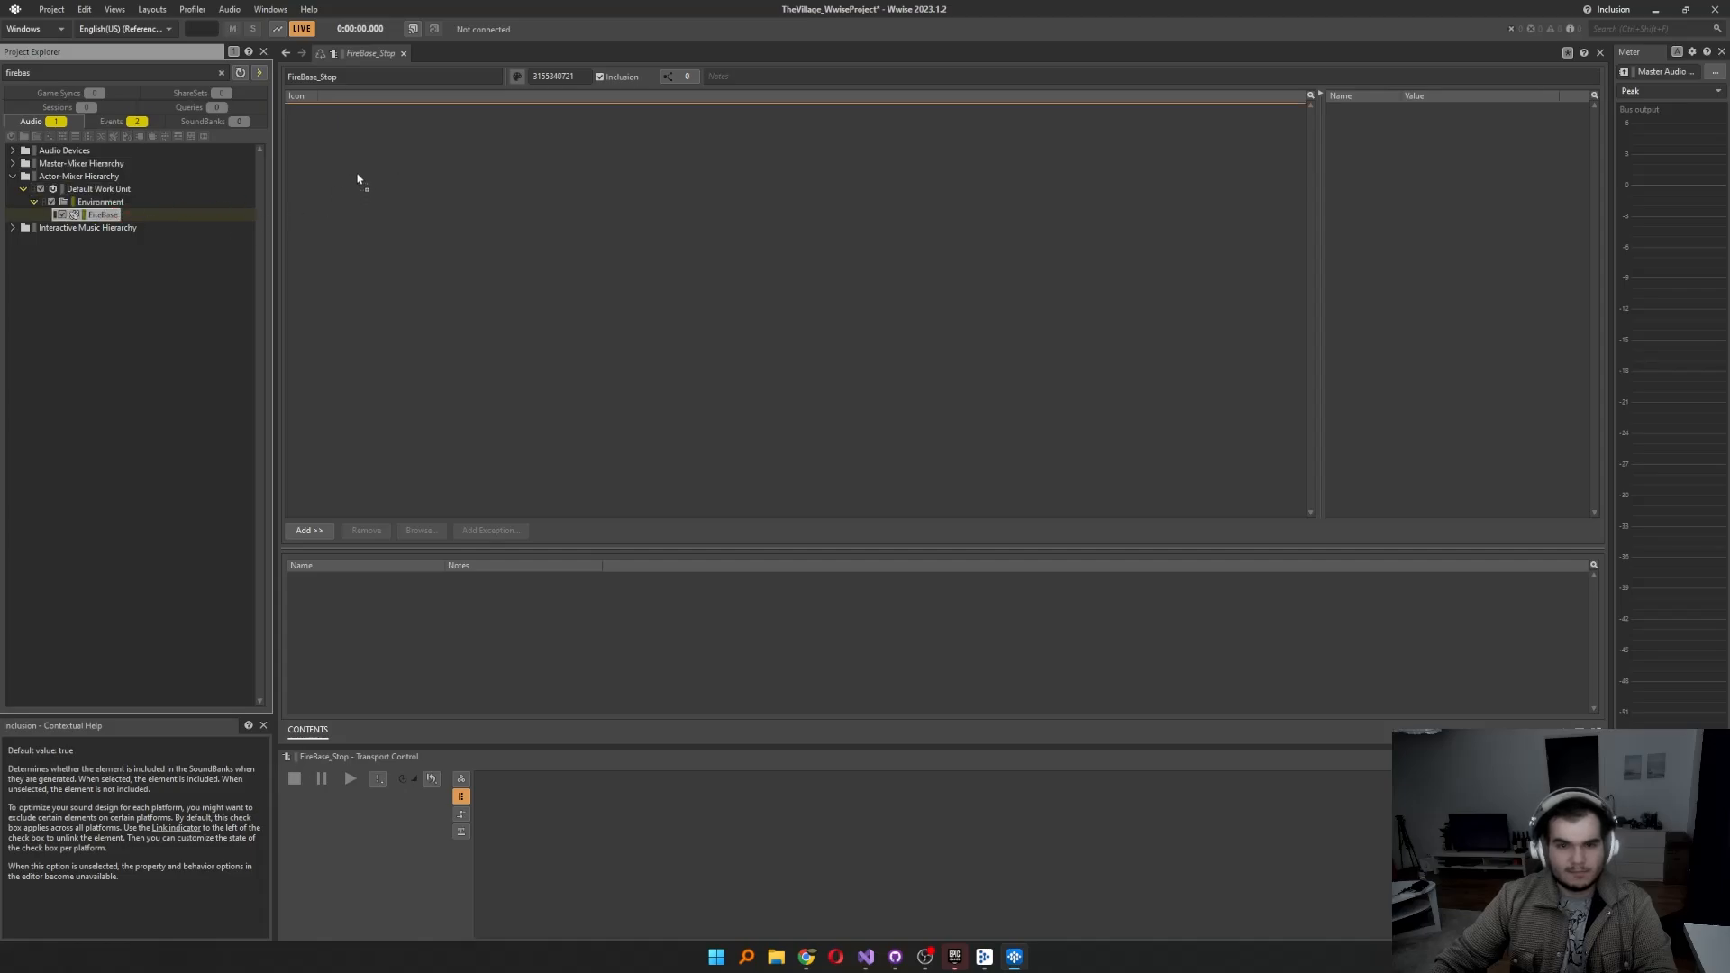
{"action": "left_click", "coordinate": [110, 120]}
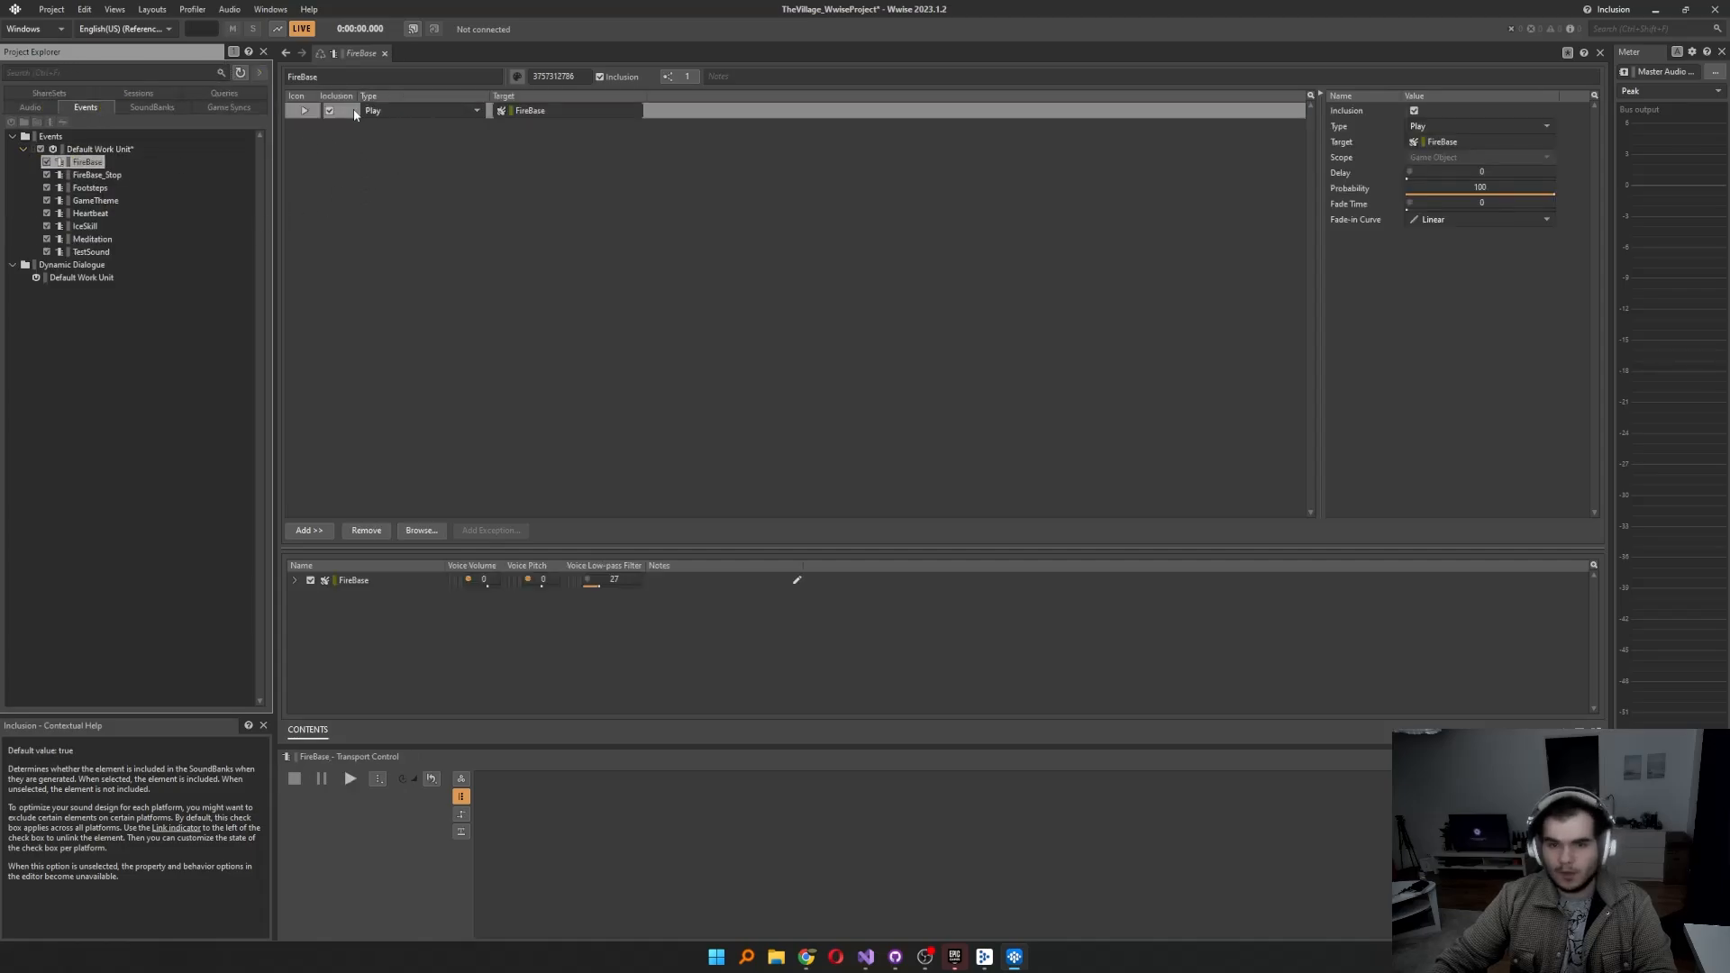
Step: Give FireBase_Stop a Stop action targeting the FireBase sound and compare it with the FireBase play event
{"action": "left_click", "coordinate": [476, 110]}
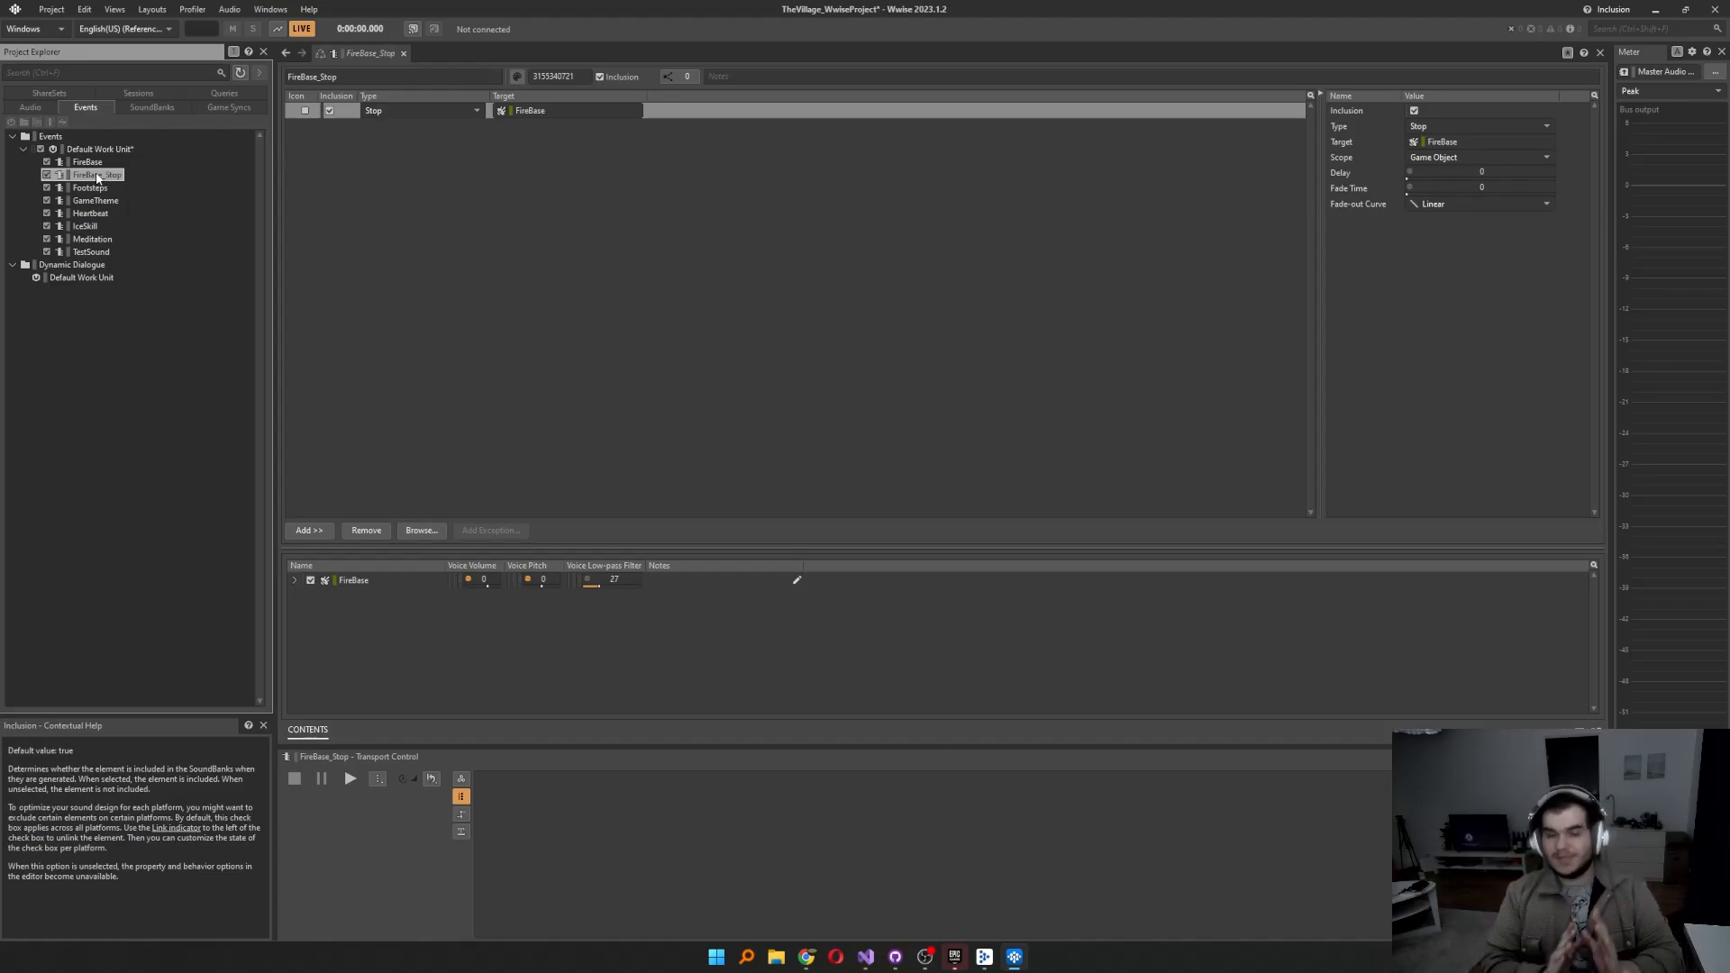
{"action": "left_click", "coordinate": [87, 160]}
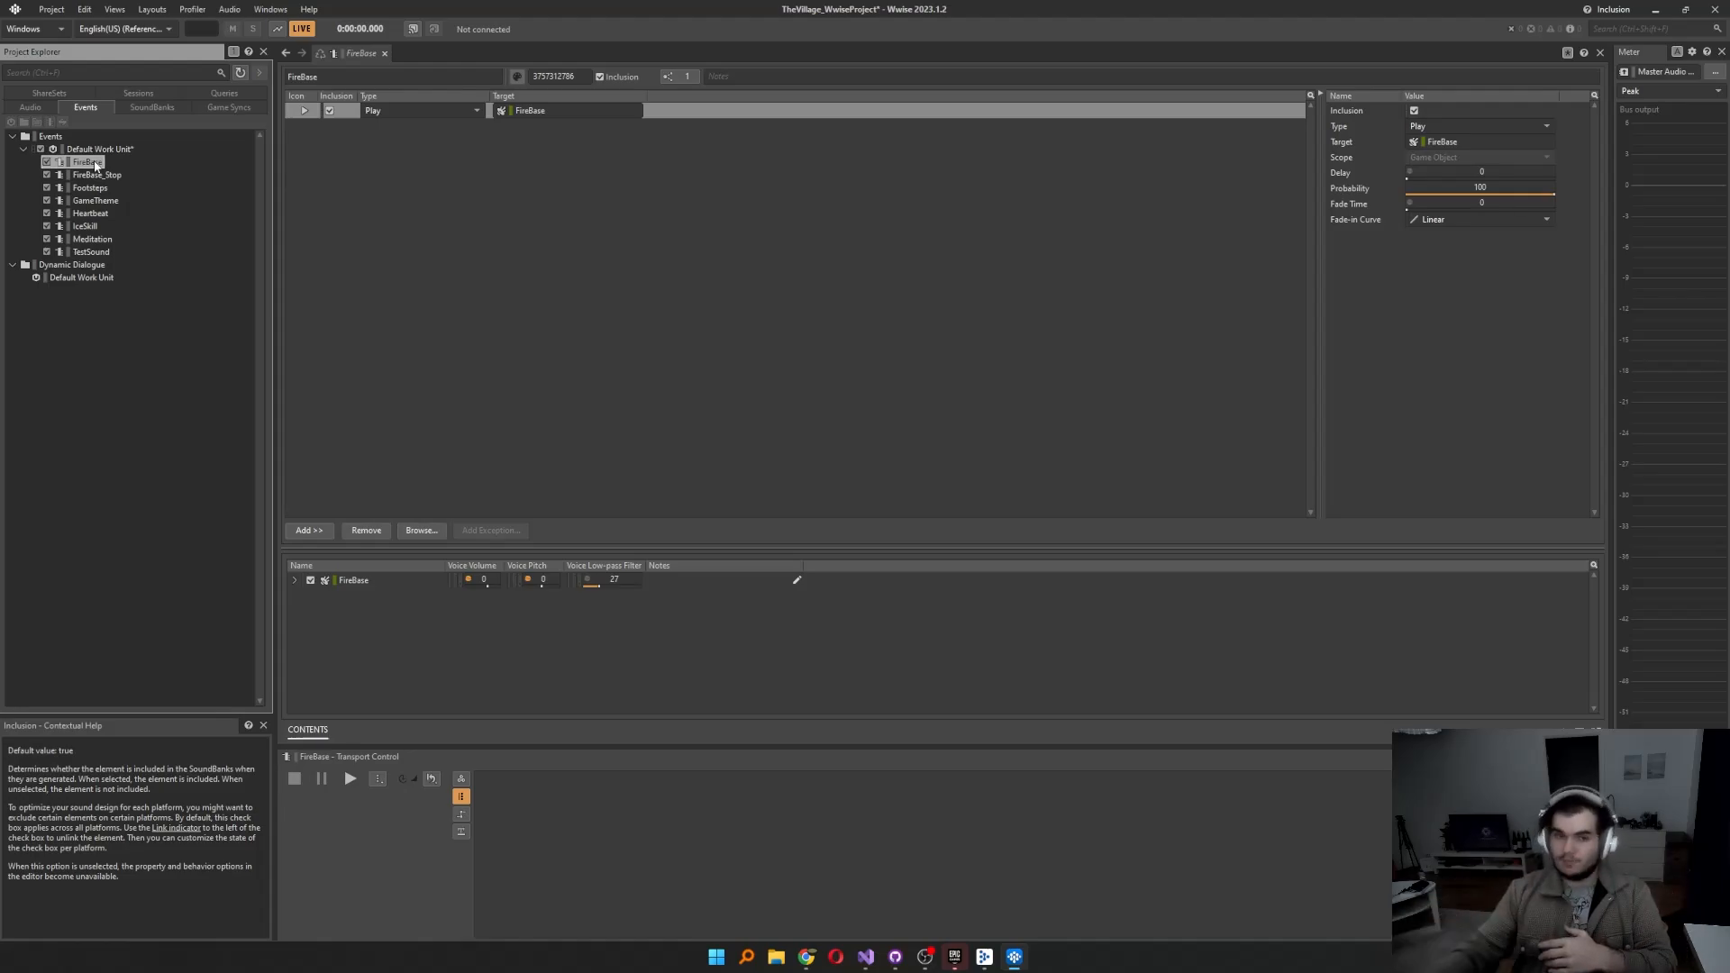
{"action": "left_click", "coordinate": [98, 175]}
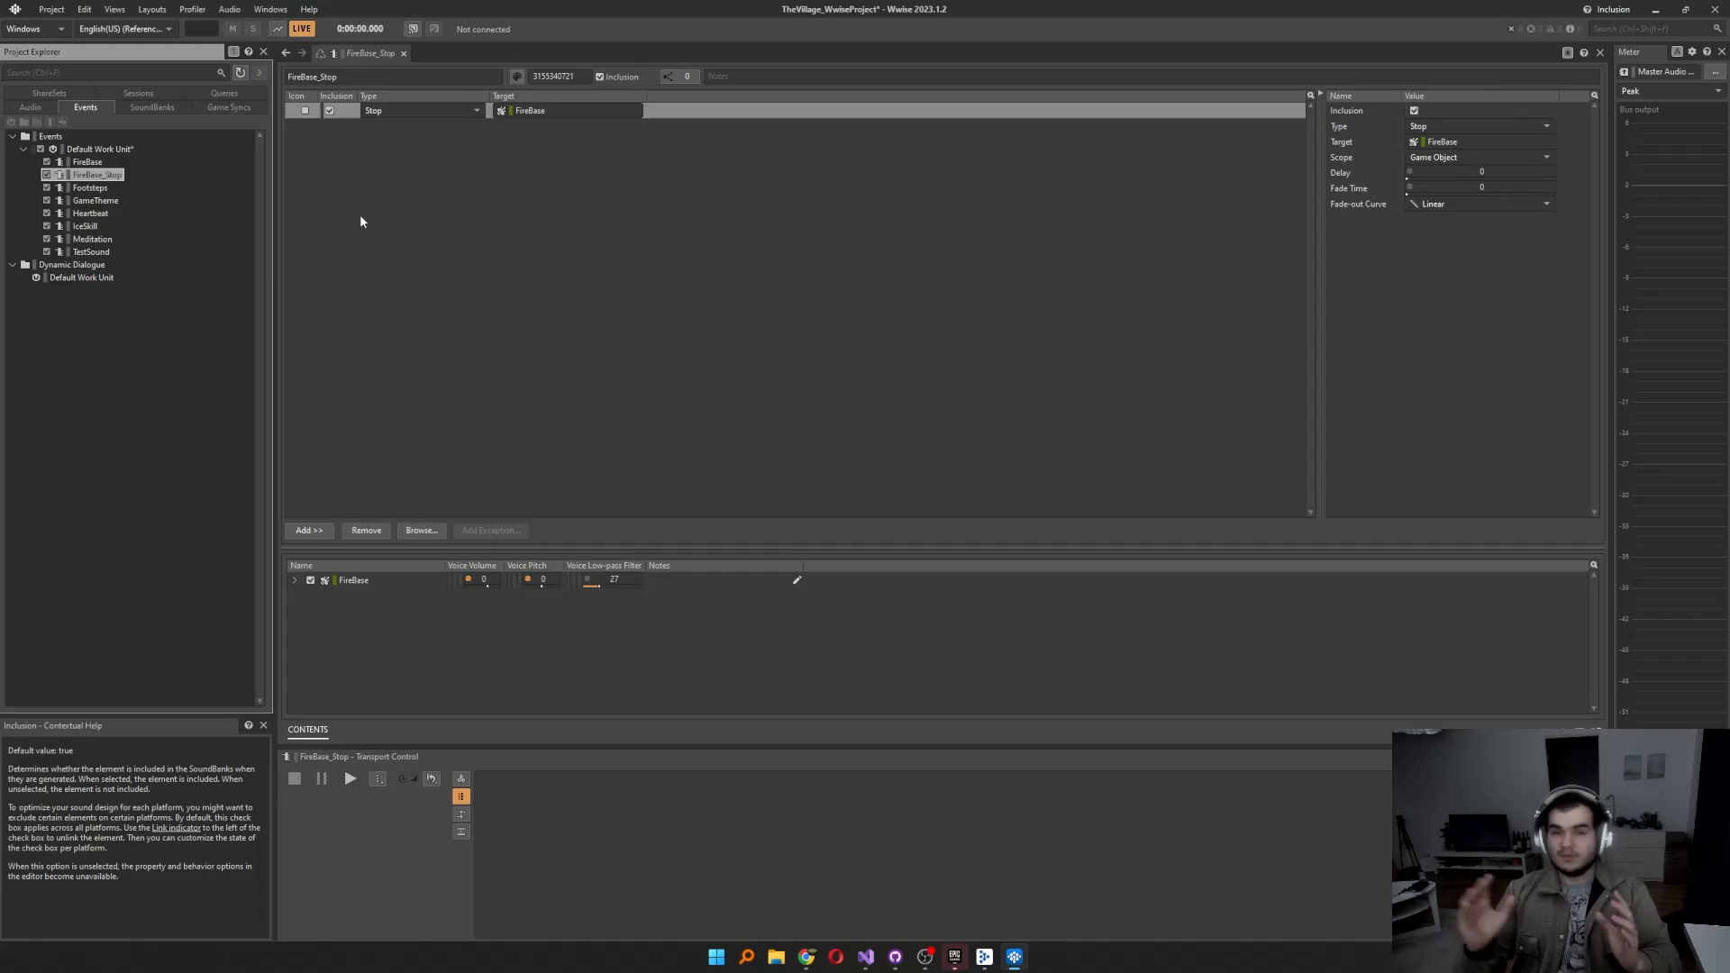
{"action": "mouse_move", "coordinate": [975, 909]}
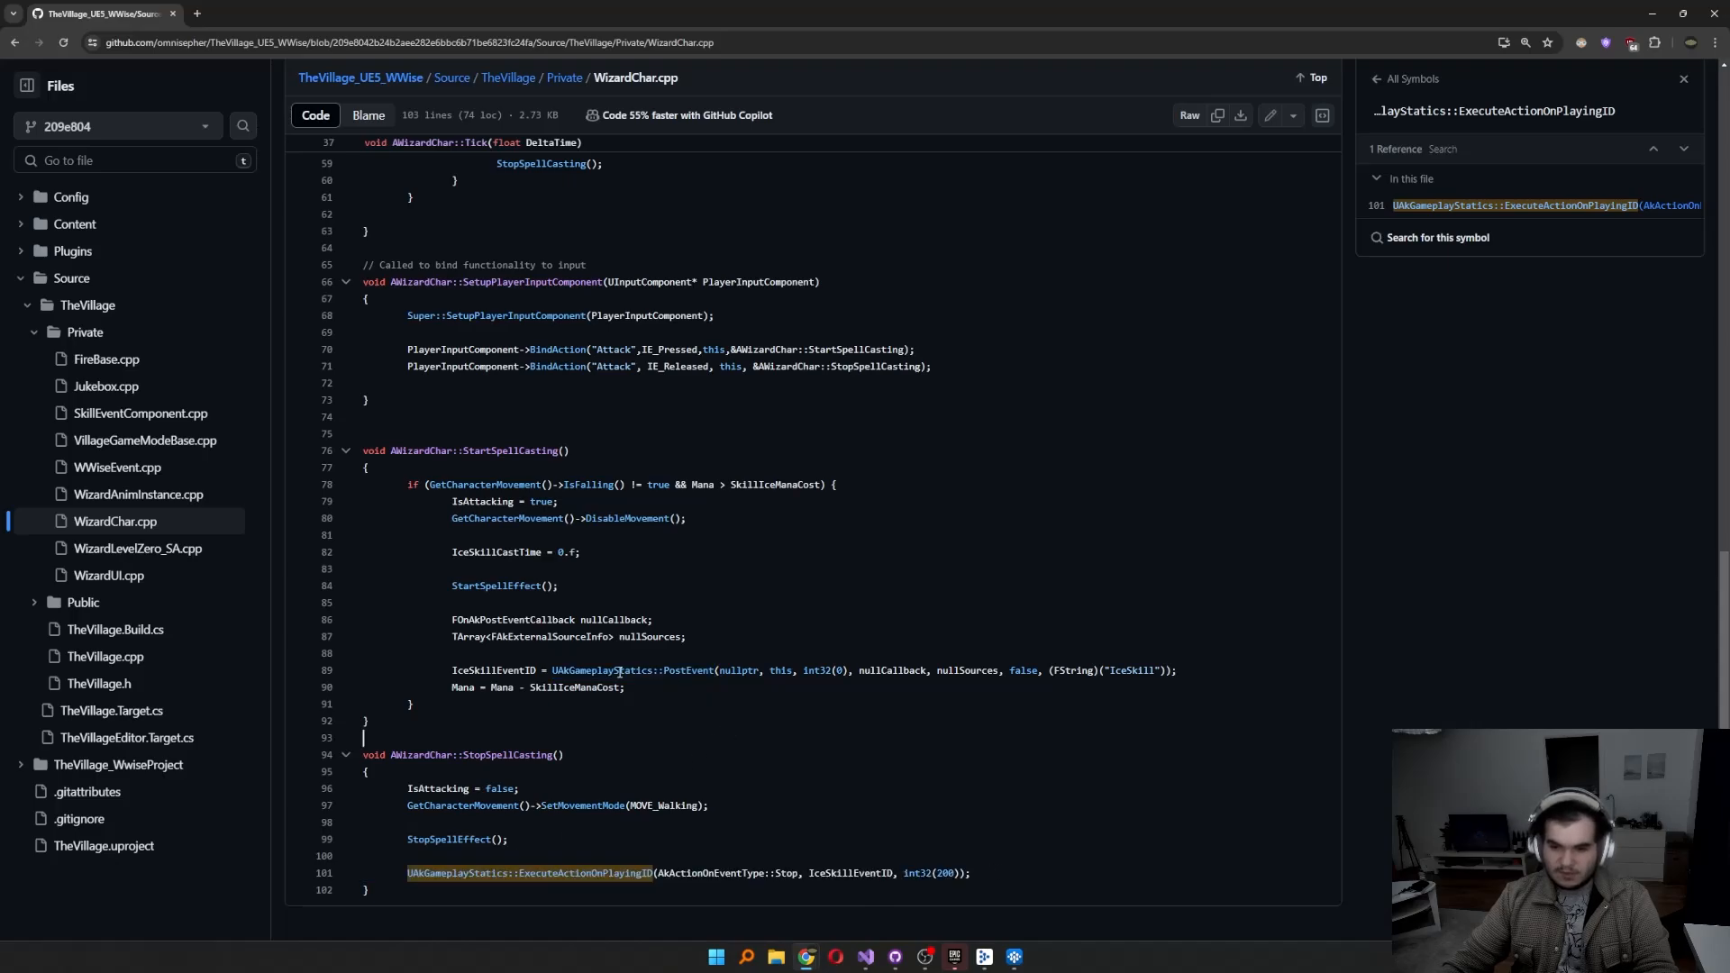
Step: Show the references to ExecuteActionOnPlayingID in the original WizardChar.cpp on GitHub
{"action": "double_click", "coordinate": [613, 670]}
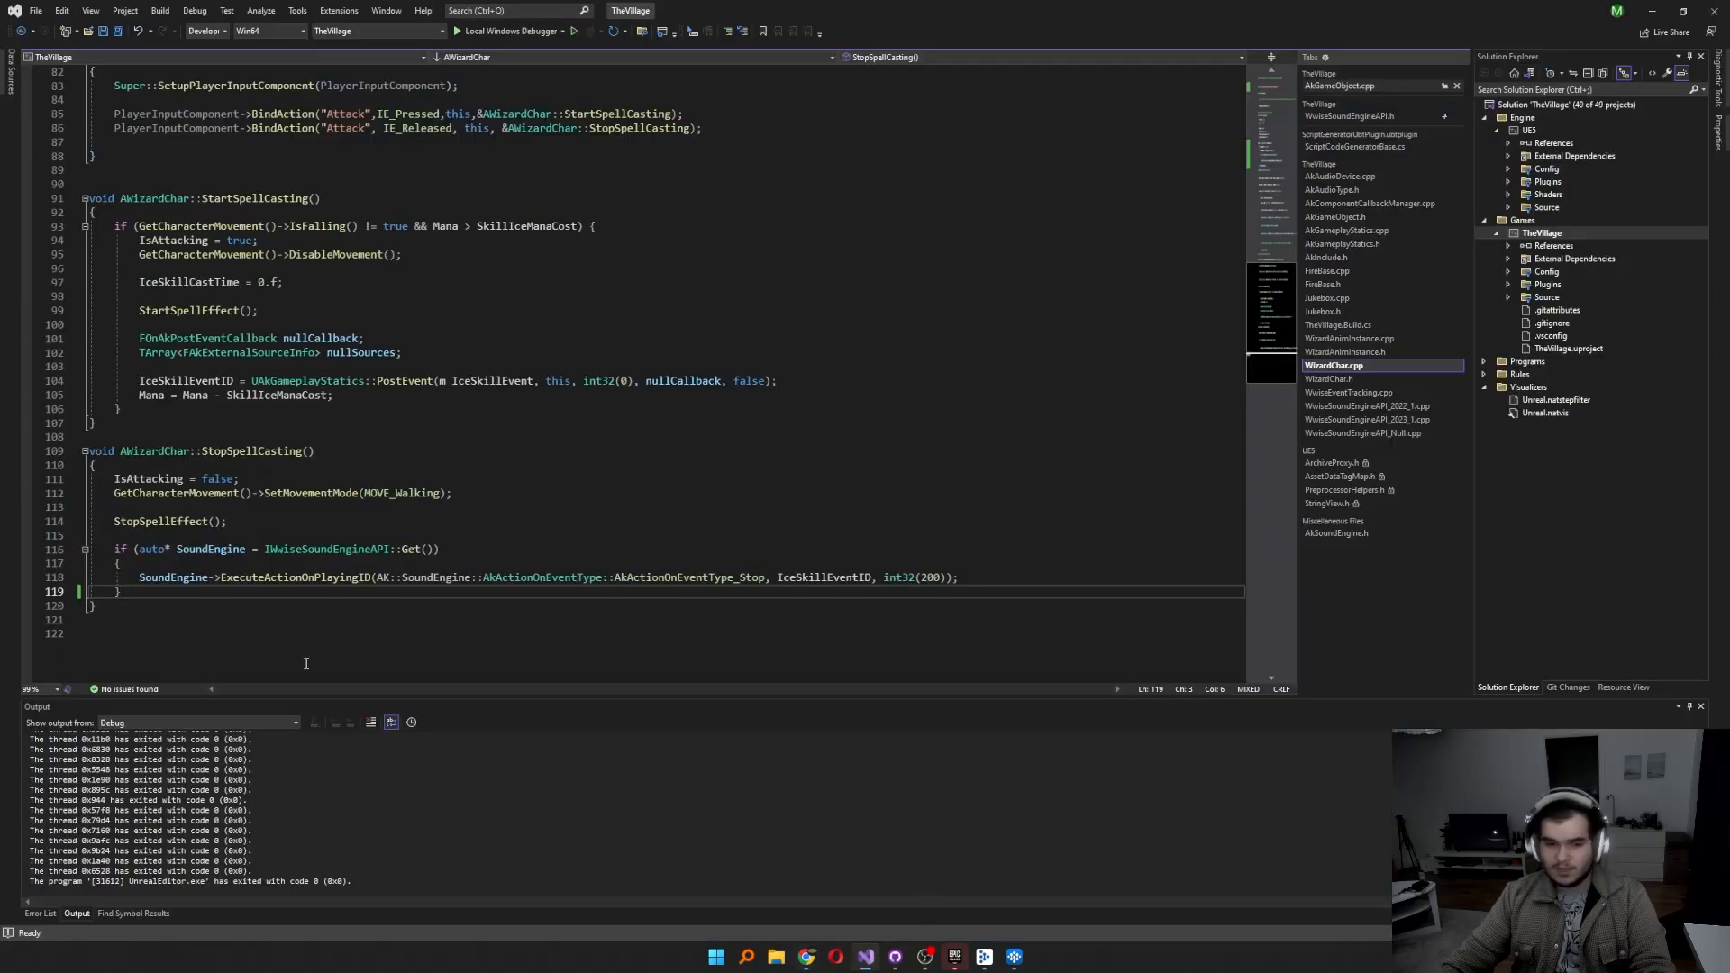
{"action": "mouse_move", "coordinate": [175, 577]}
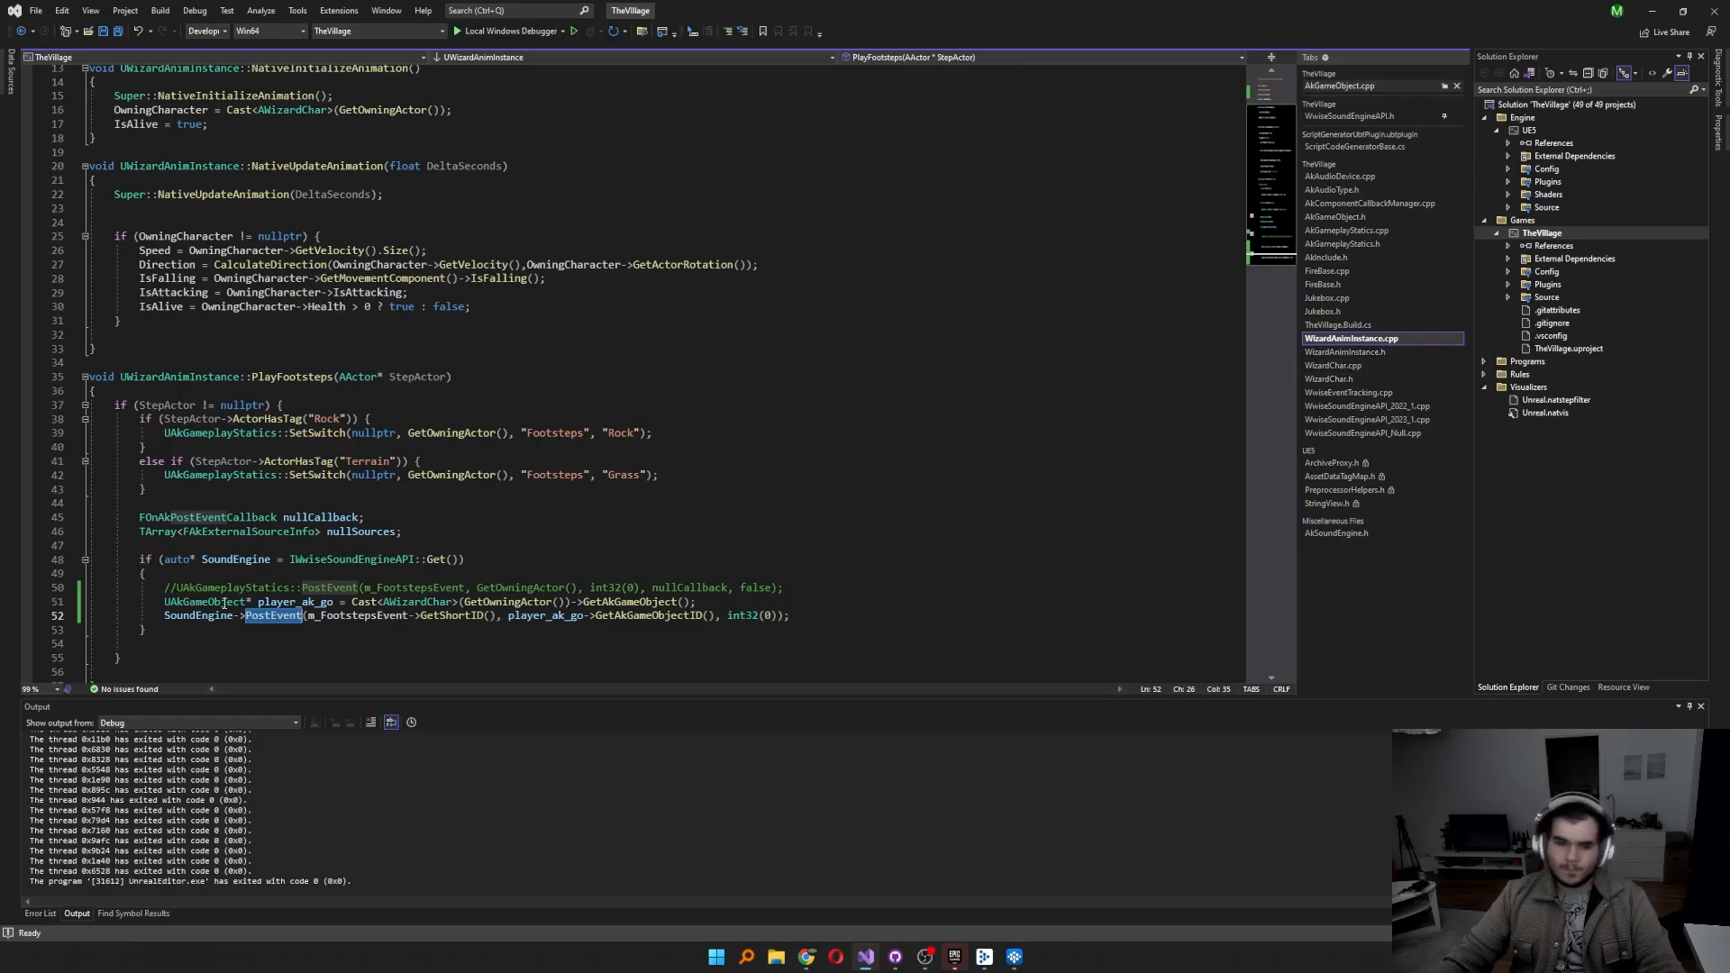
Step: Find all SoundEngine API PostEvent definitions from the footsteps PostEvent call
{"action": "left_click", "coordinate": [276, 614]}
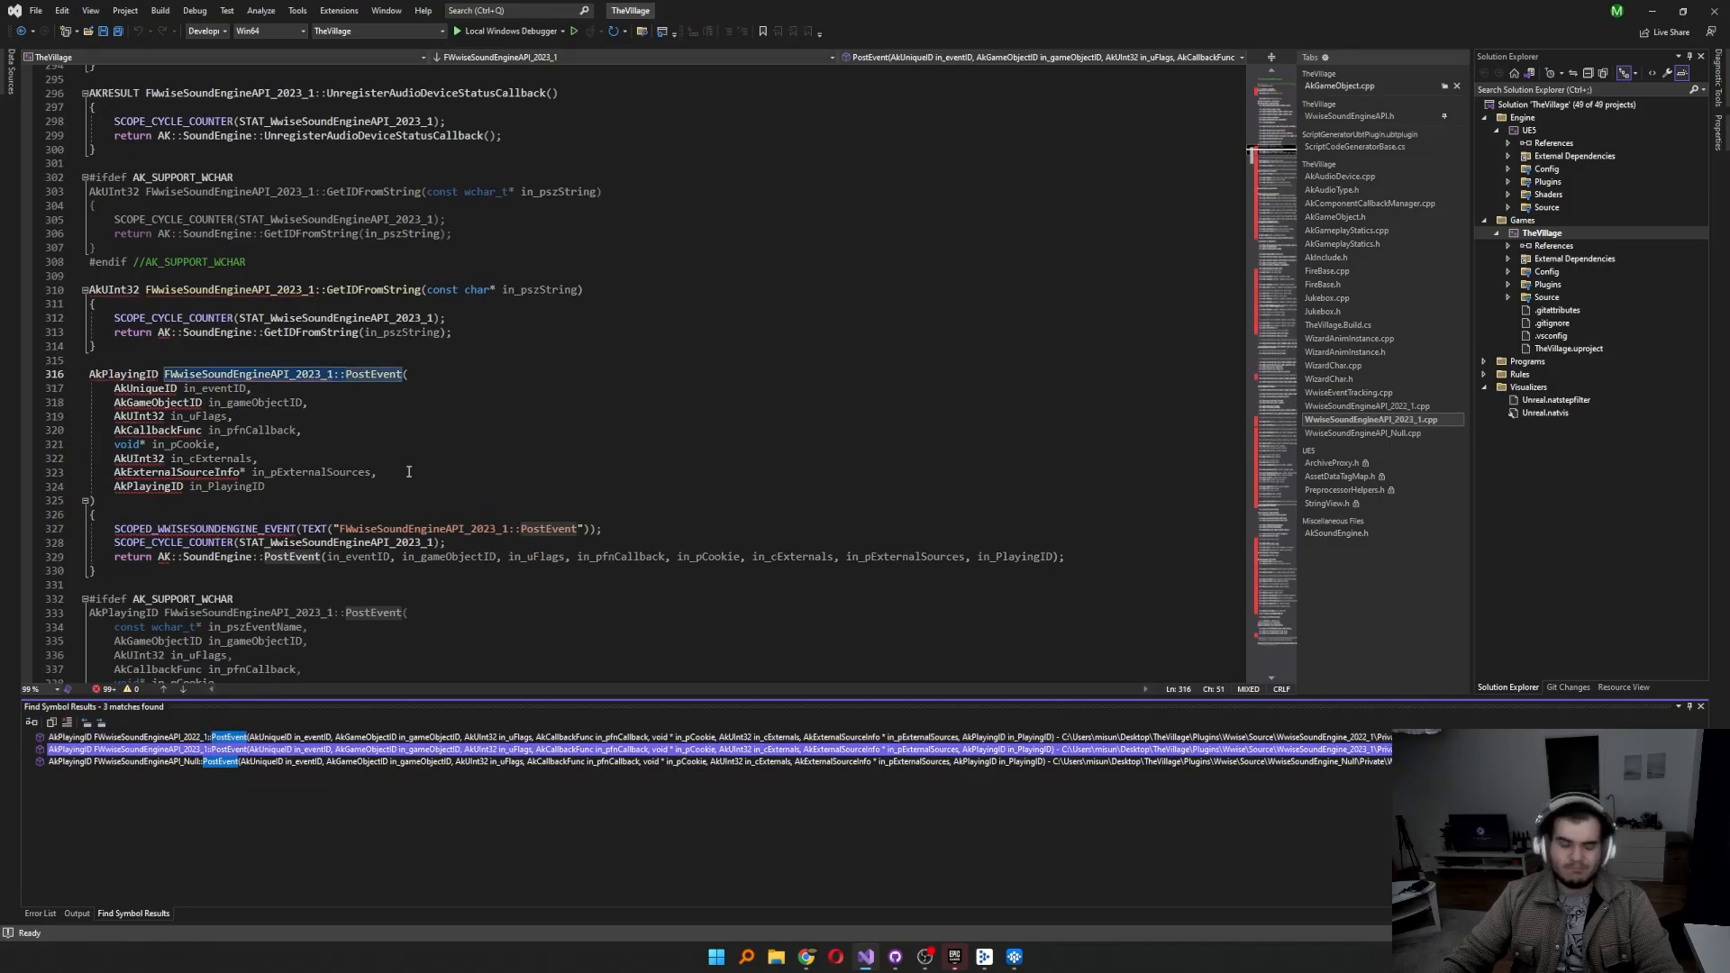
{"action": "mouse_move", "coordinate": [295, 380]}
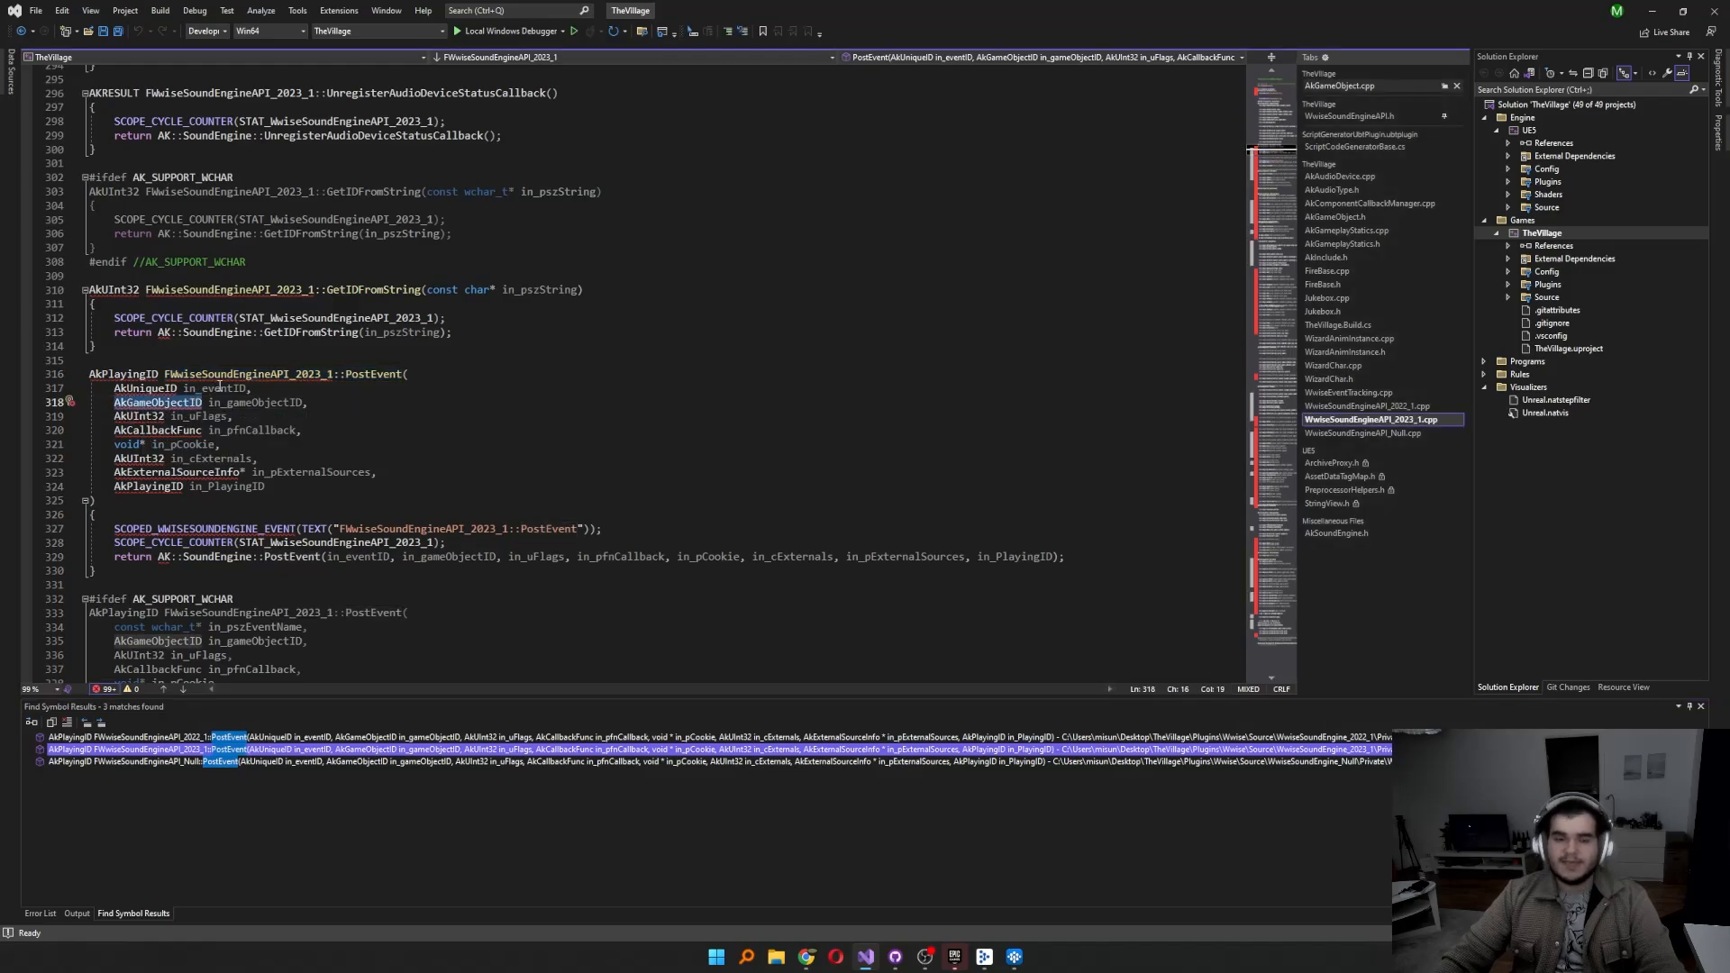
Step: Review PostEvent's AkUniqueID, callback and game object ID parameters, then show WizardChar.h's m_AkGameObject declarations
{"action": "double_click", "coordinate": [145, 388]}
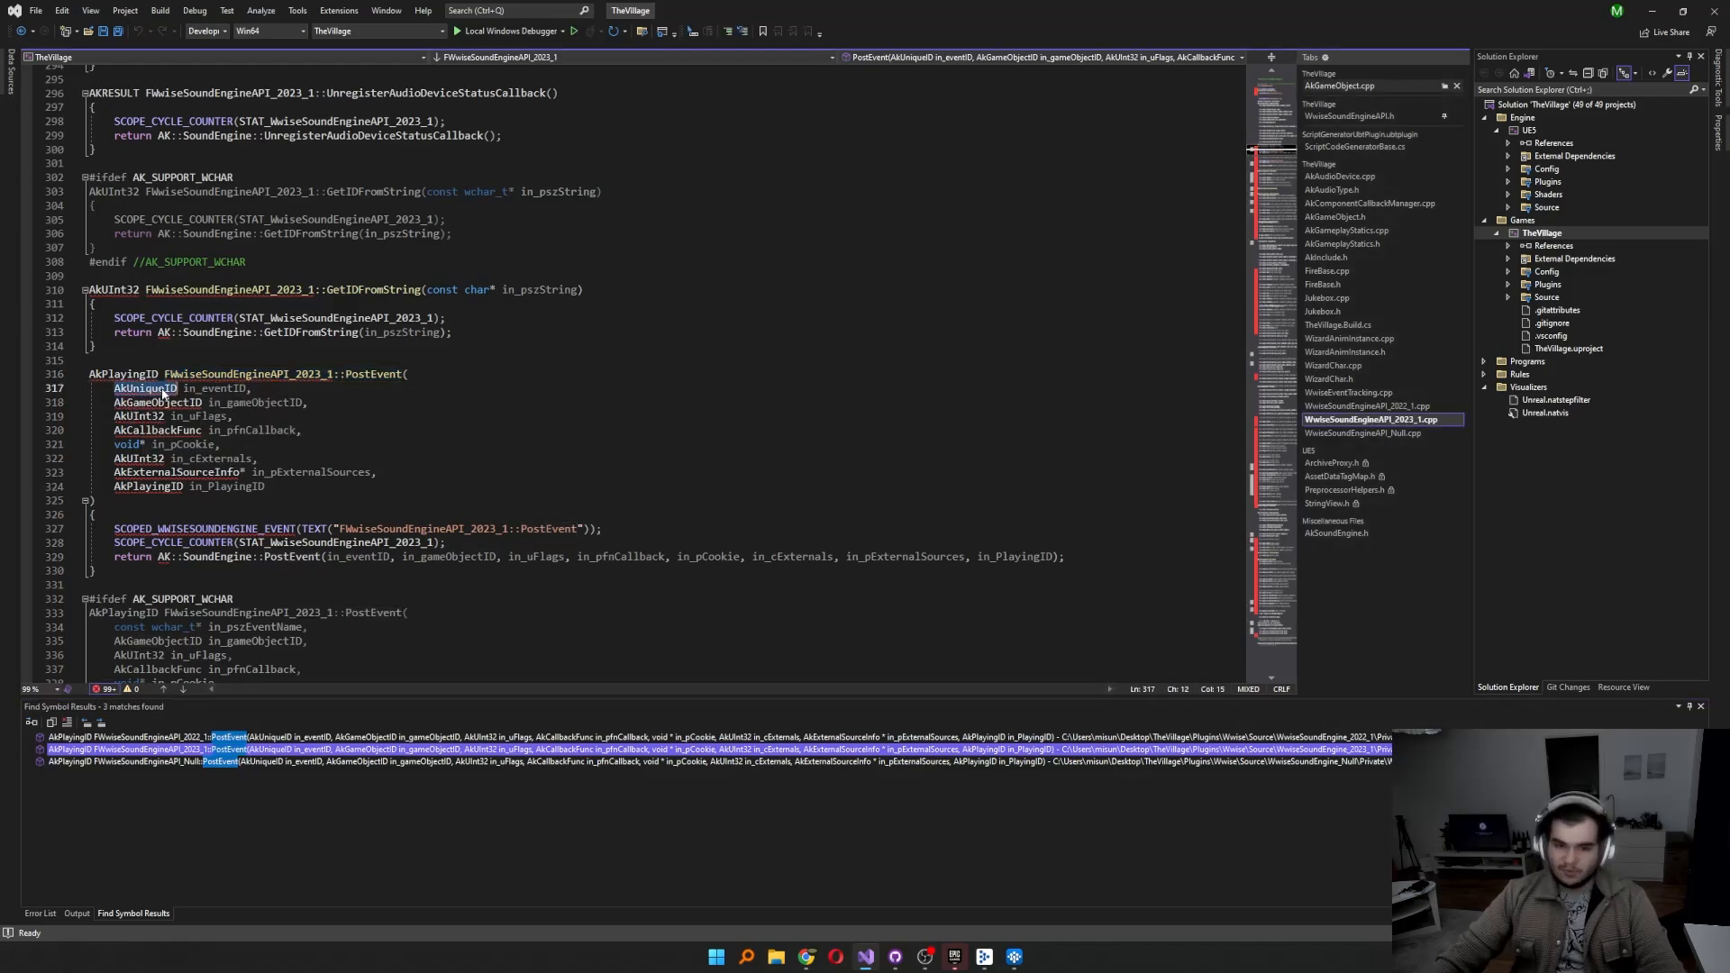
{"action": "double_click", "coordinate": [217, 388]}
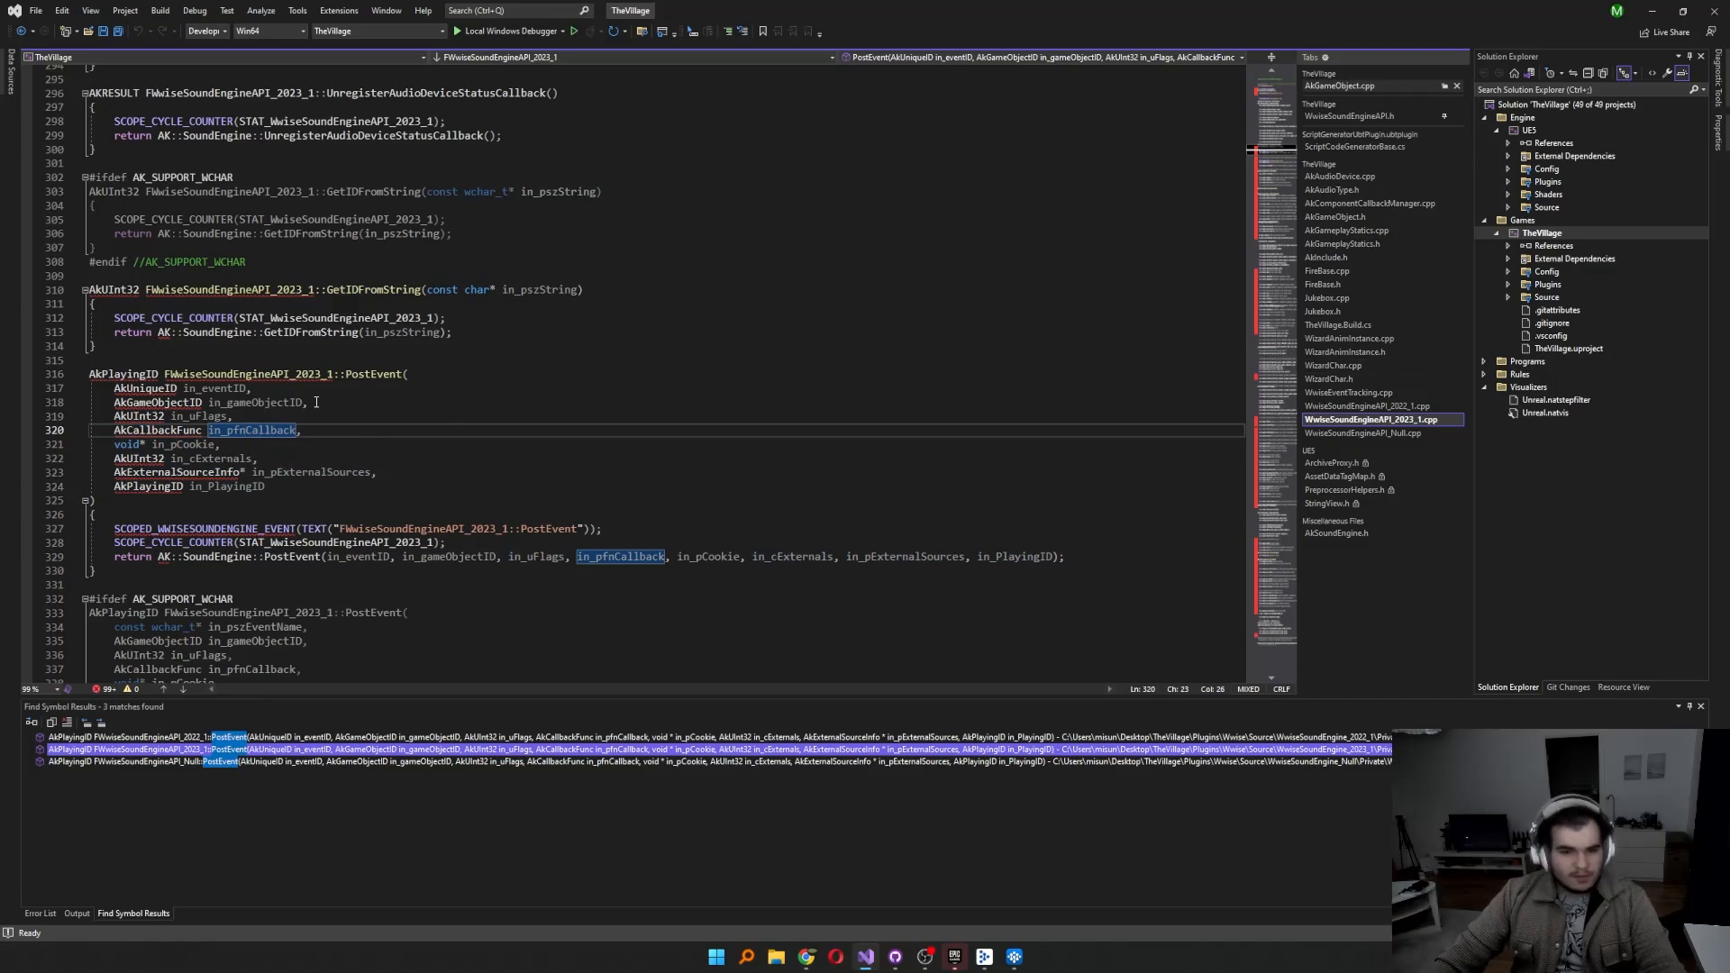
{"action": "left_click", "coordinate": [274, 402]}
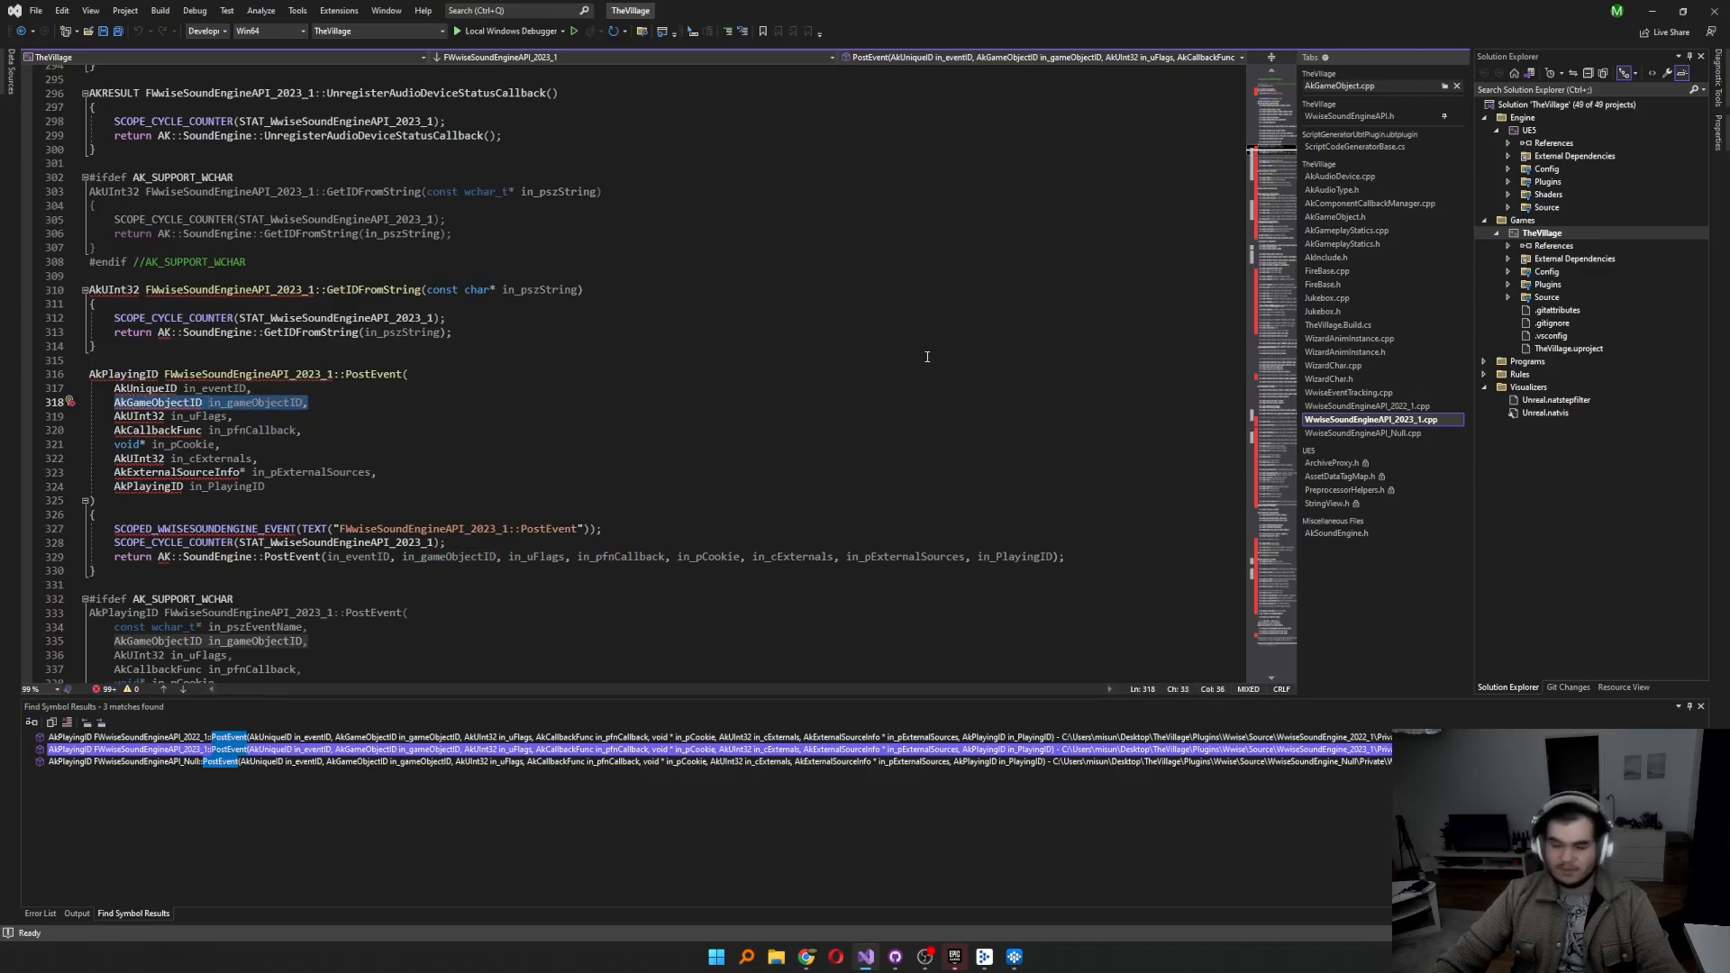
{"action": "left_click", "coordinate": [1330, 378]}
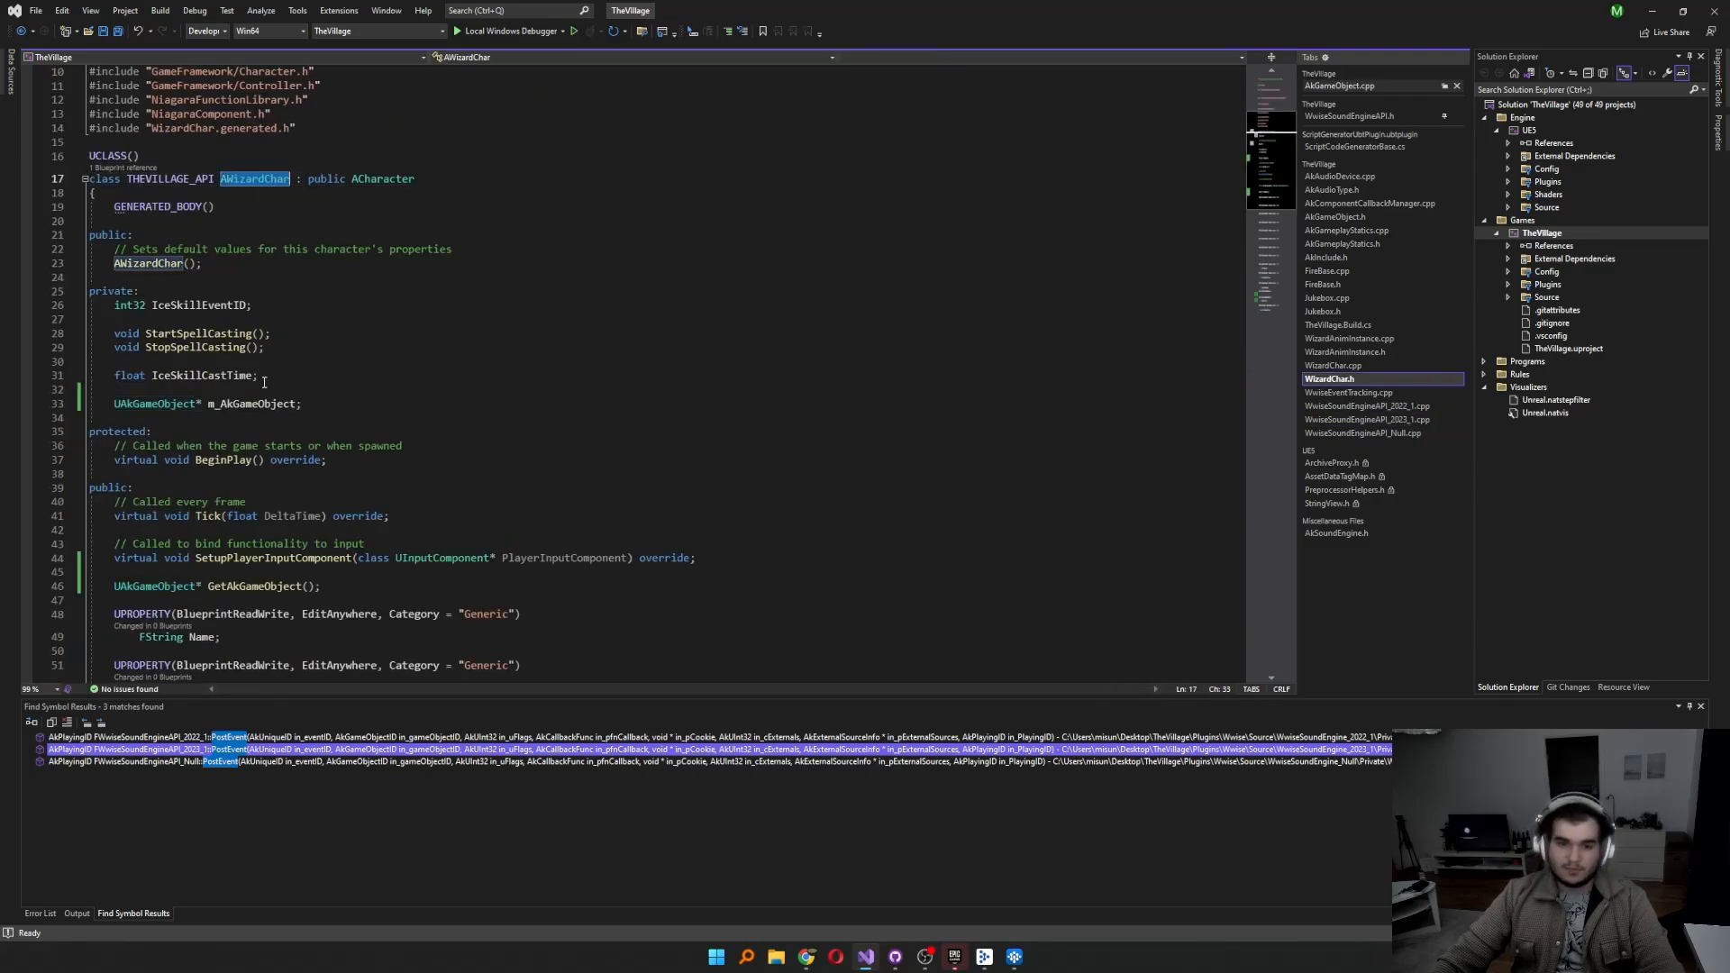
Step: Show AWizardChar::GetAkGameObject in WizardChar.cpp, which creates and registers the Ak game object
{"action": "double_click", "coordinate": [155, 402]}
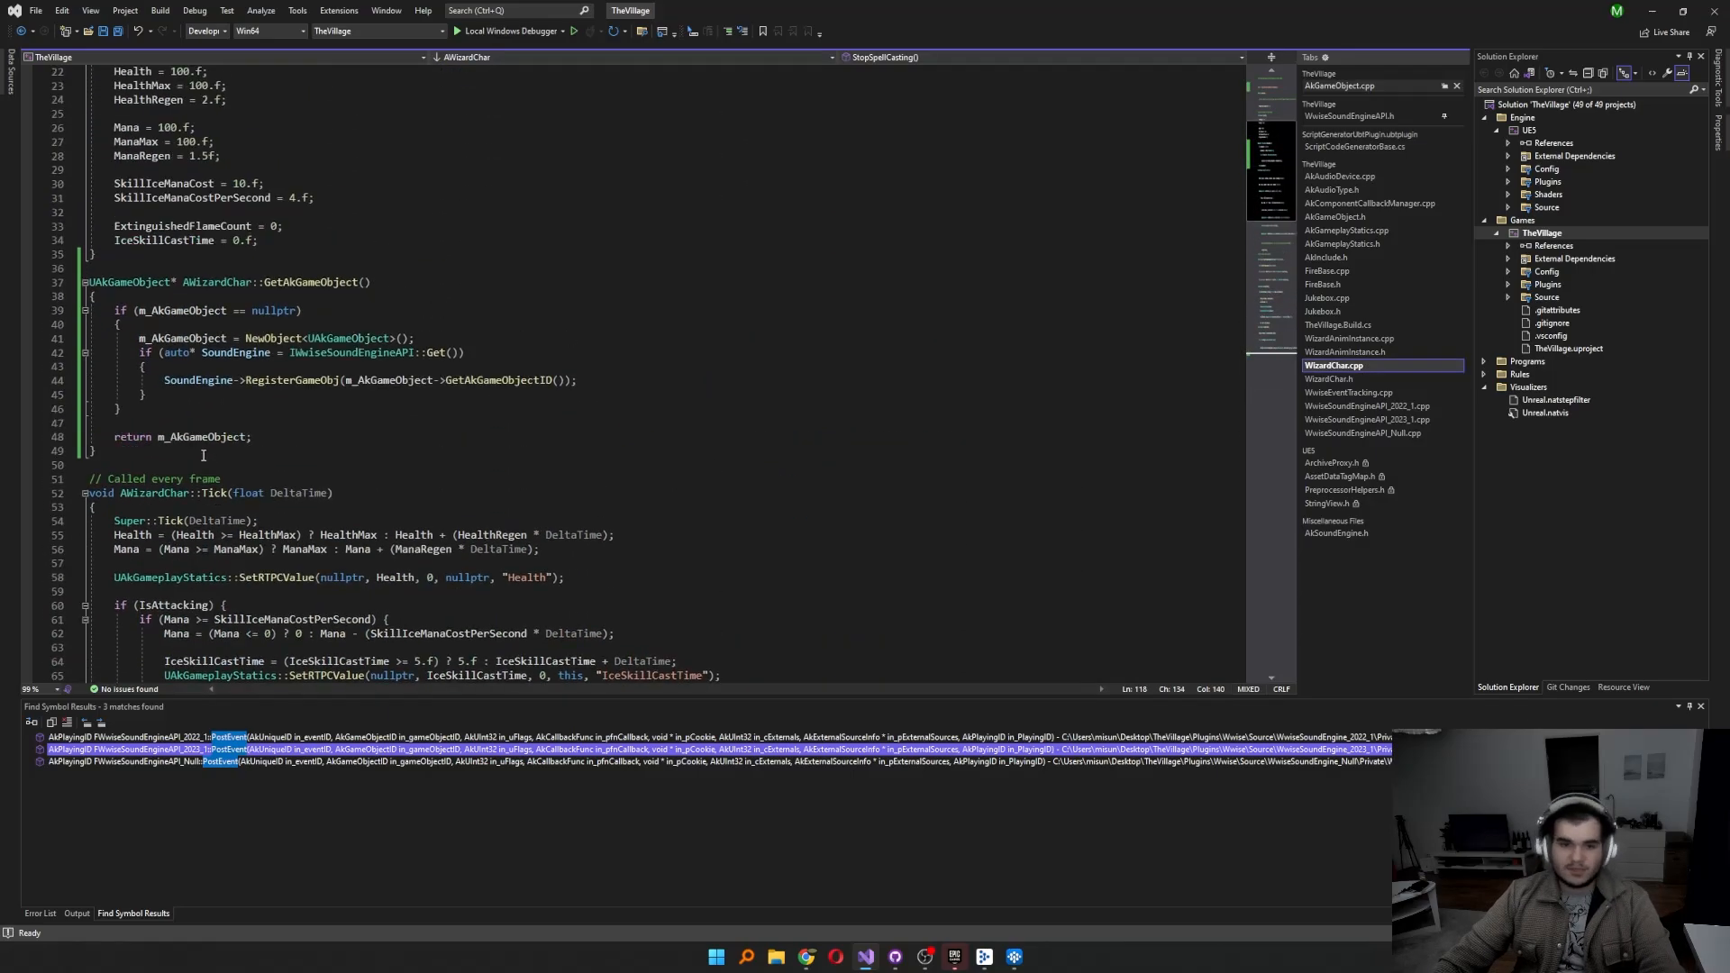
{"action": "double_click", "coordinate": [311, 281]}
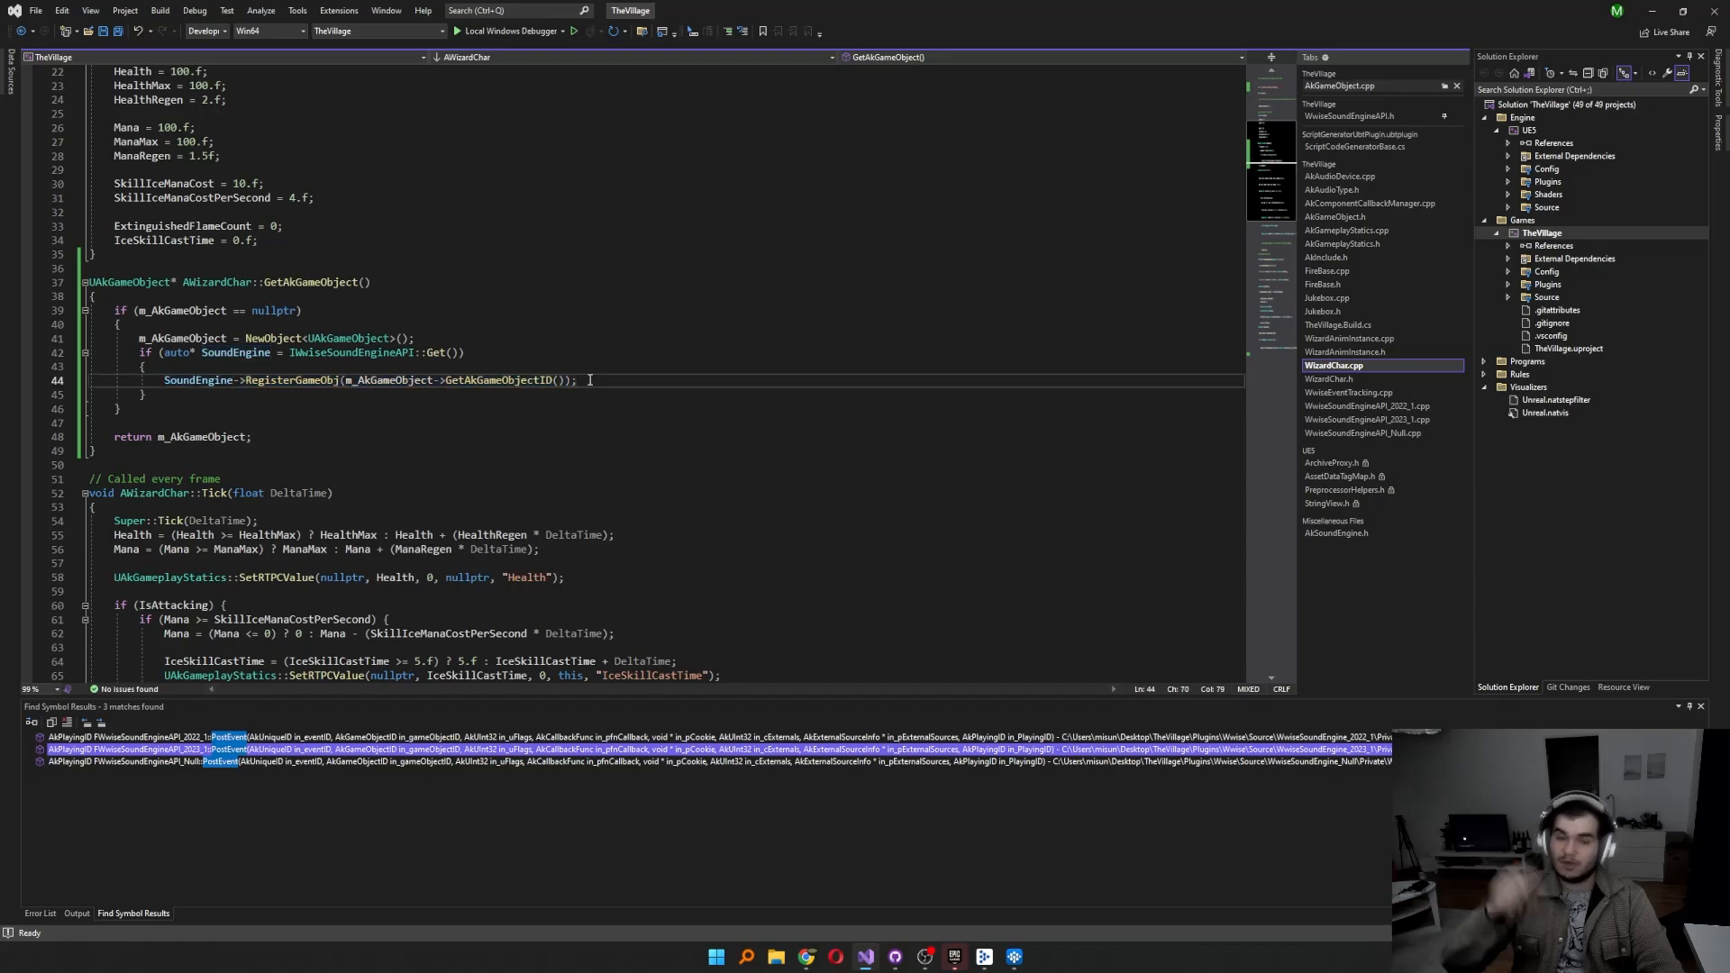
{"action": "left_click", "coordinate": [144, 395]}
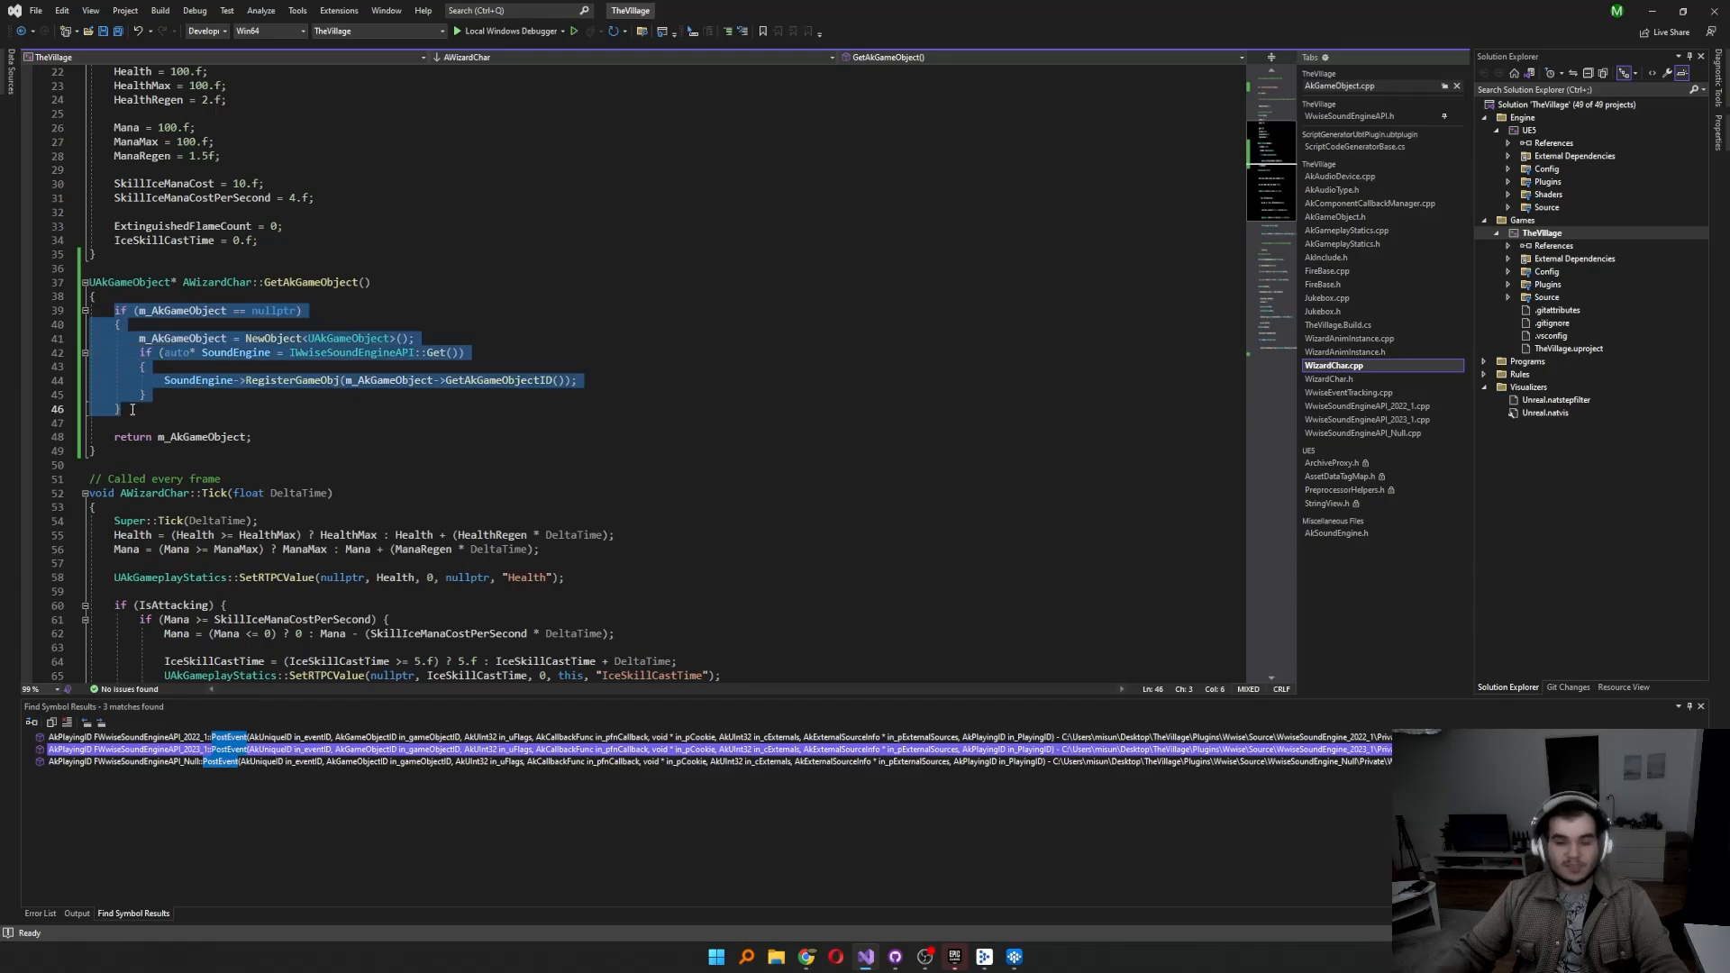
{"action": "mouse_move", "coordinate": [193, 436]}
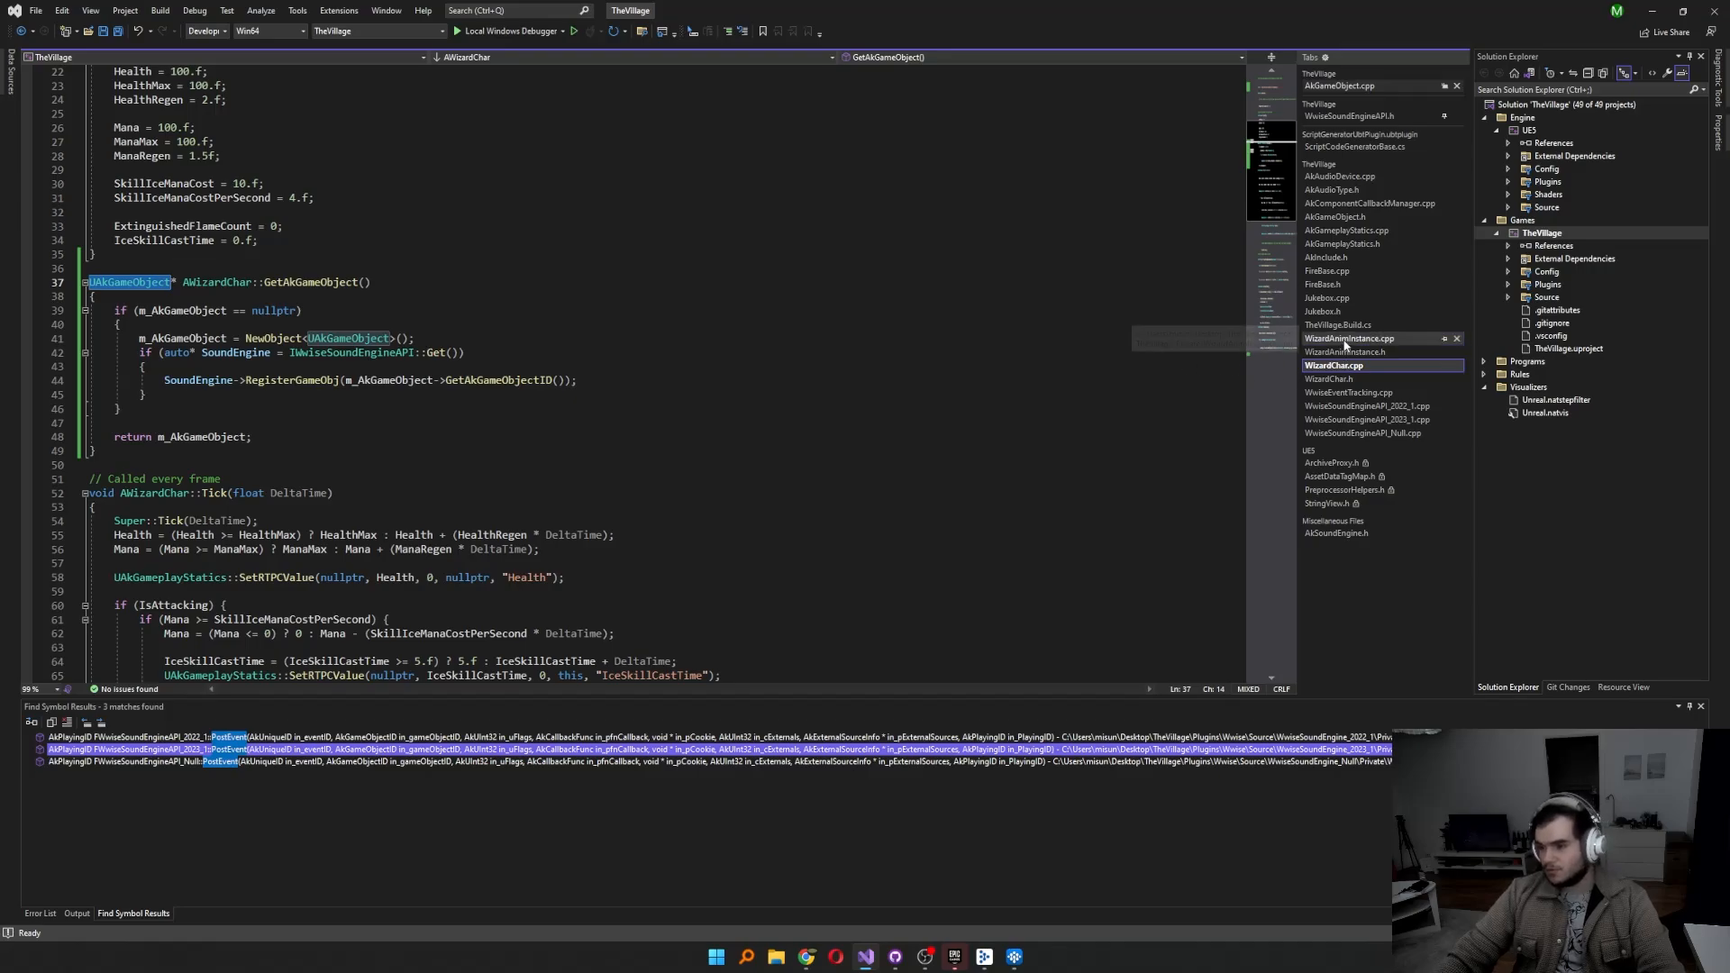
{"action": "left_click", "coordinate": [1352, 339]}
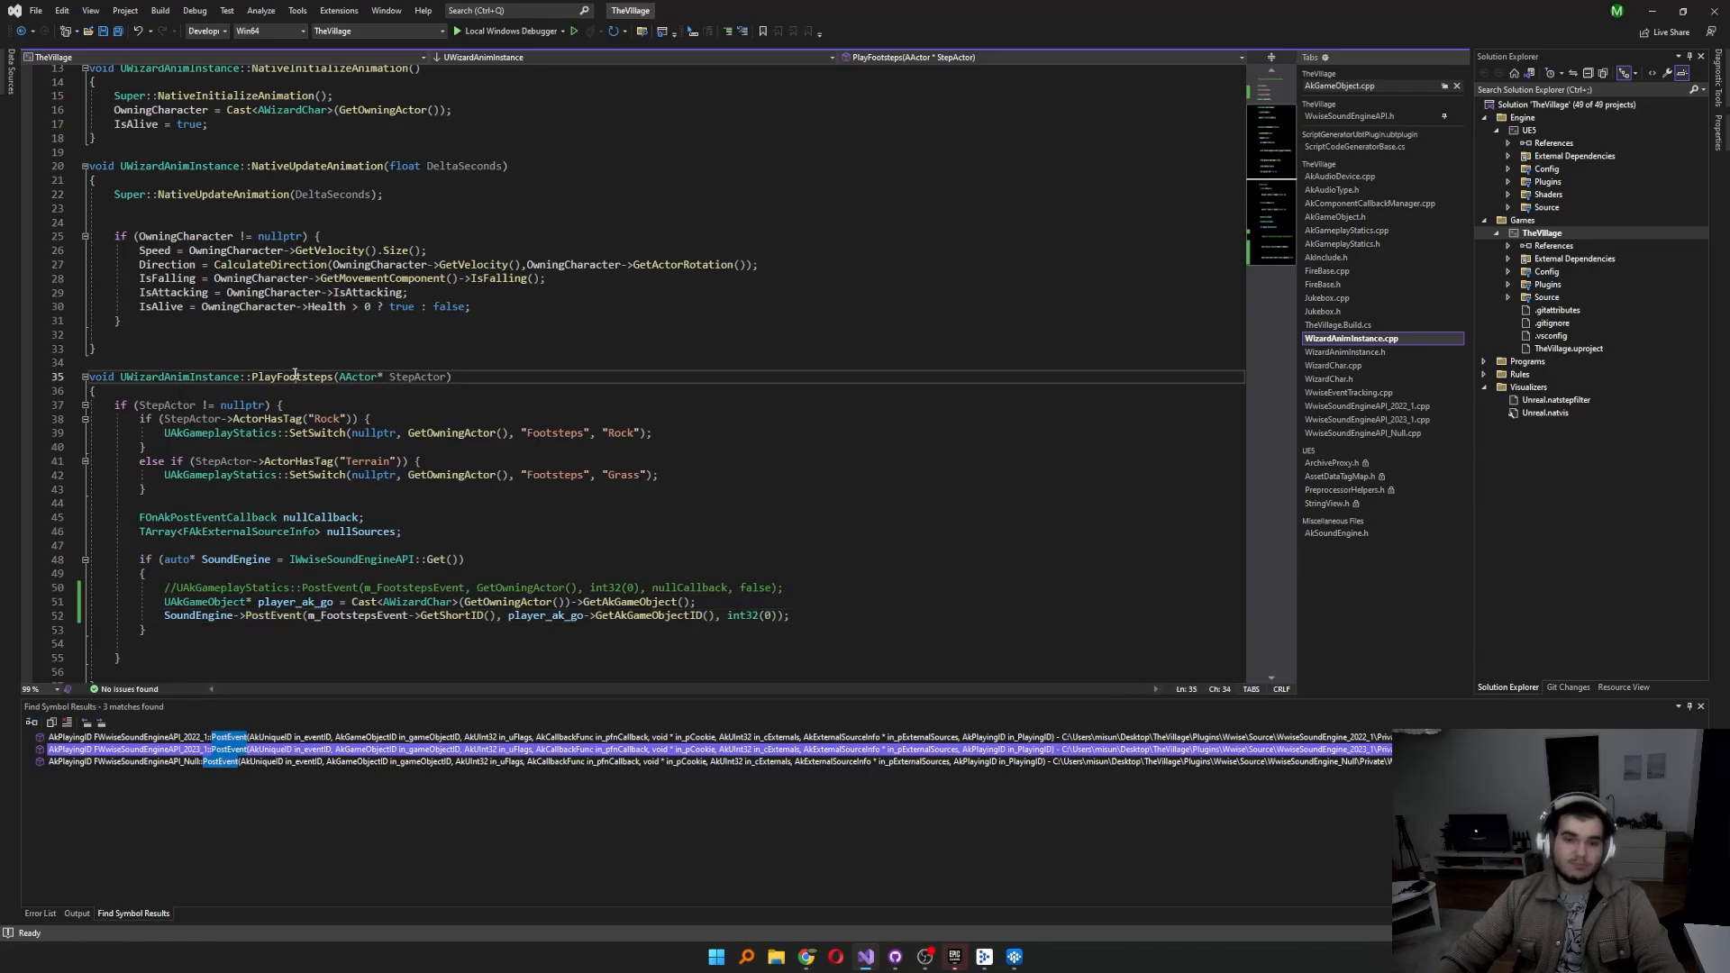
{"action": "double_click", "coordinate": [294, 376]}
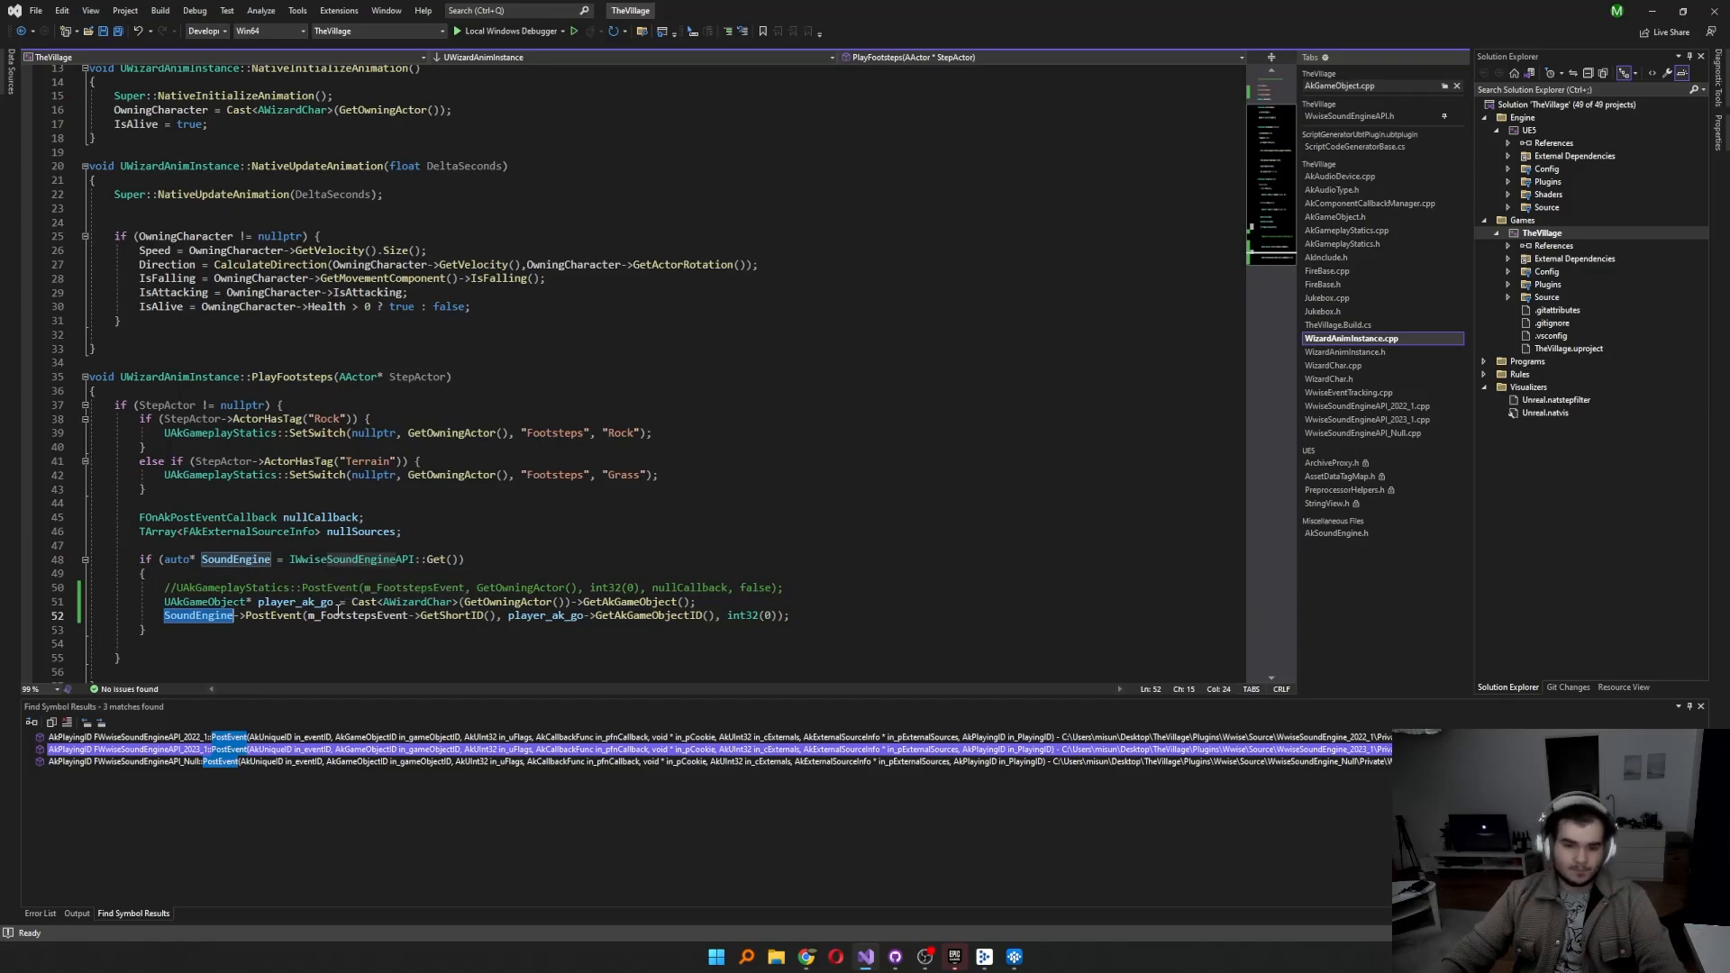
{"action": "double_click", "coordinate": [357, 614]}
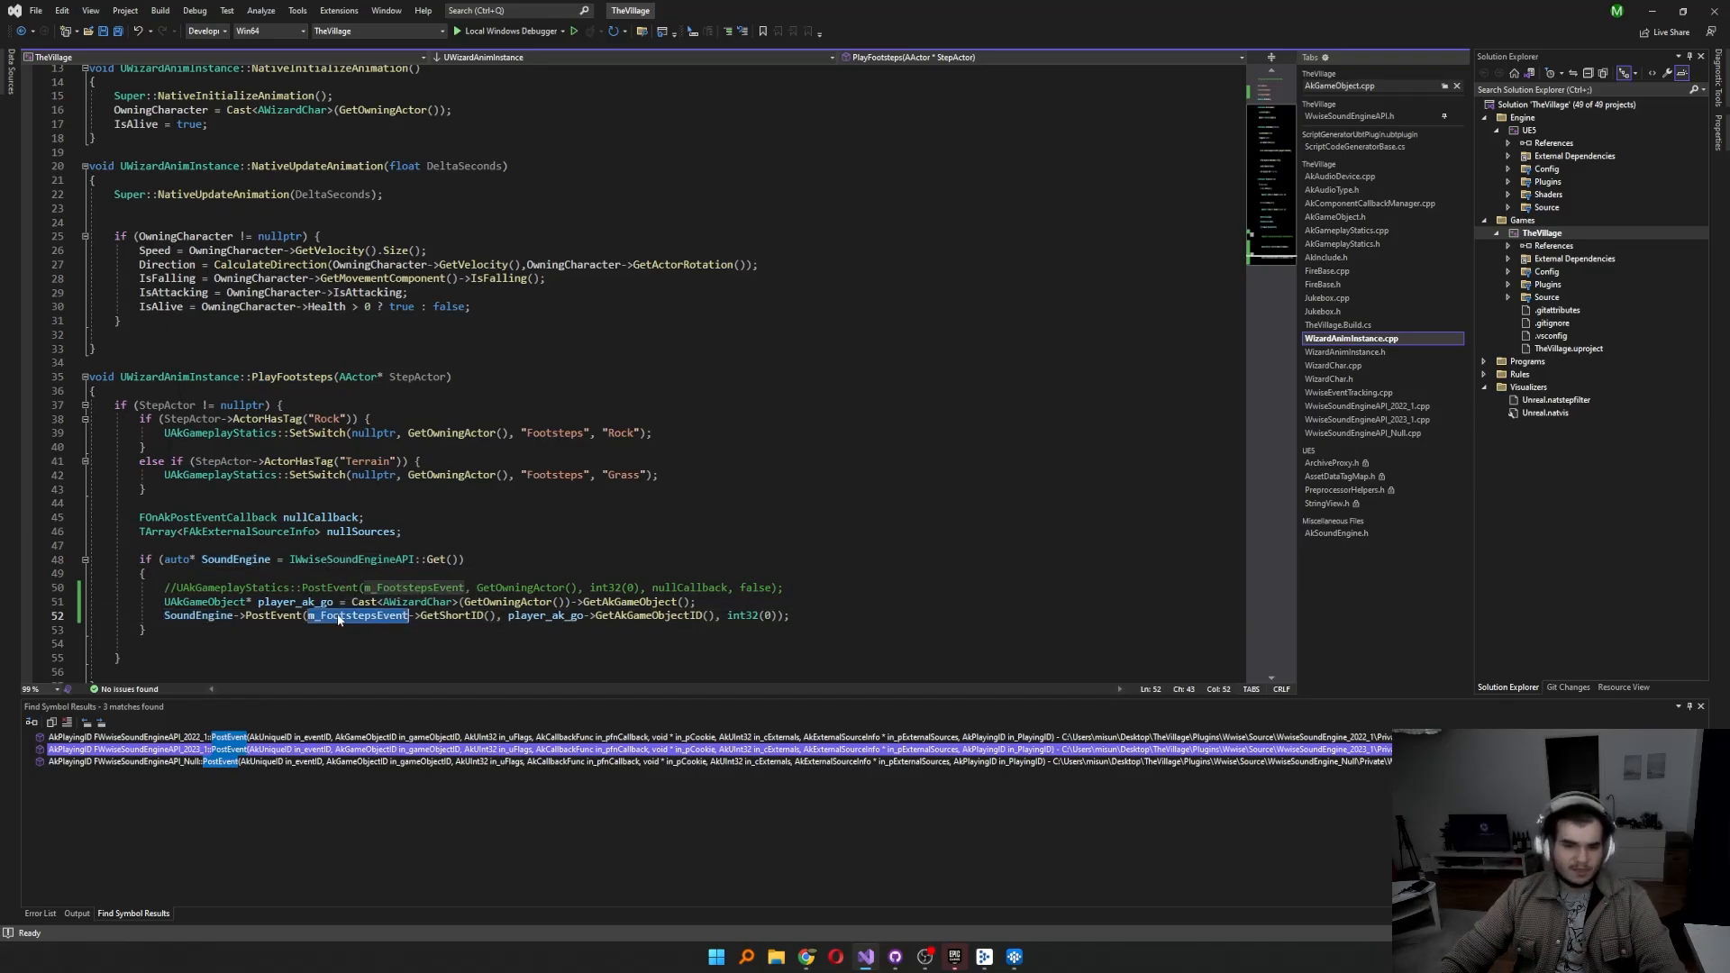
{"action": "left_click", "coordinate": [1345, 352]}
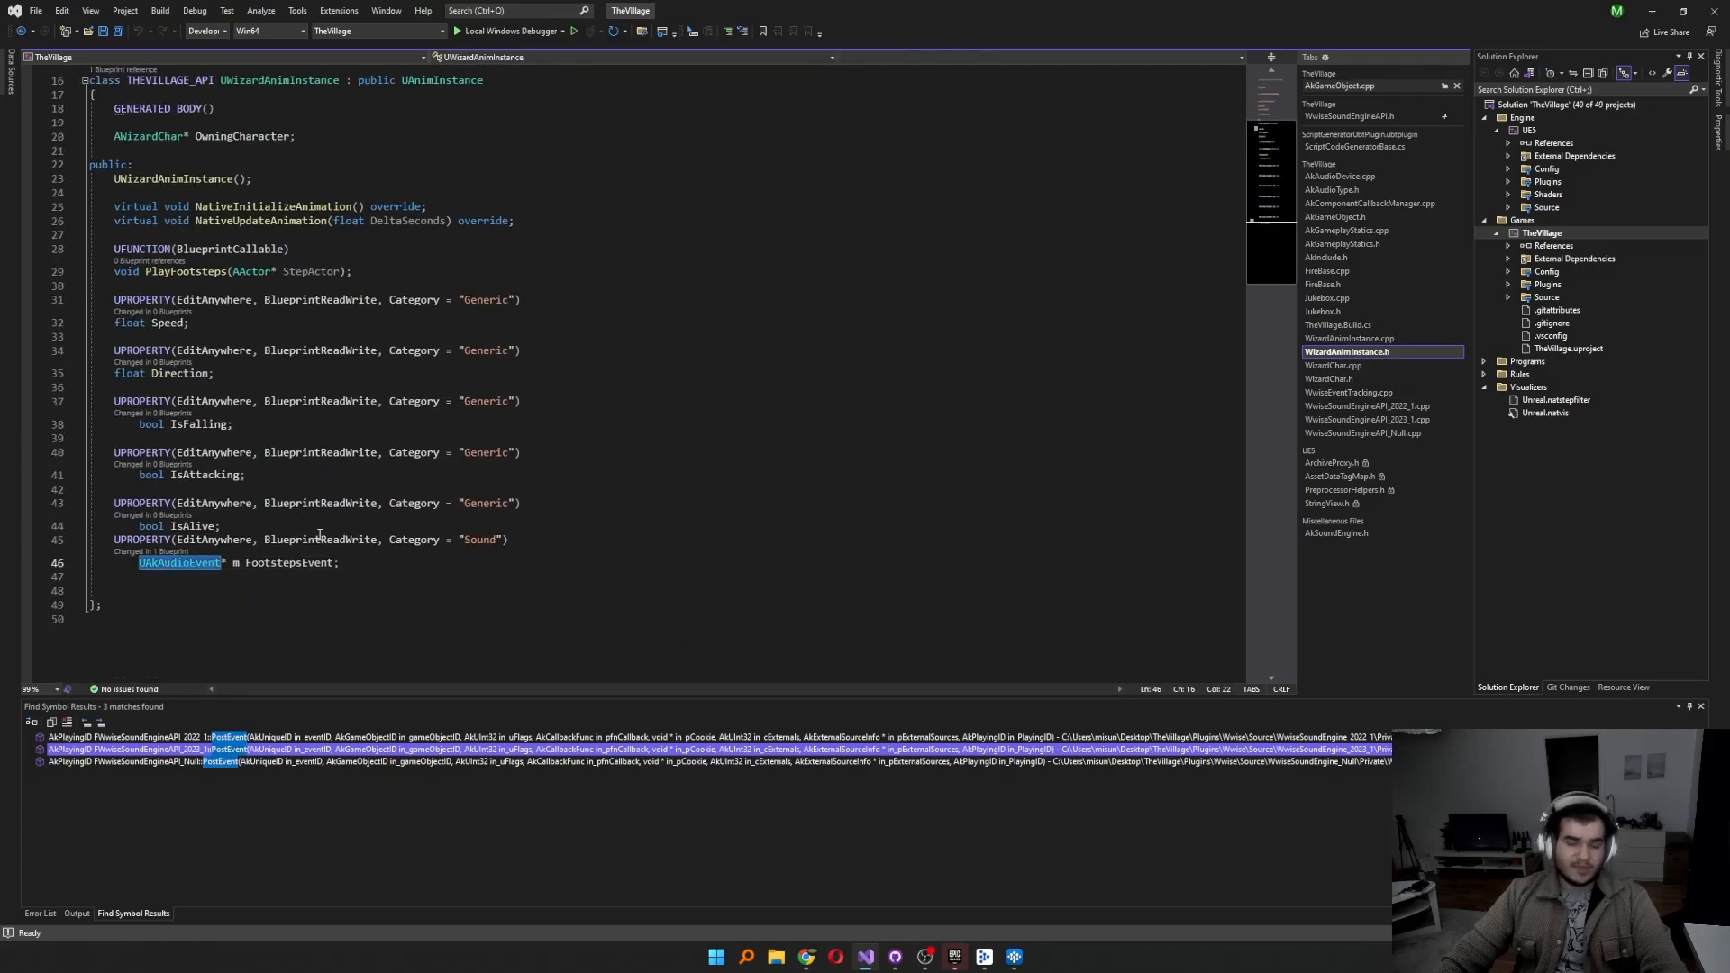
{"action": "left_click", "coordinate": [1350, 352]}
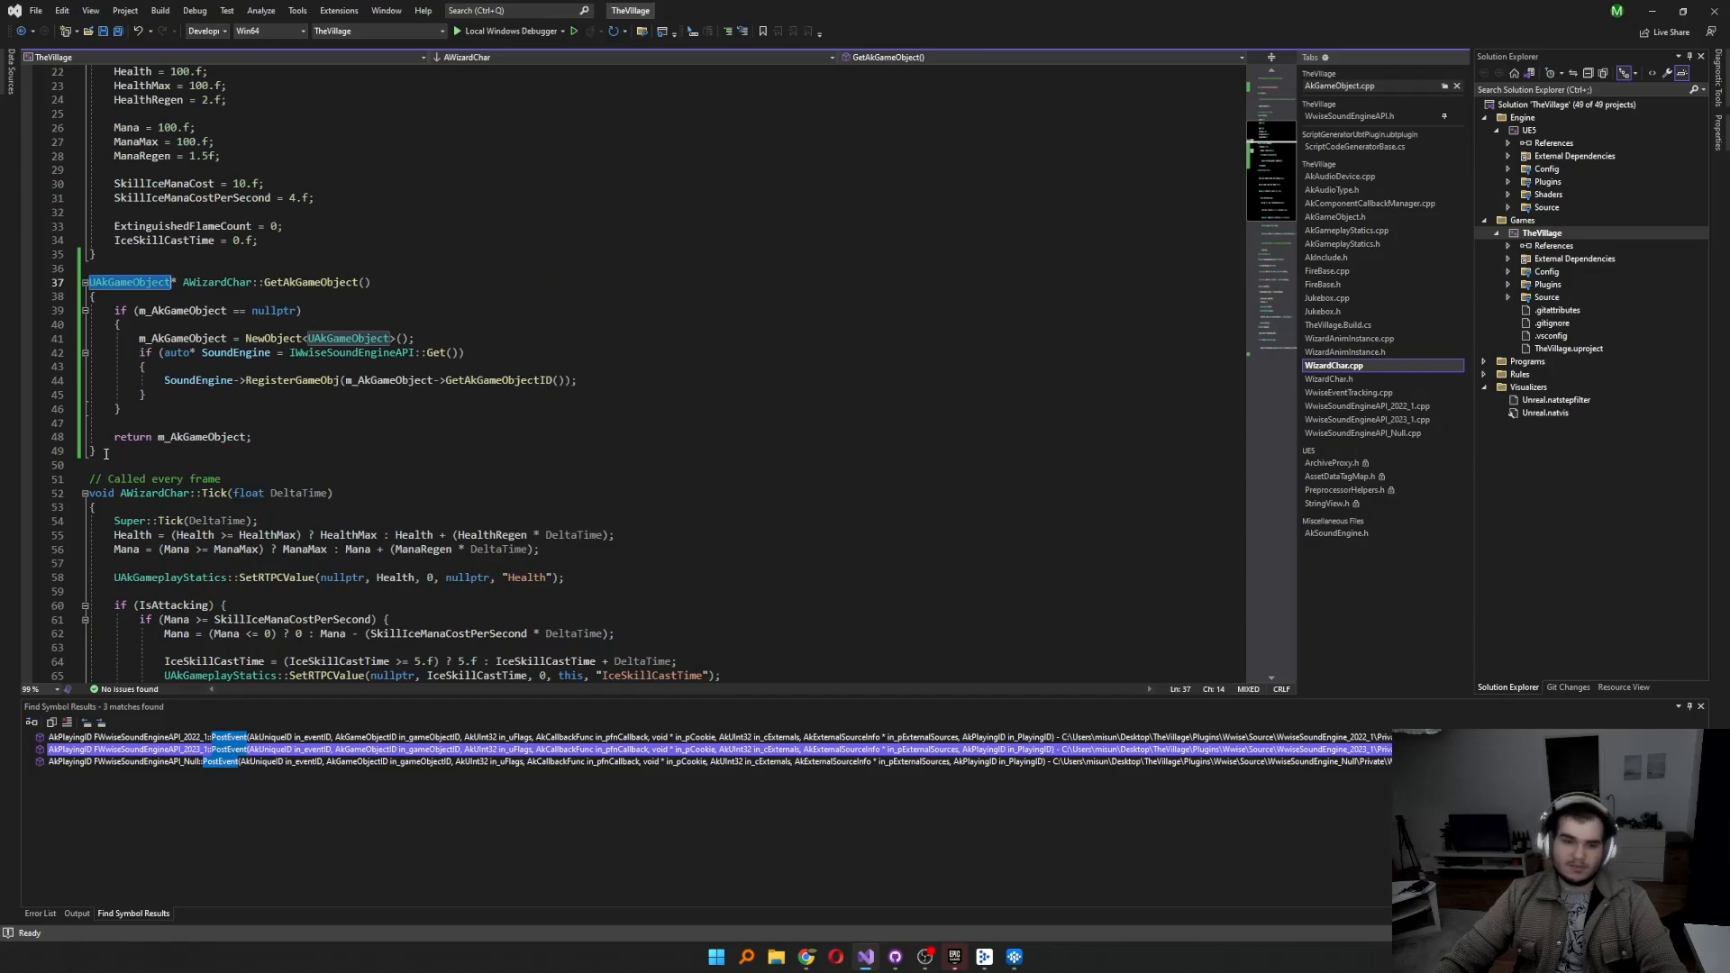
Step: Highlight m_AkGameObject uses, then show PlayFootsteps in WizardAnimInstance.cpp posting via the Ak game object
{"action": "left_click", "coordinate": [184, 310]}
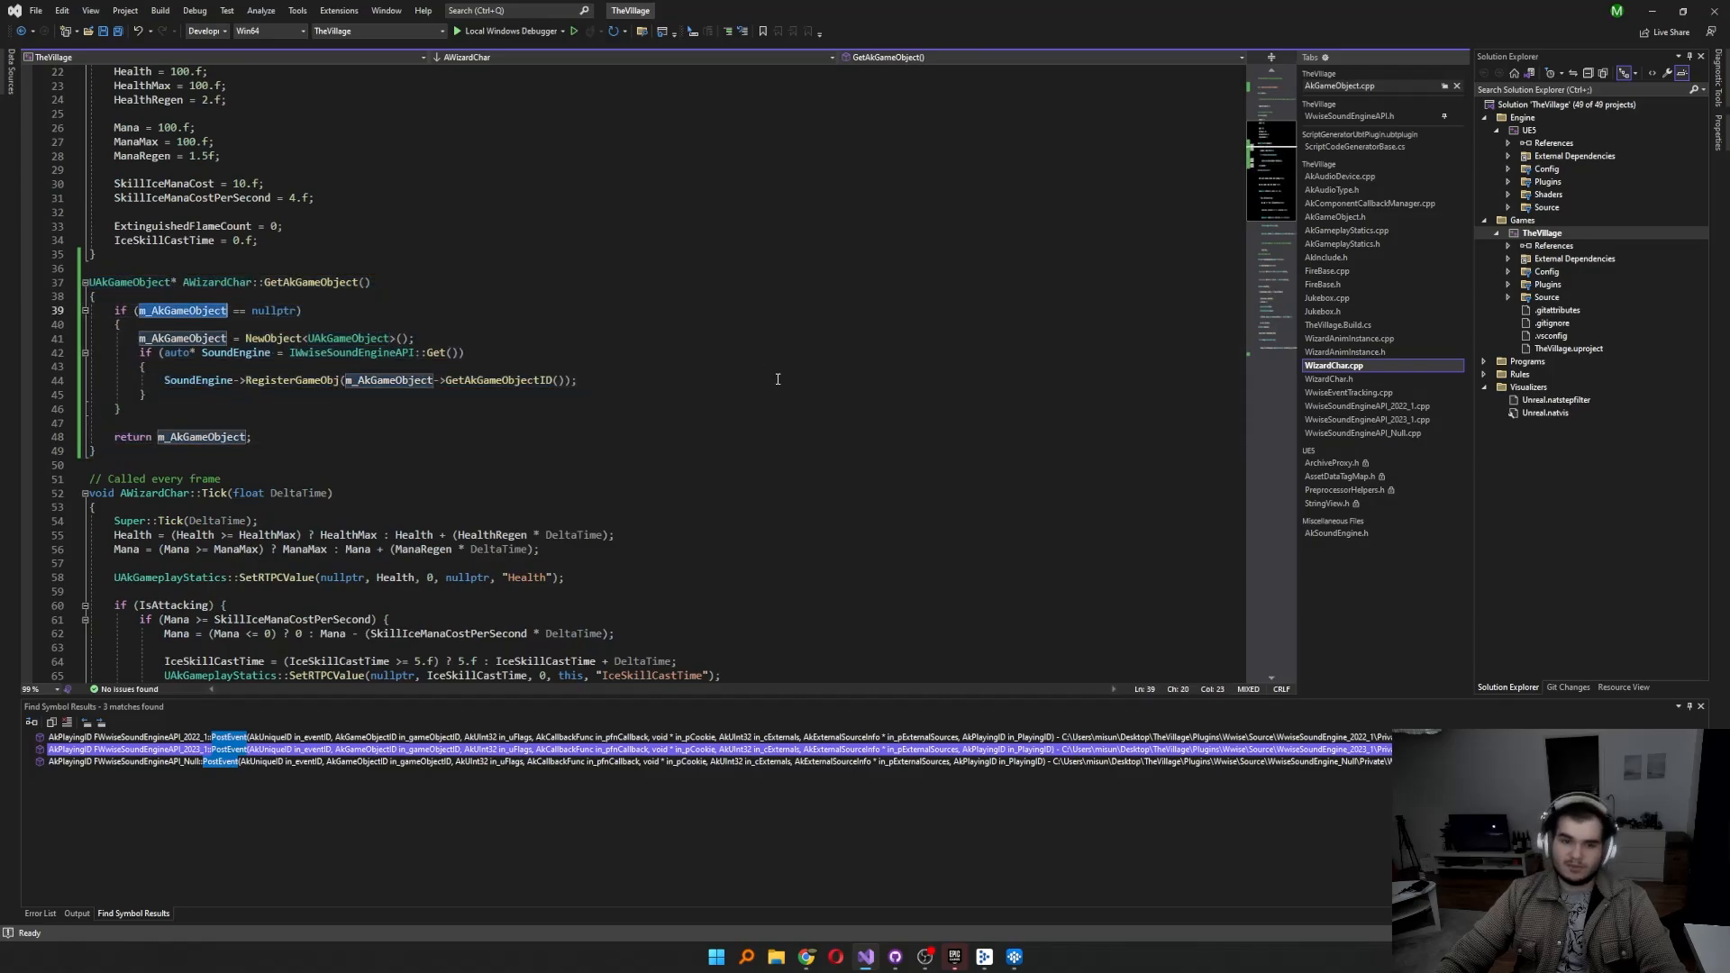
{"action": "left_click", "coordinate": [1352, 337]}
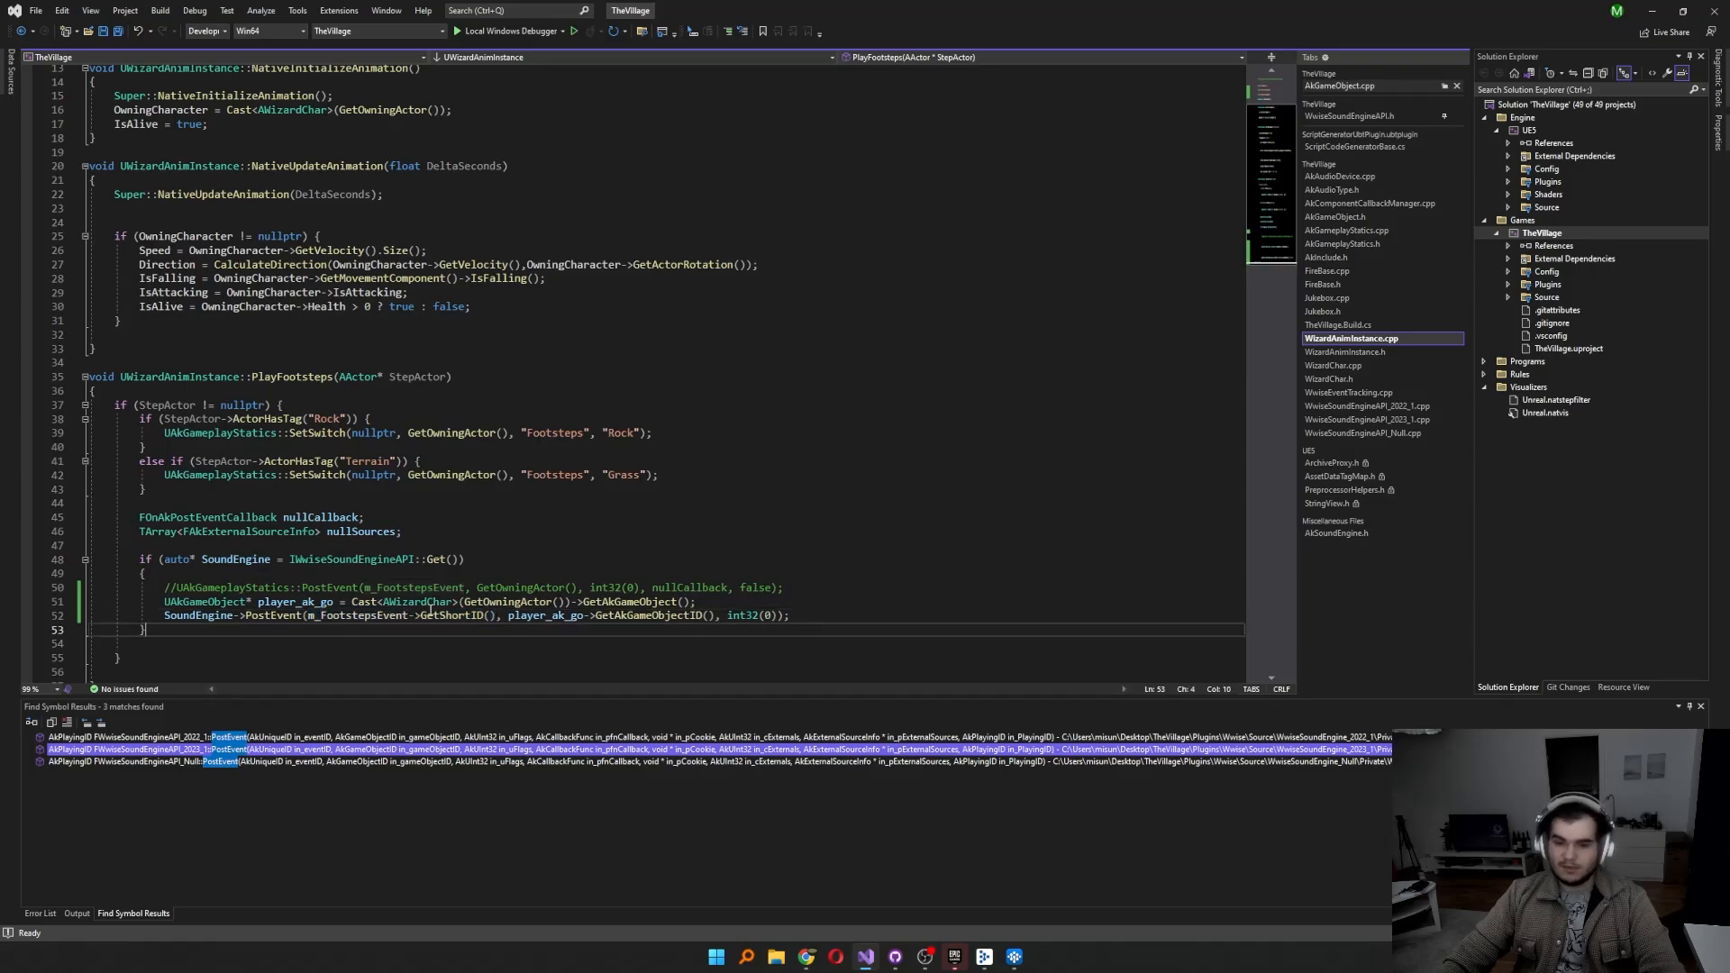
Step: Select the IWwiseSoundEngineAPI::Get() line, then show StopSpellCasting stopping the ice skill event with transition 200
{"action": "double_click", "coordinate": [456, 615]}
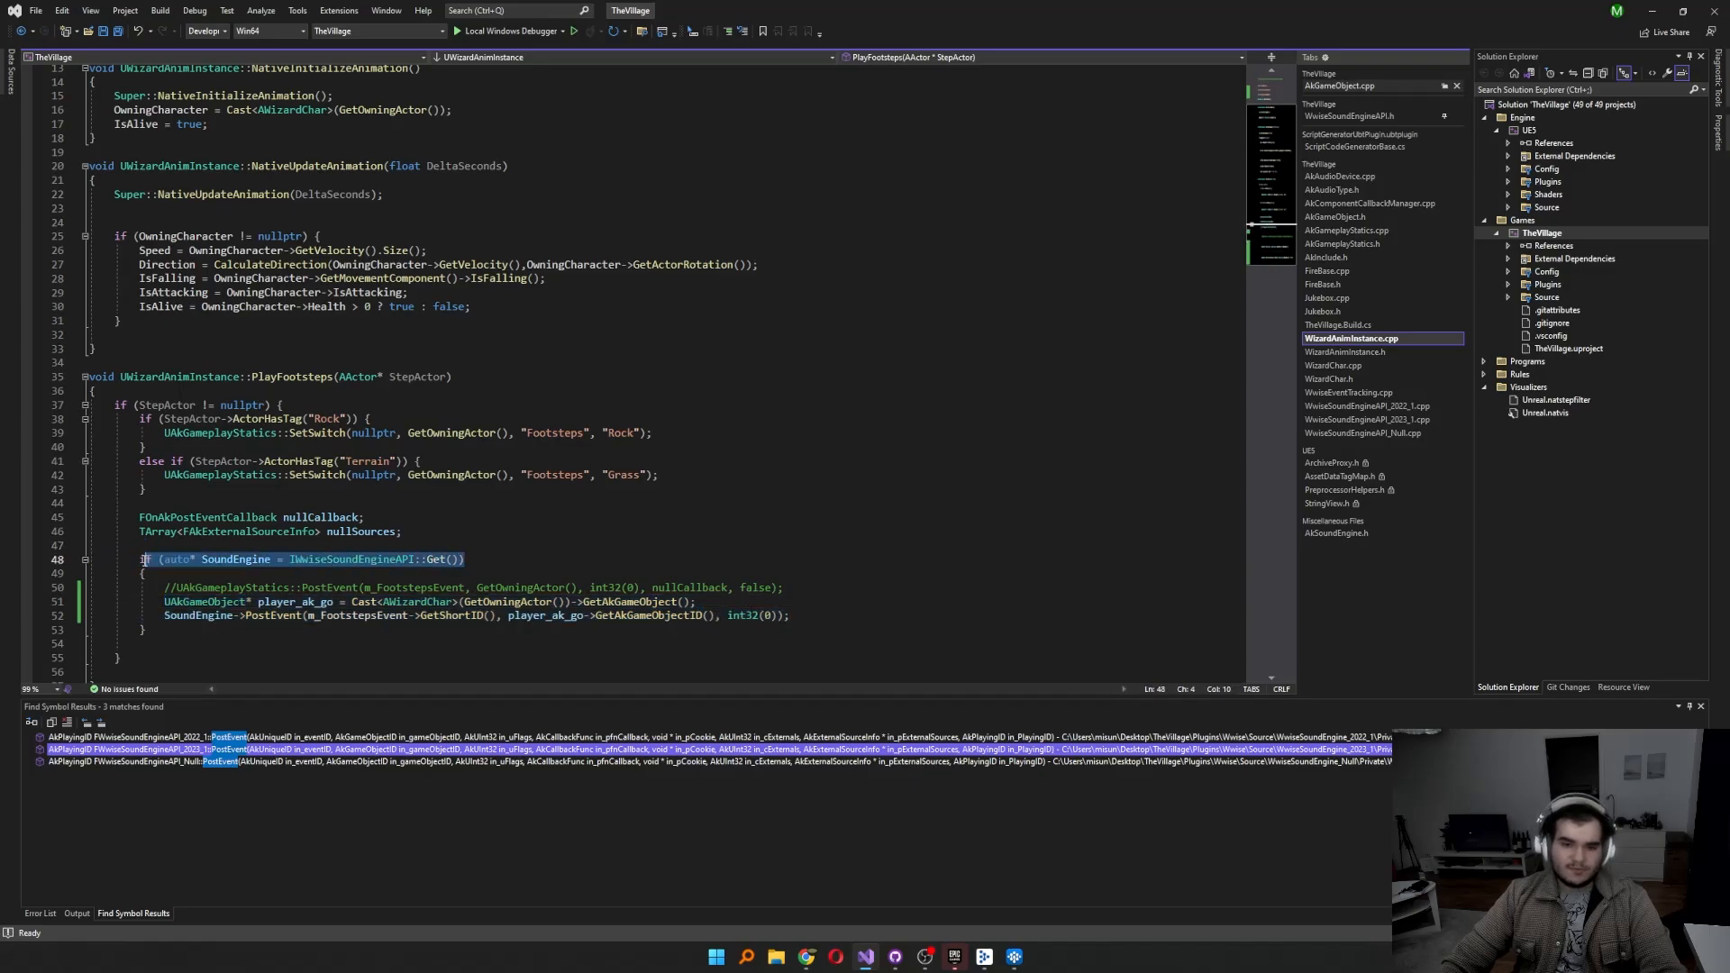
{"action": "left_click", "coordinate": [472, 559]}
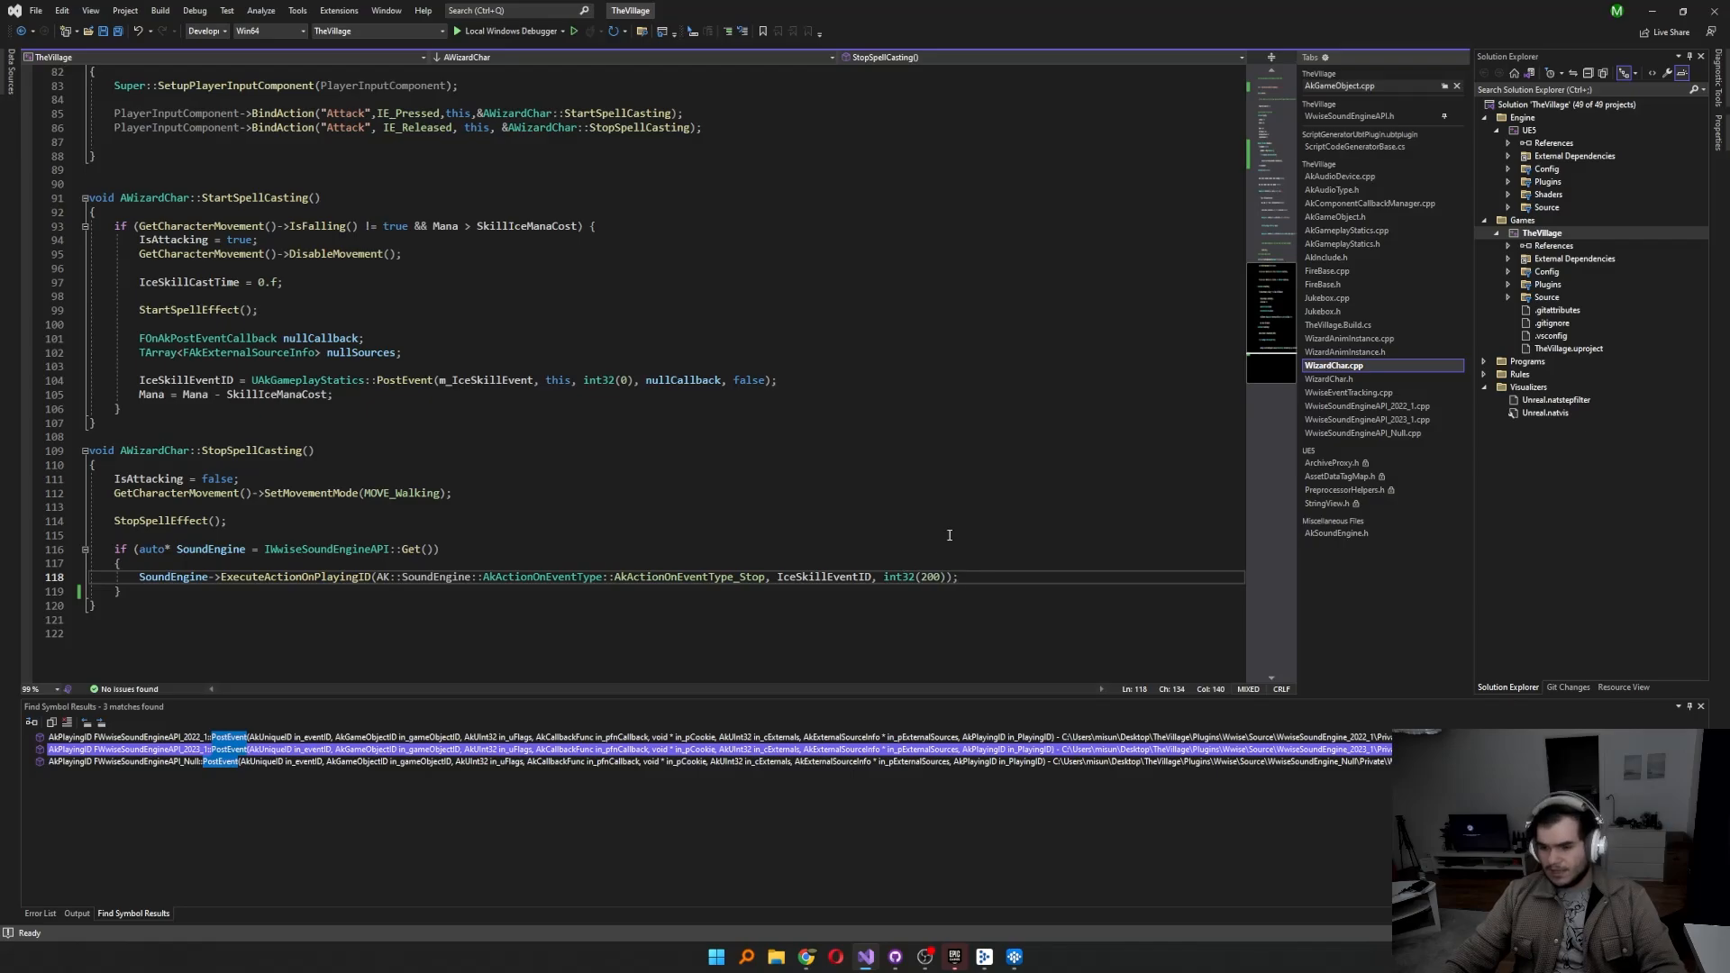
{"action": "mouse_move", "coordinate": [959, 508]}
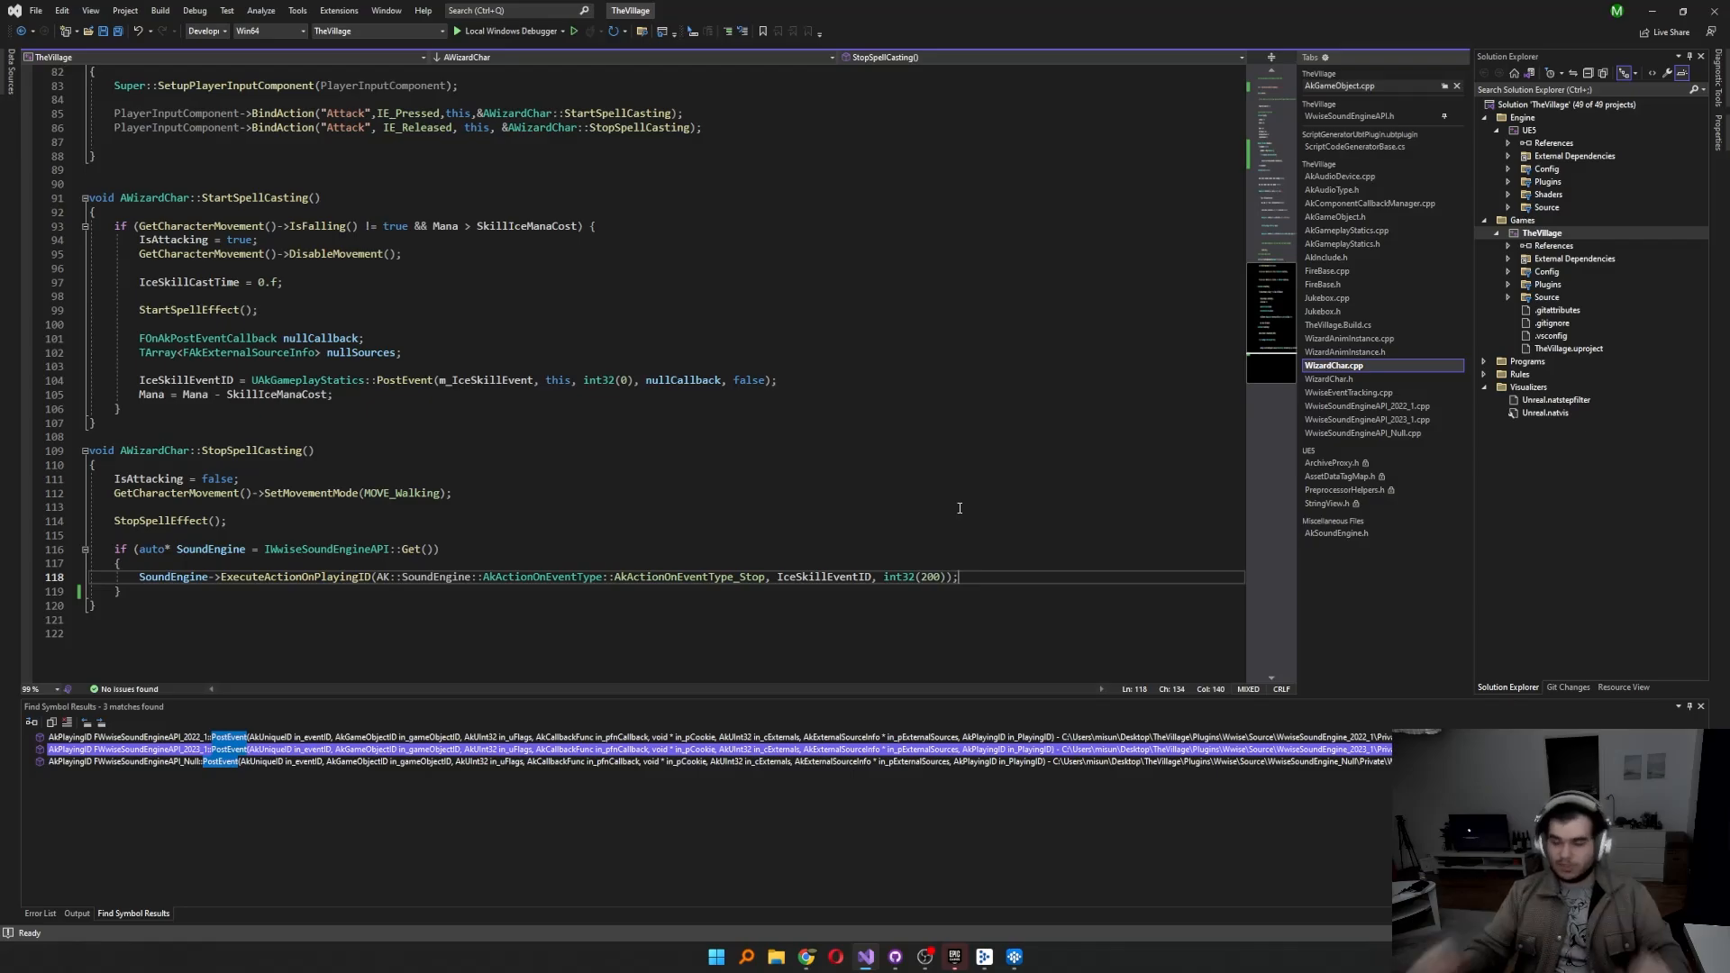
{"action": "mouse_move", "coordinate": [680, 534]}
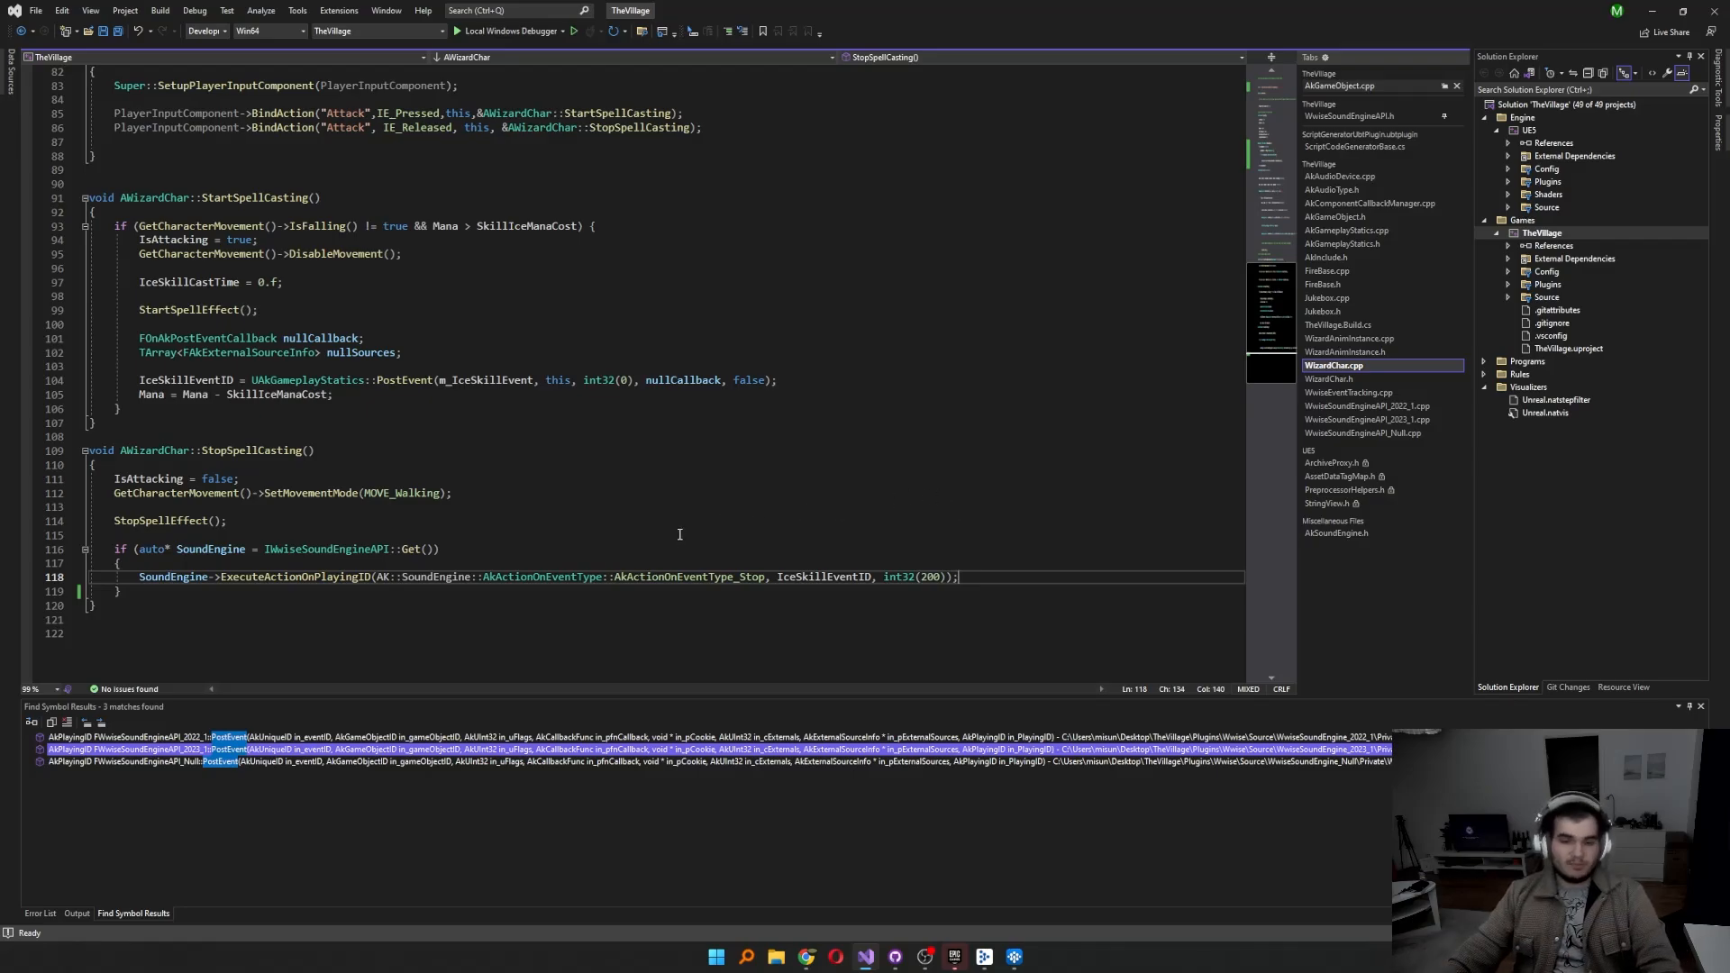
{"action": "mouse_move", "coordinate": [764, 535]}
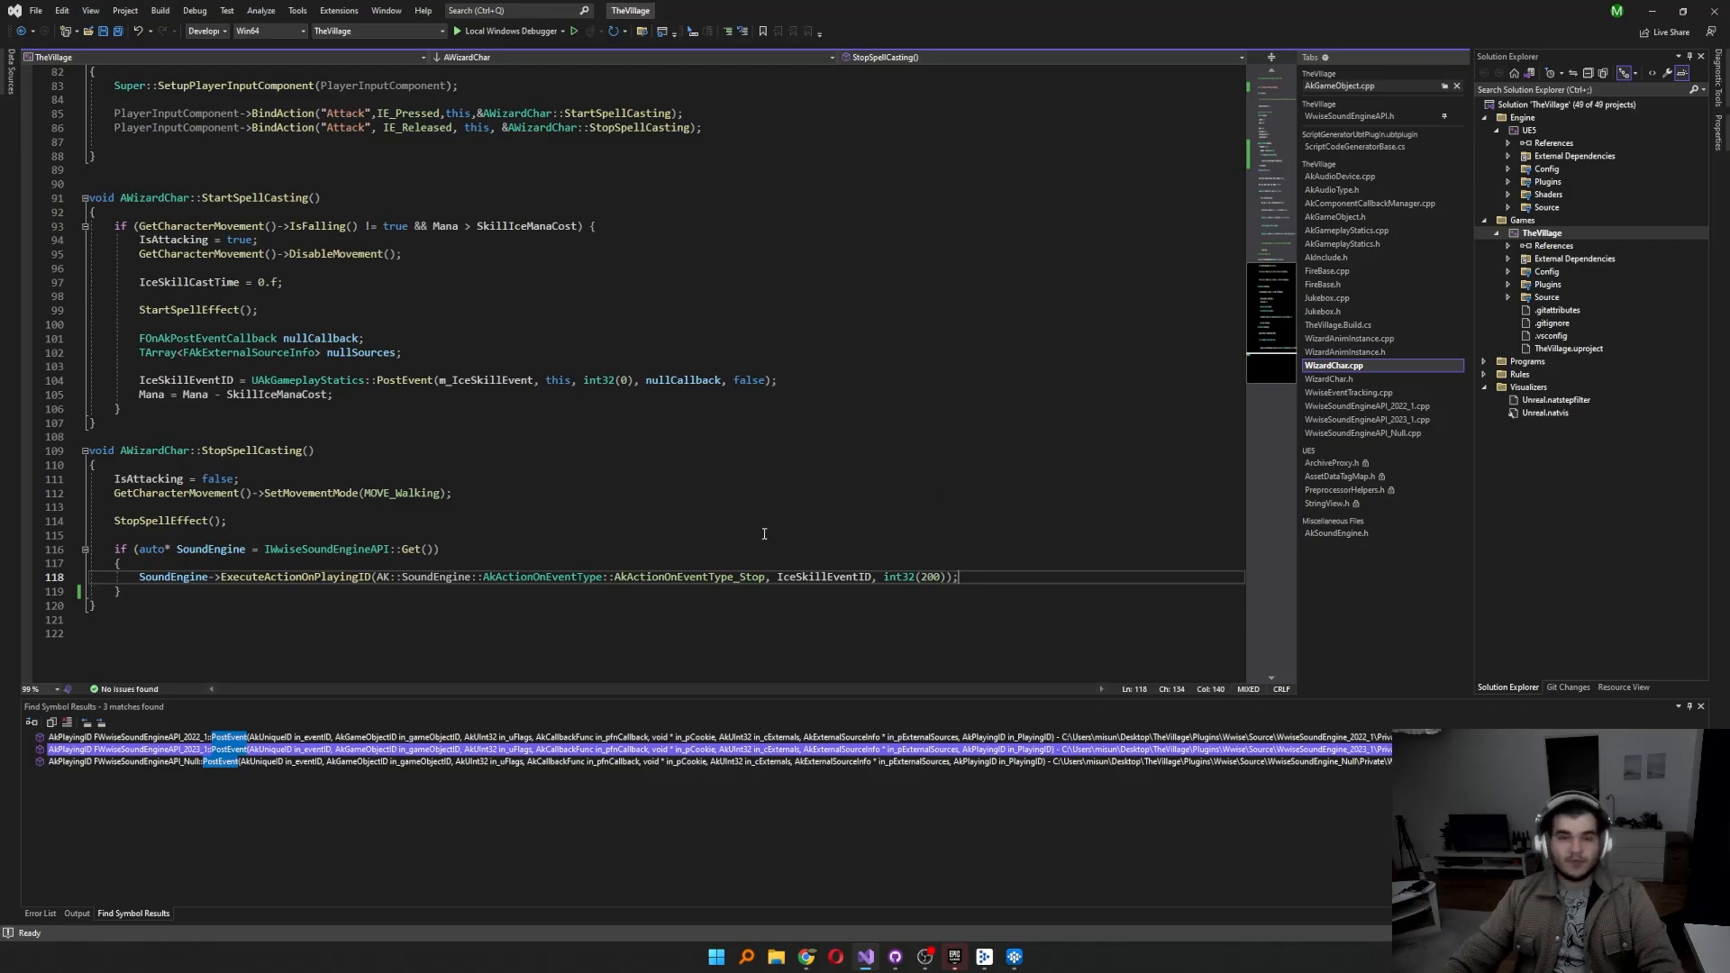
{"action": "mouse_move", "coordinate": [761, 512]}
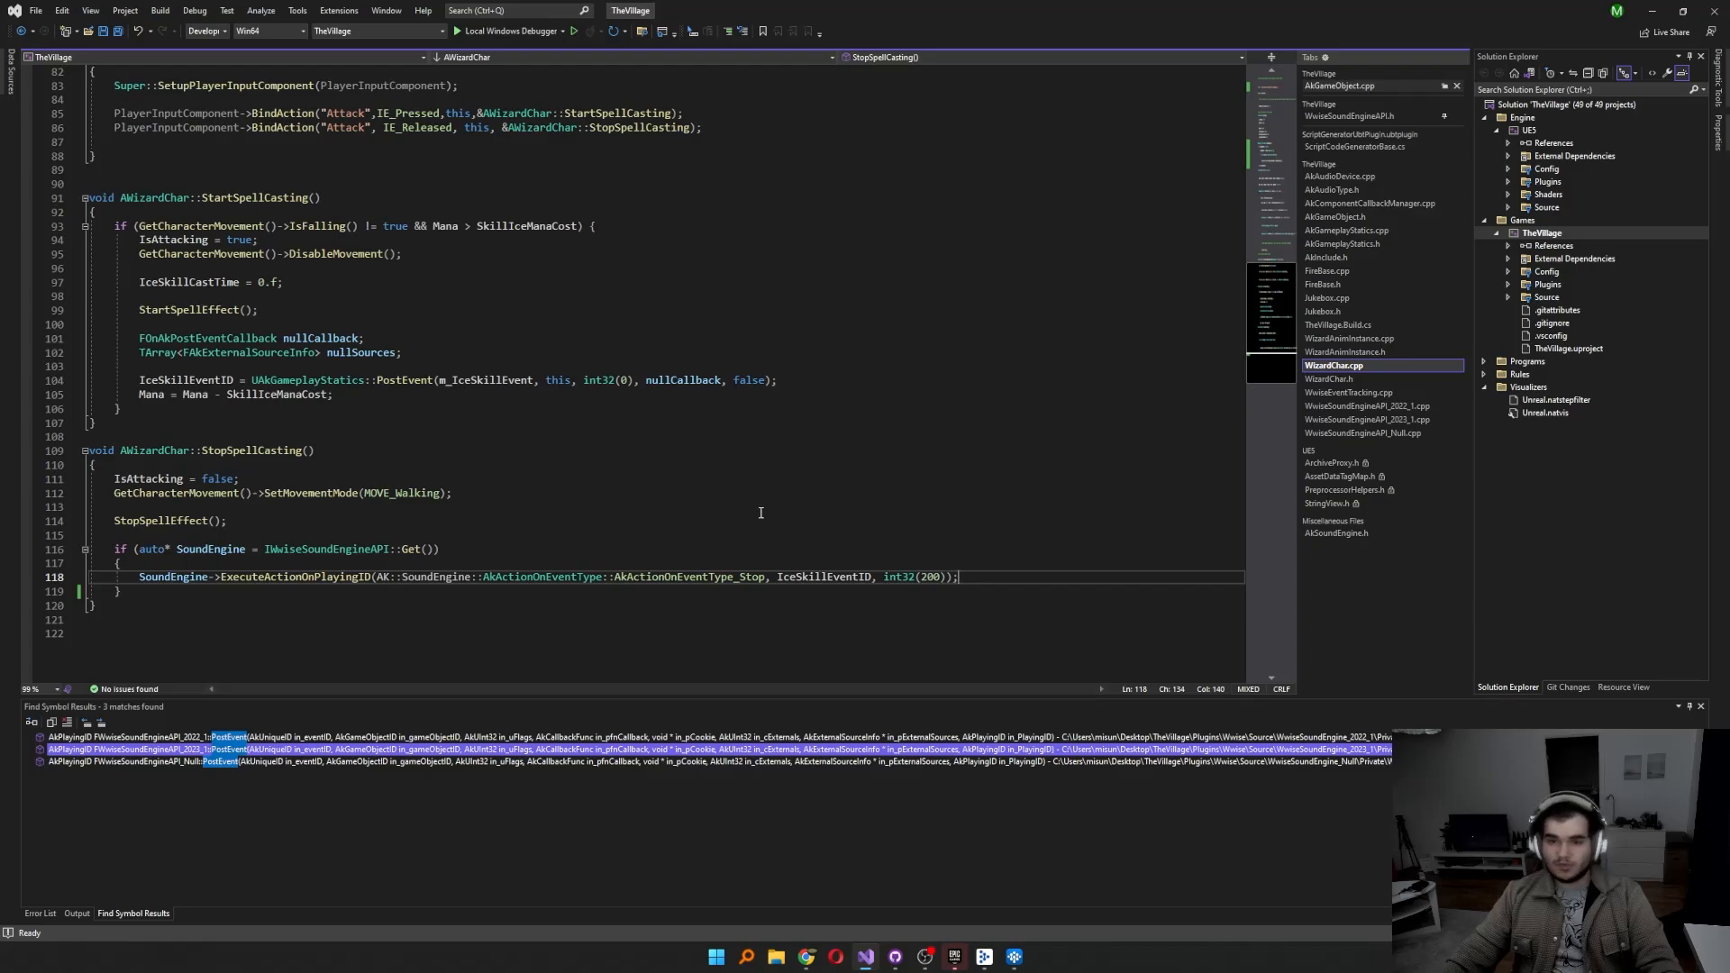